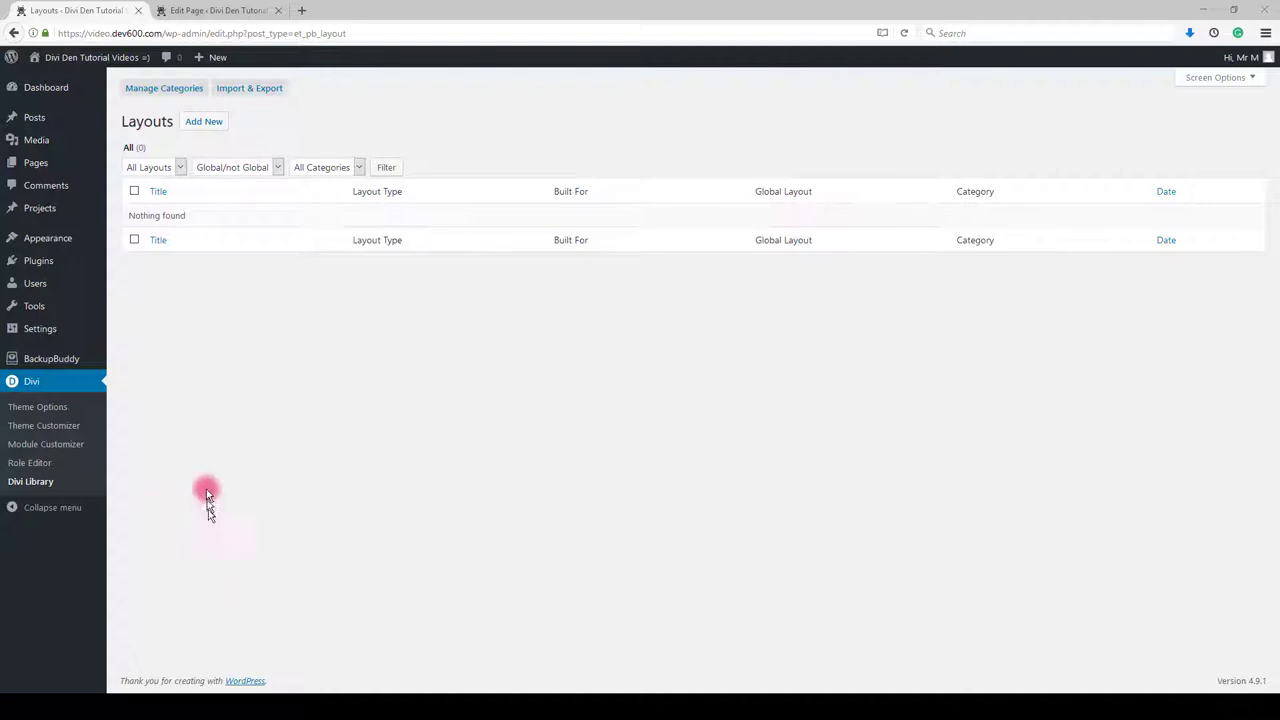
mouse_move(62, 481)
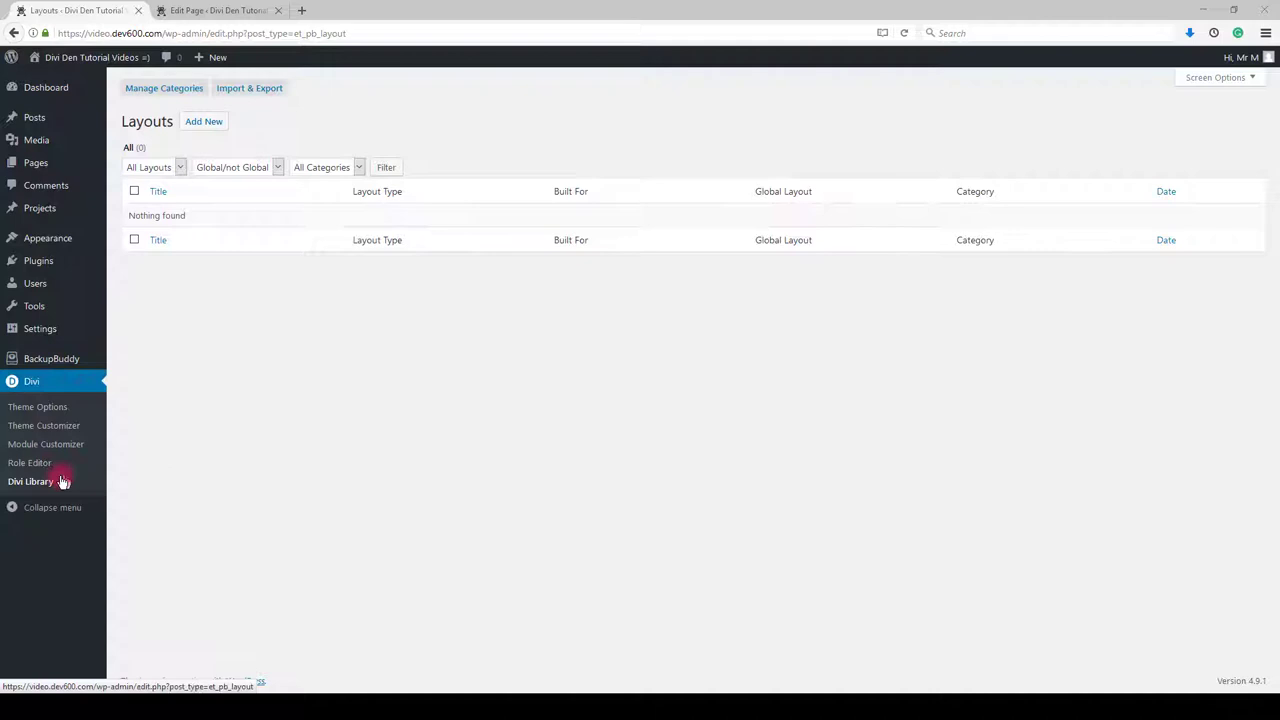
mouse_move(248, 92)
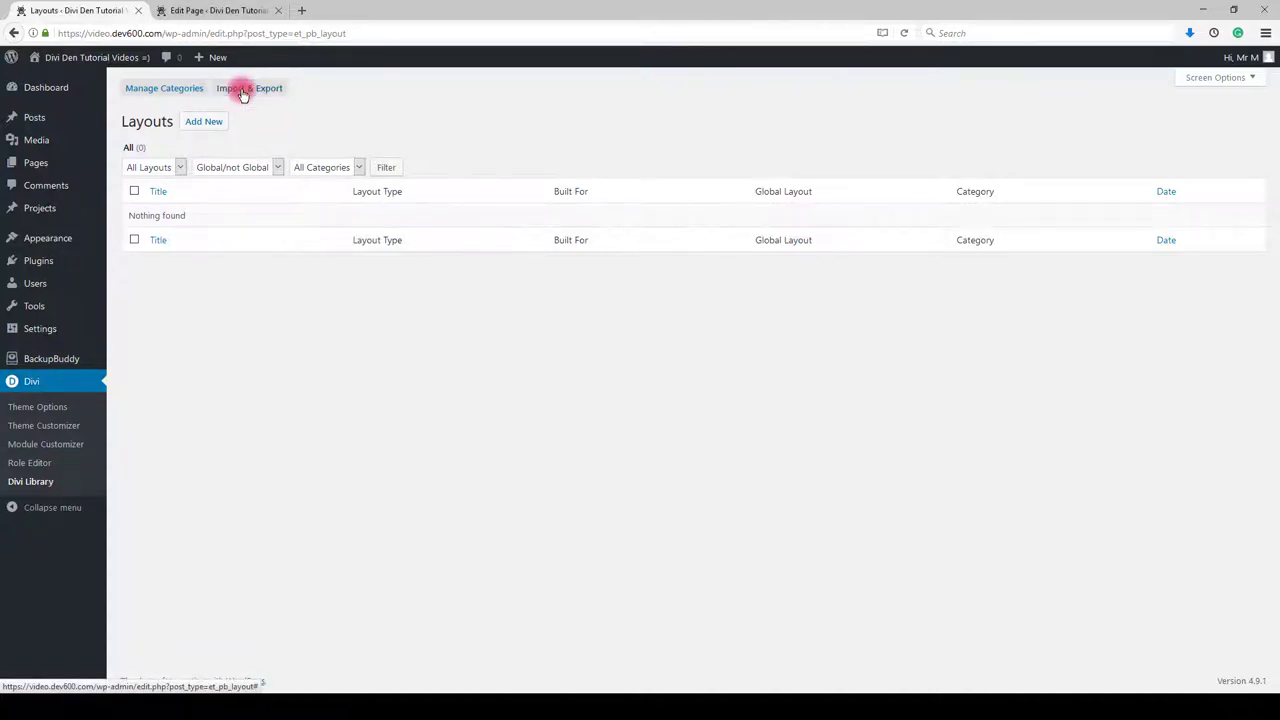
Browse the import file picker through the blog module 1 and 3 JSON files.
click(249, 88)
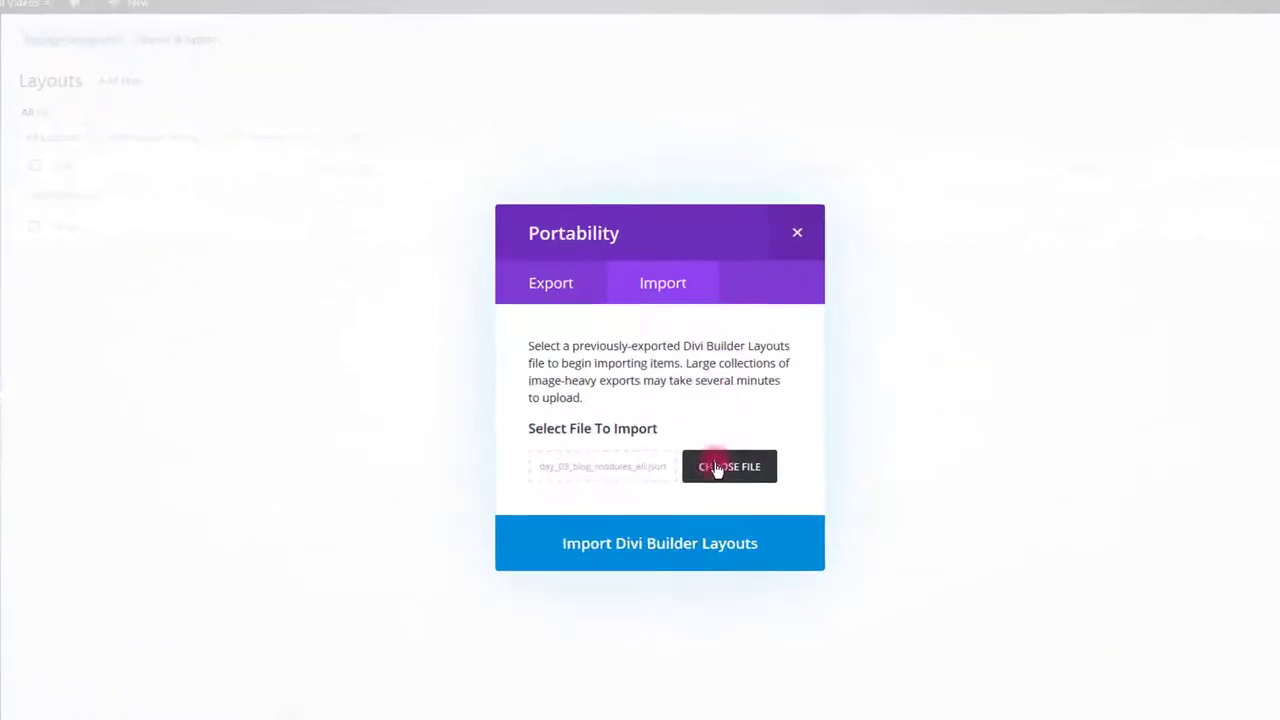
click(729, 466)
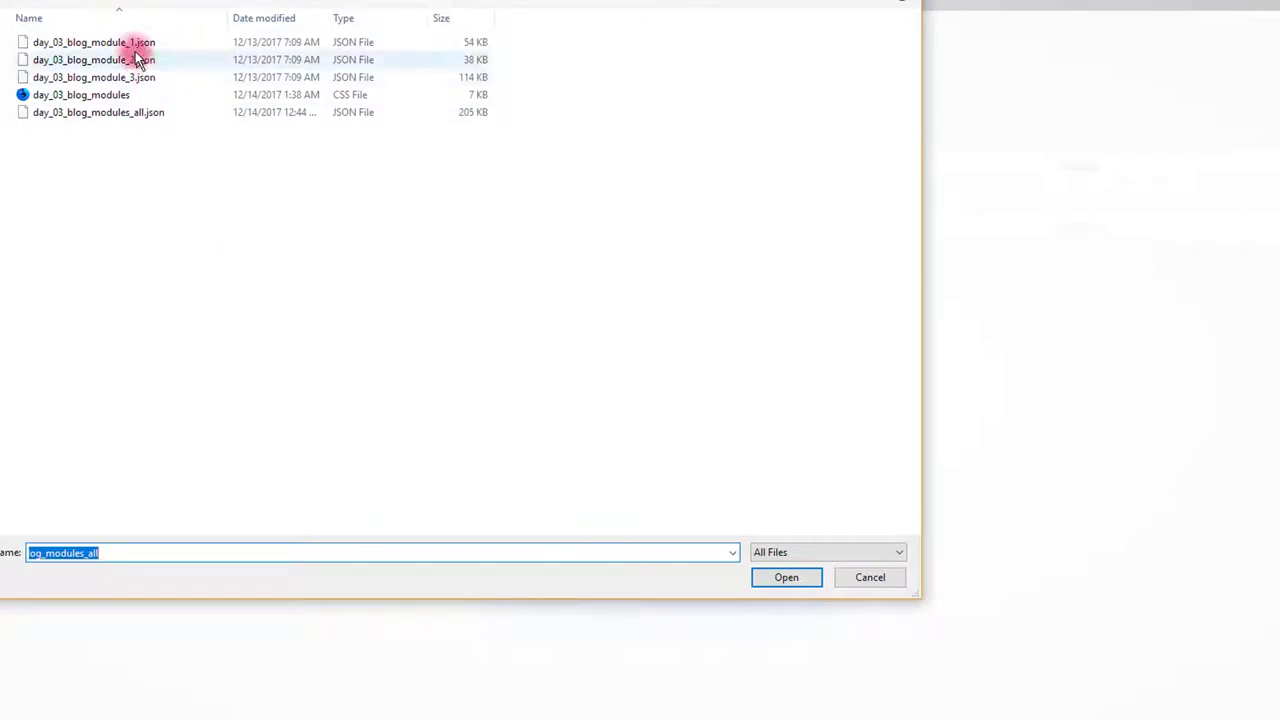
click(94, 77)
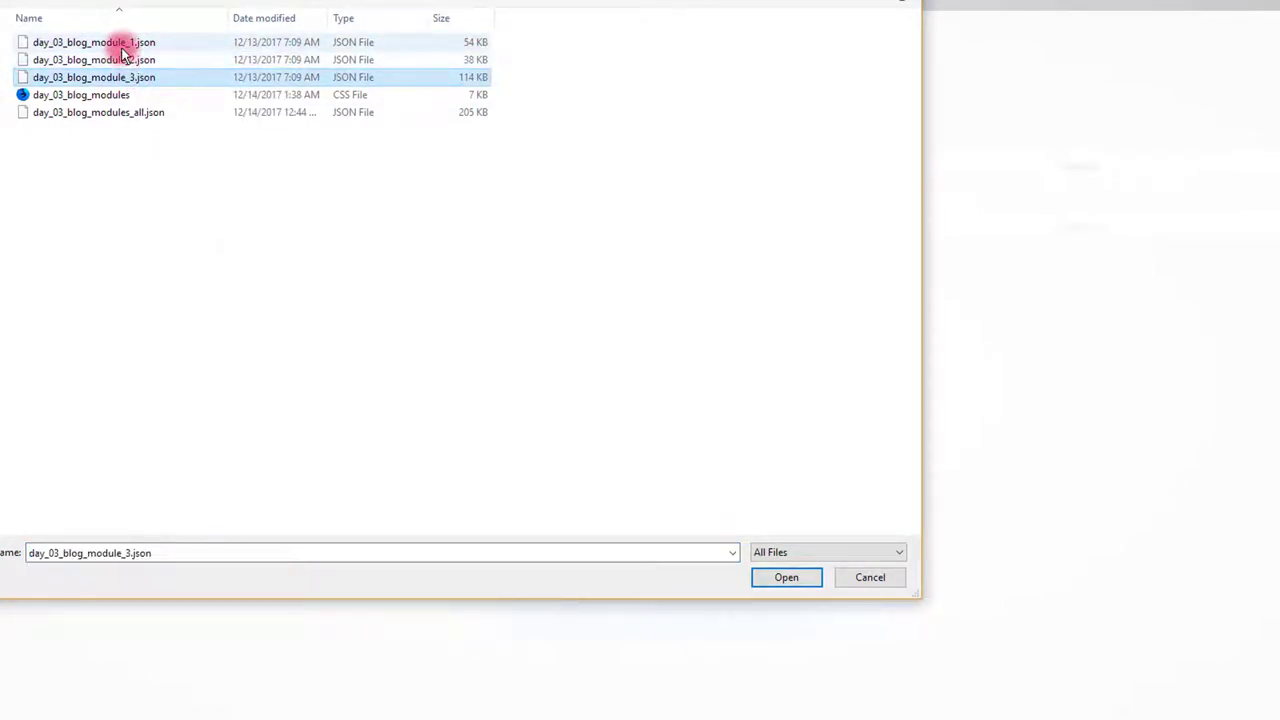
click(110, 43)
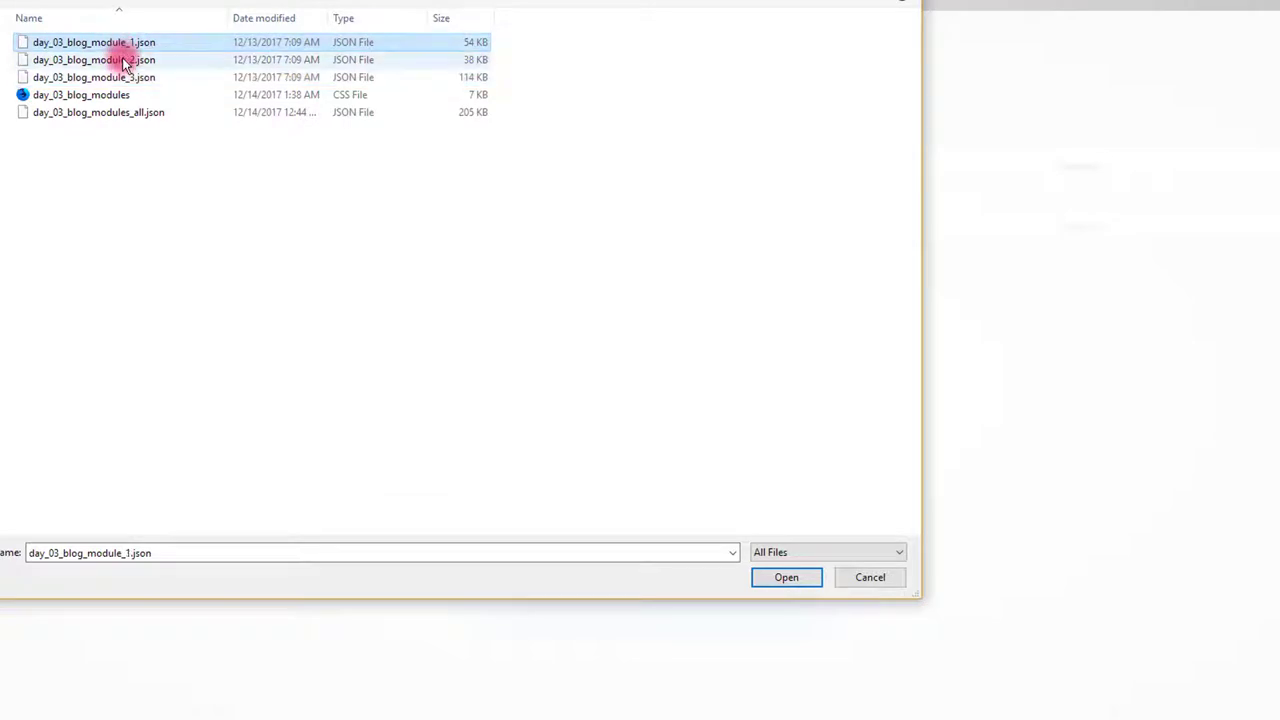
click(90, 77)
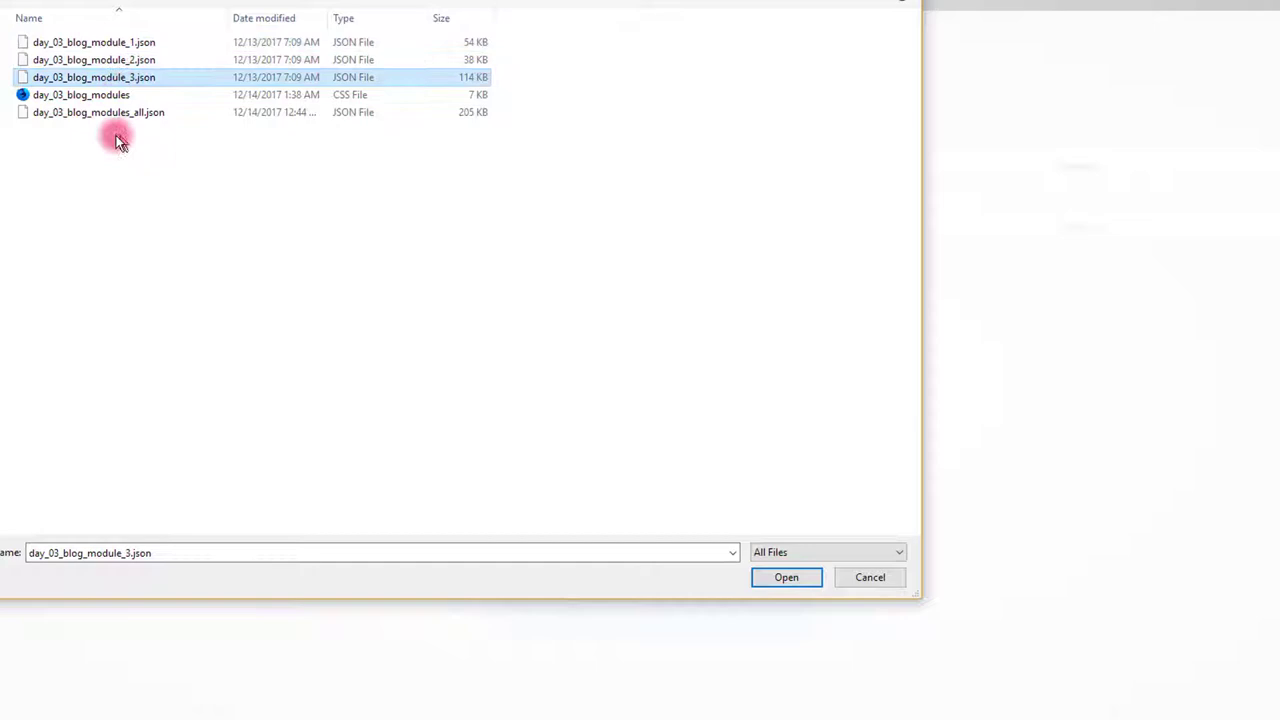
Choose day_03_blog_modules_all.json as the layouts file to import.
click(80, 113)
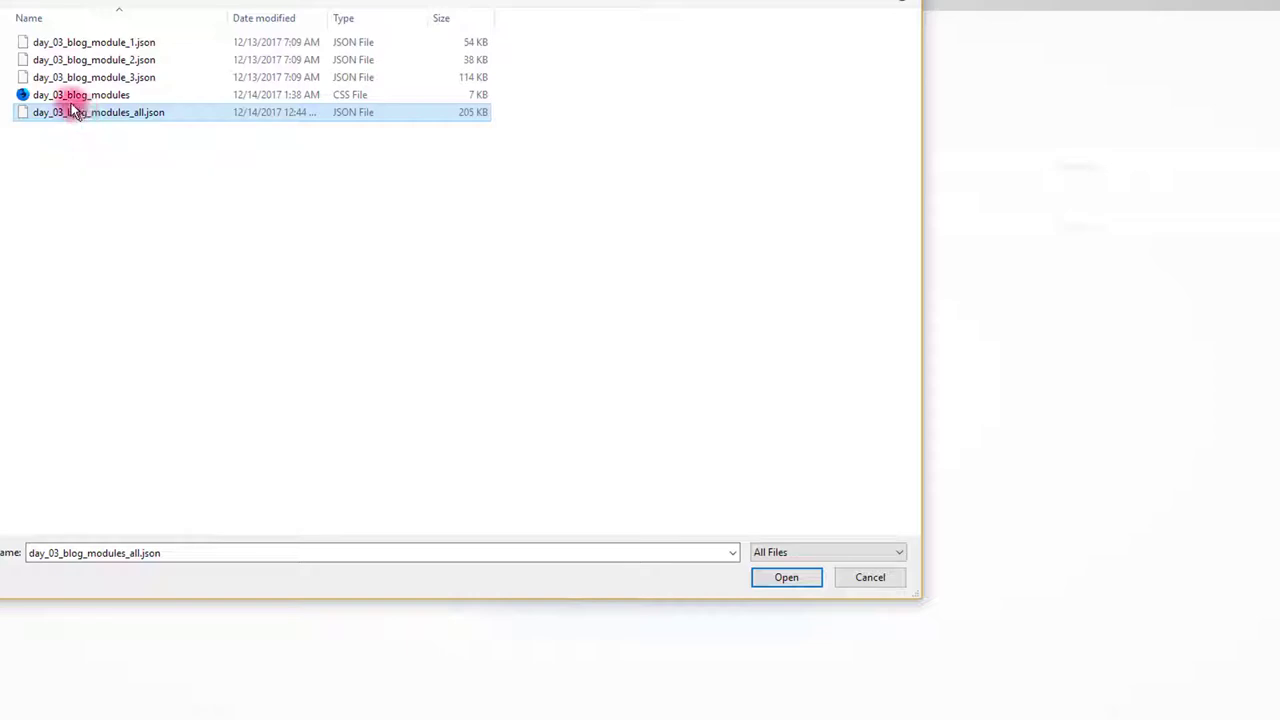
click(81, 94)
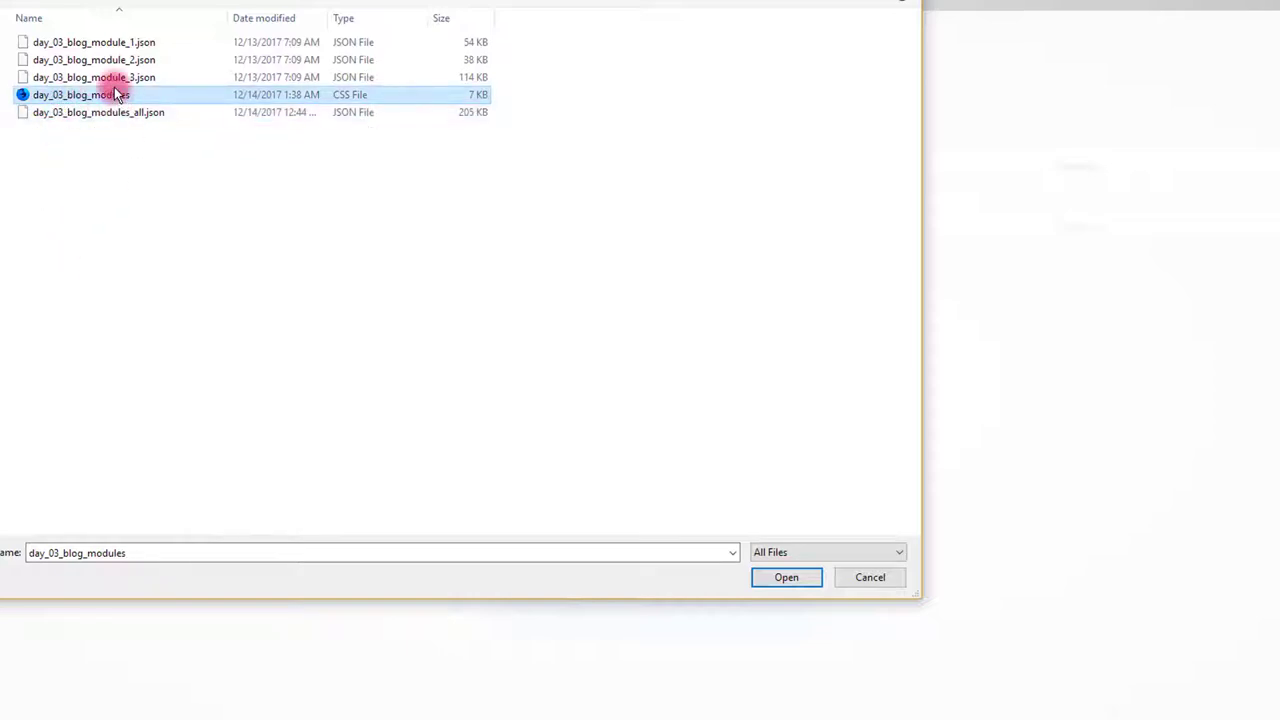
click(98, 112)
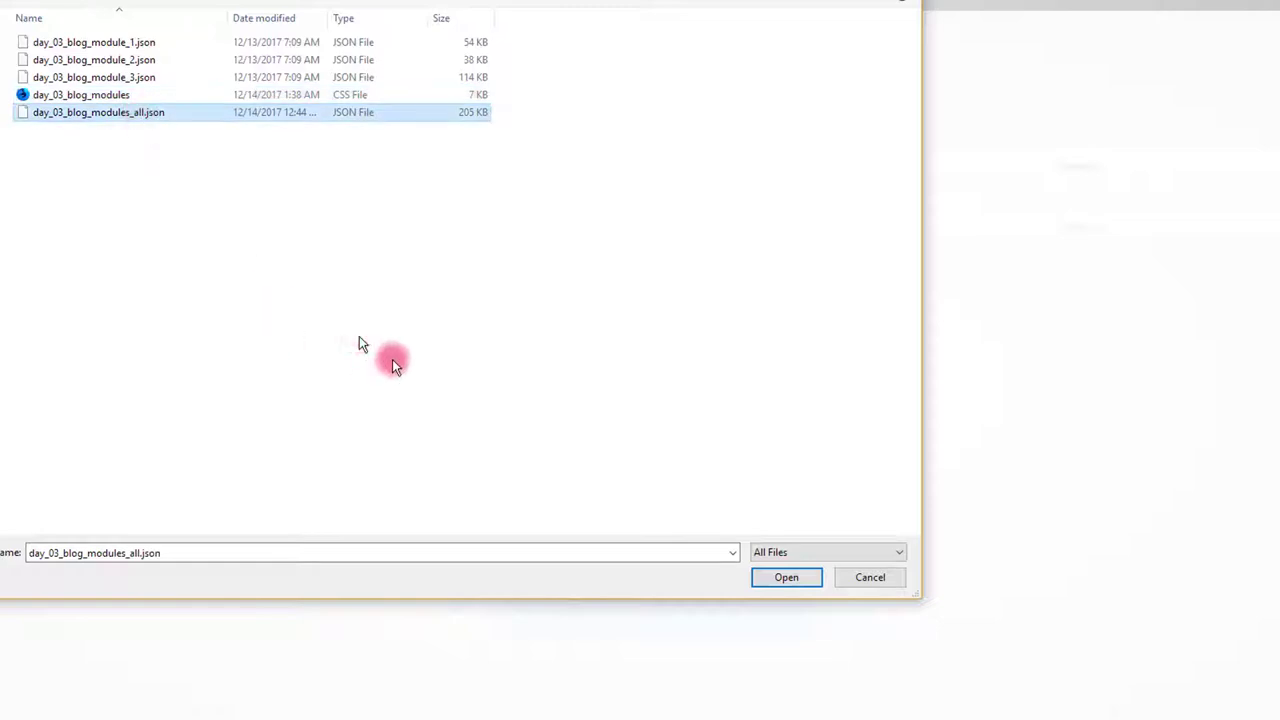
click(786, 577)
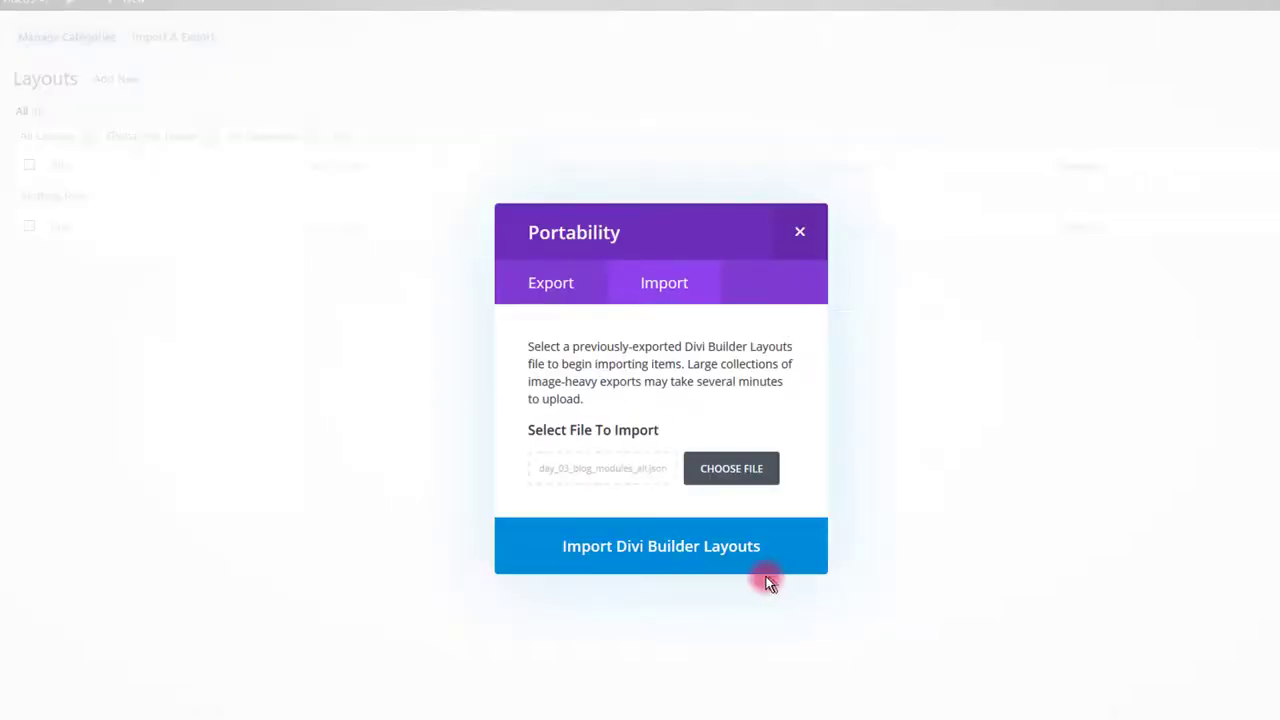
Import the Divi Builder layouts from the chosen file into the Divi Library.
click(661, 546)
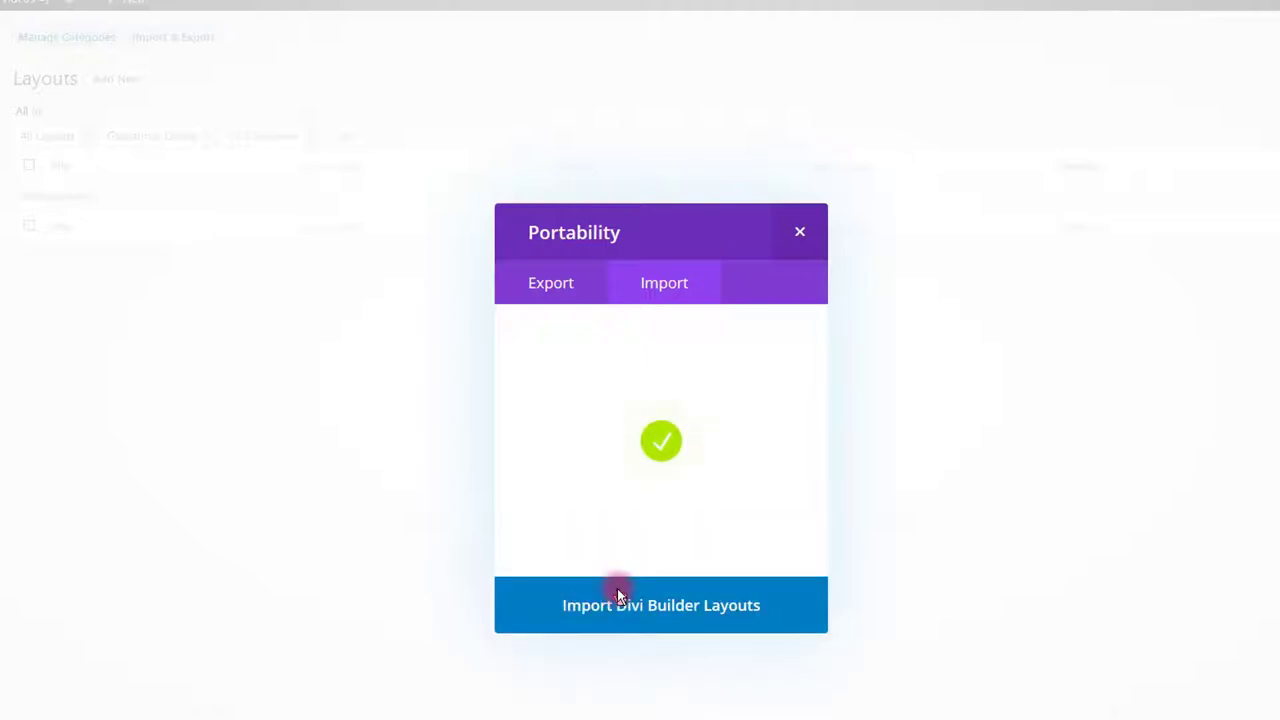
click(660, 605)
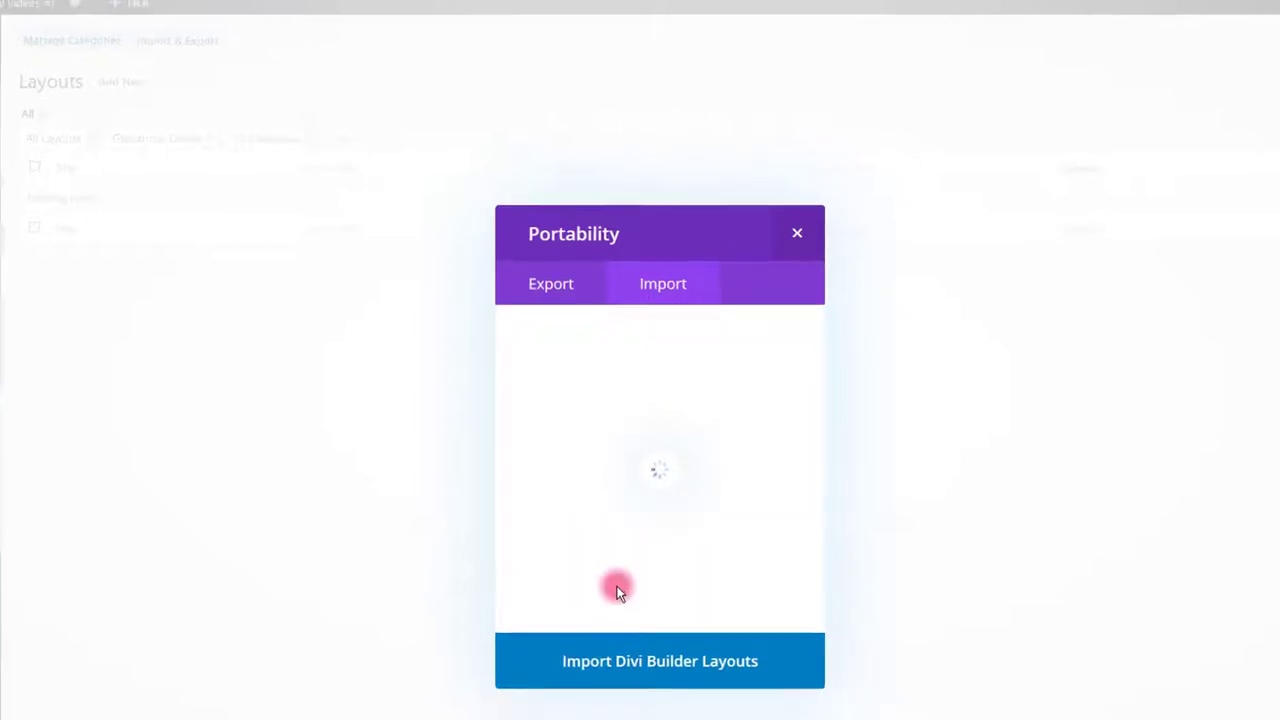
click(797, 233)
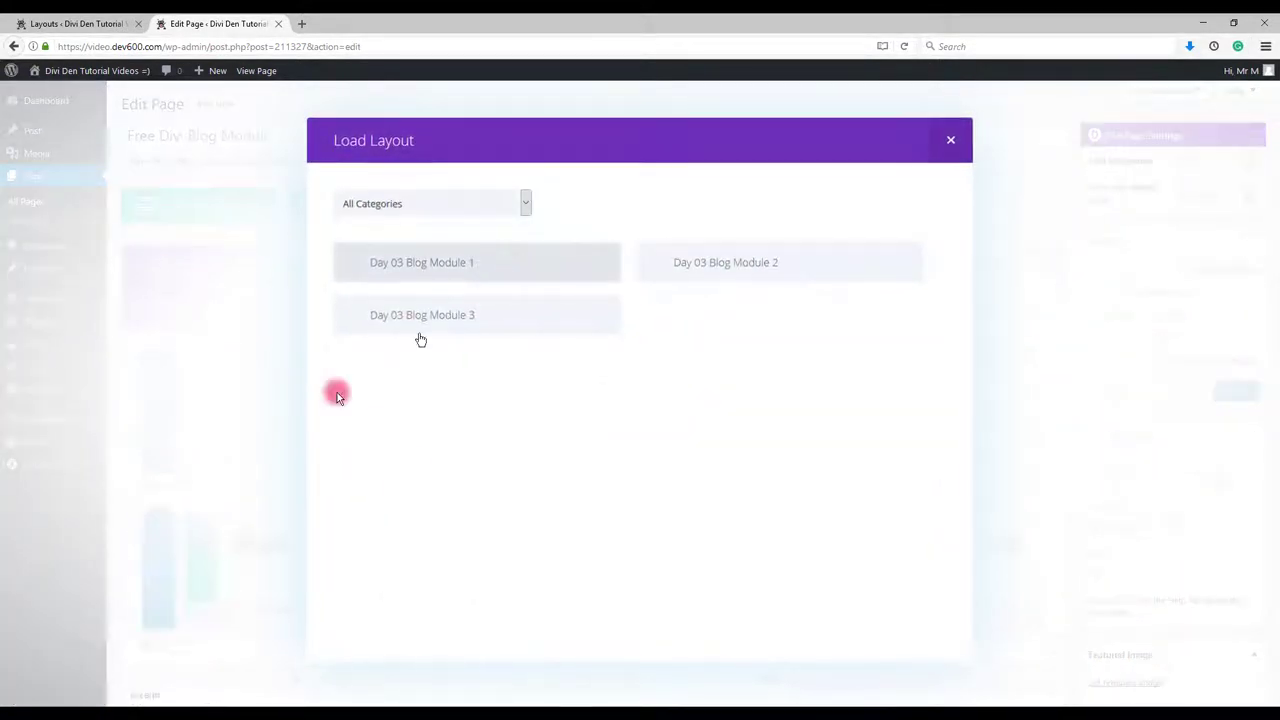
Load the Day 03 Blog Module 1 and 2 layouts from the library into the page.
click(422, 262)
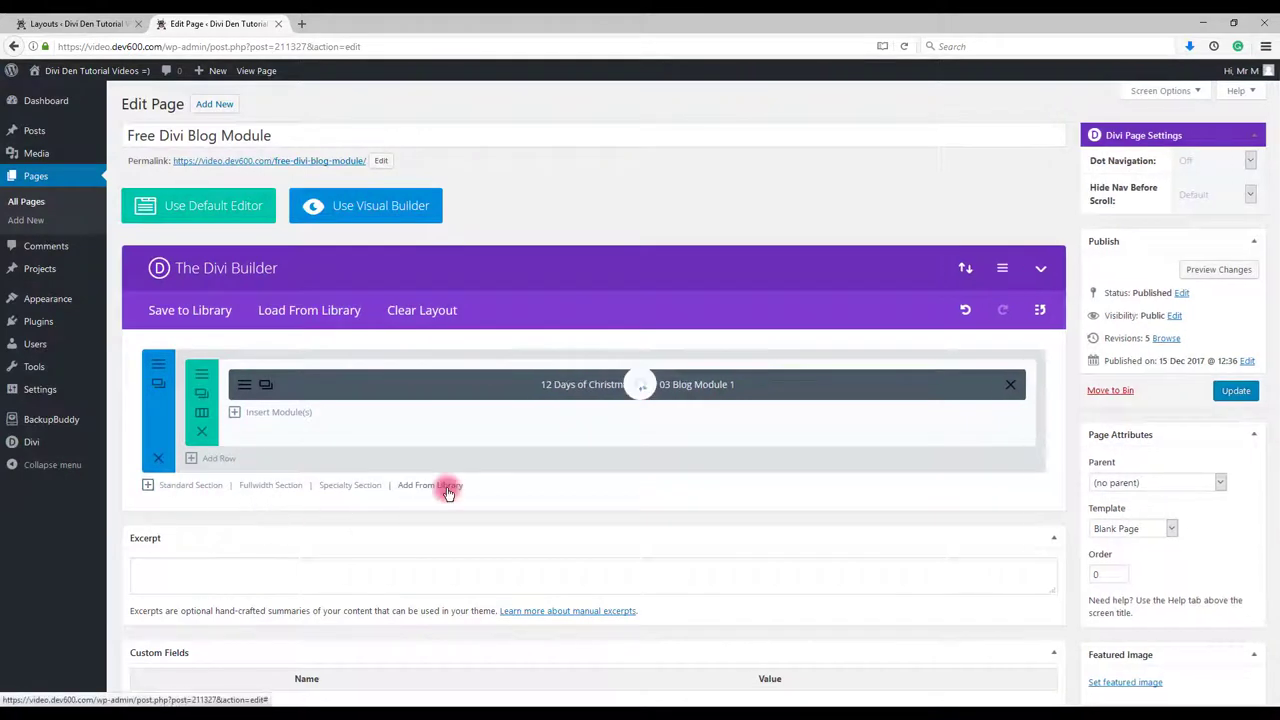
click(431, 485)
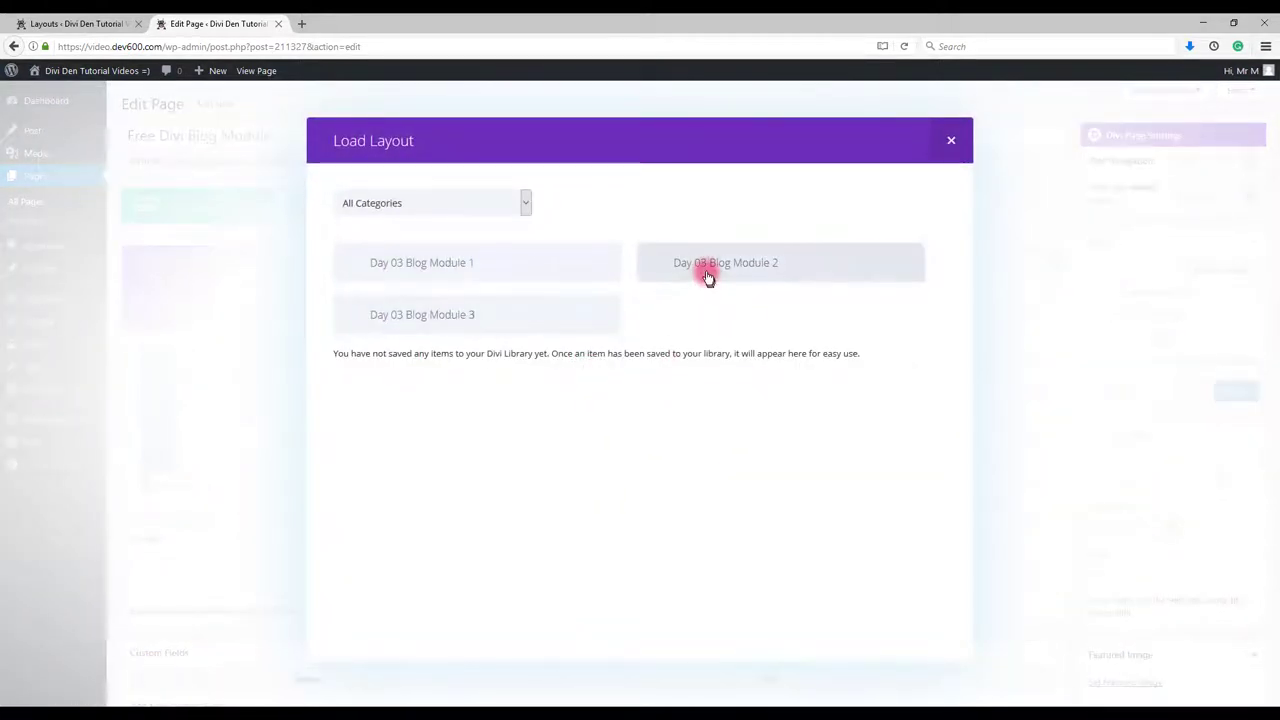
click(708, 277)
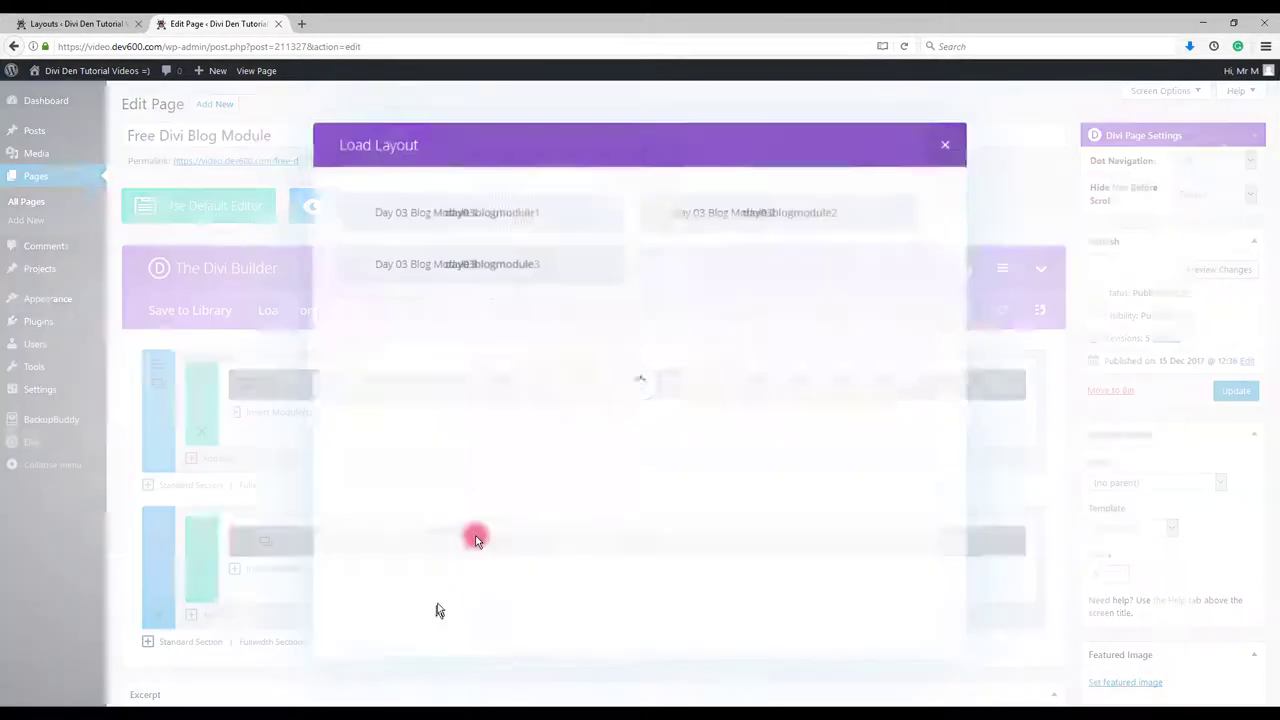
click(944, 145)
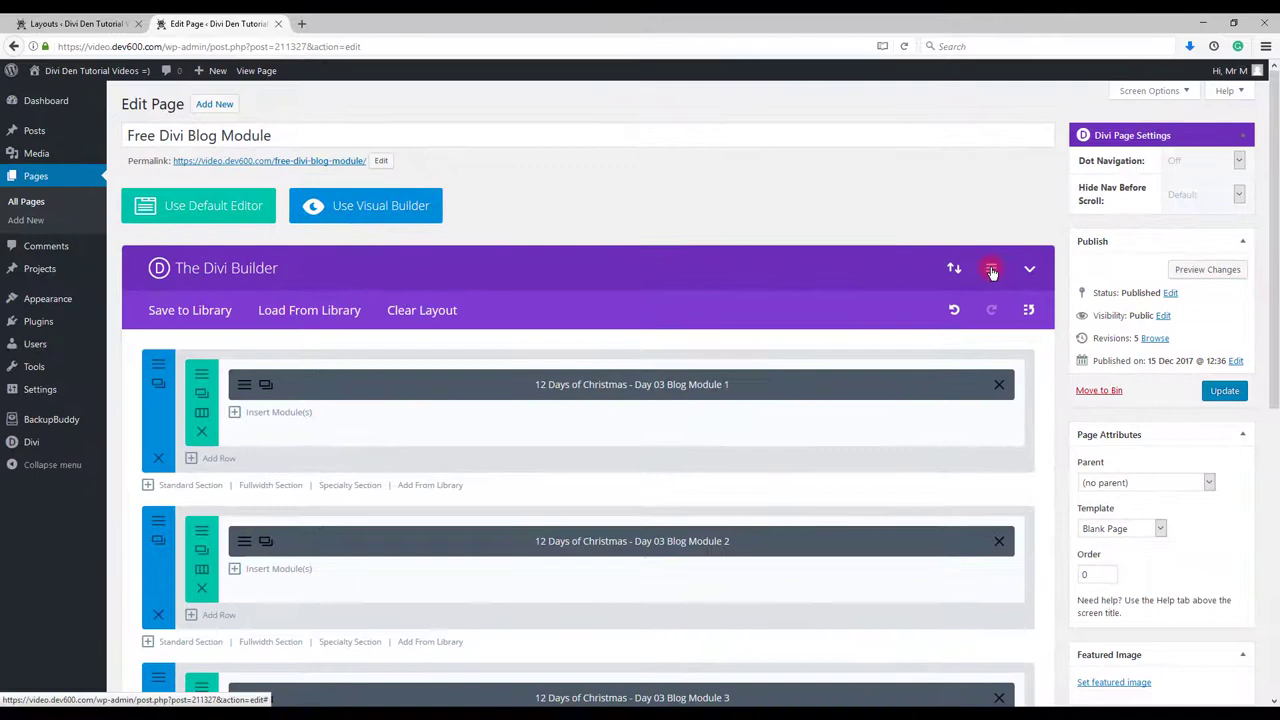
Save the builder settings with their custom CSS and update the published page.
click(991, 268)
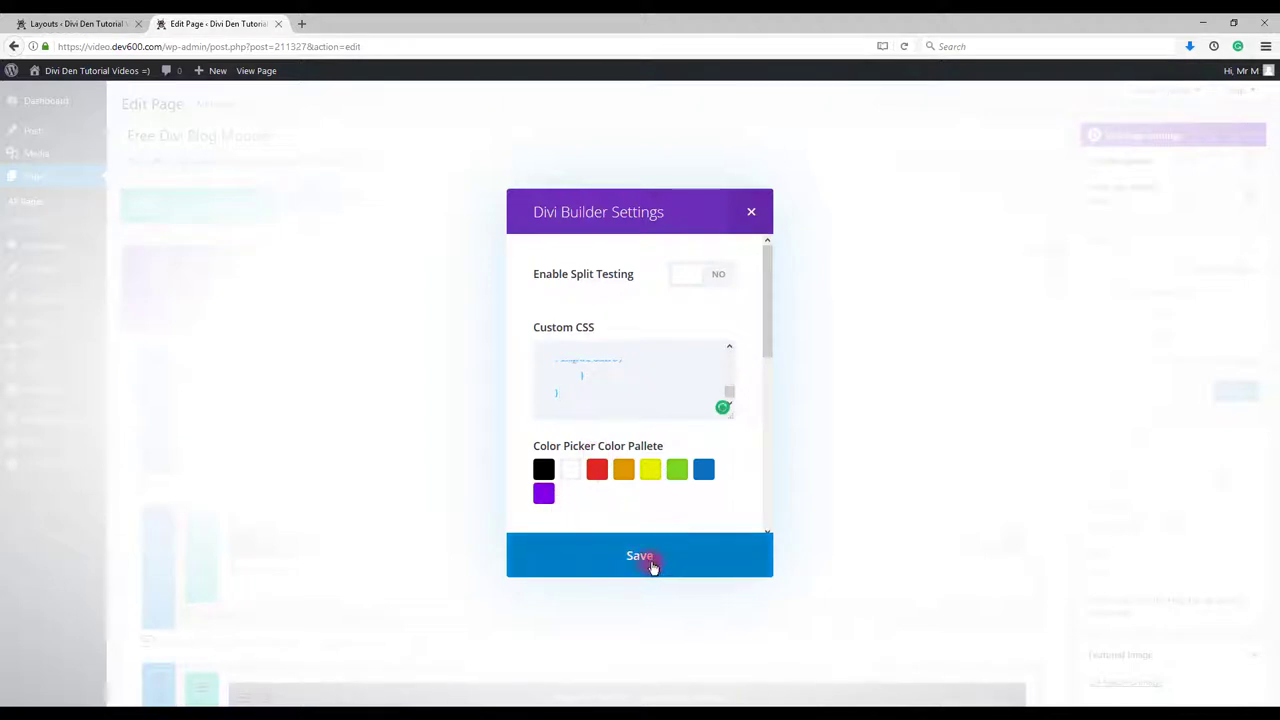
click(639, 555)
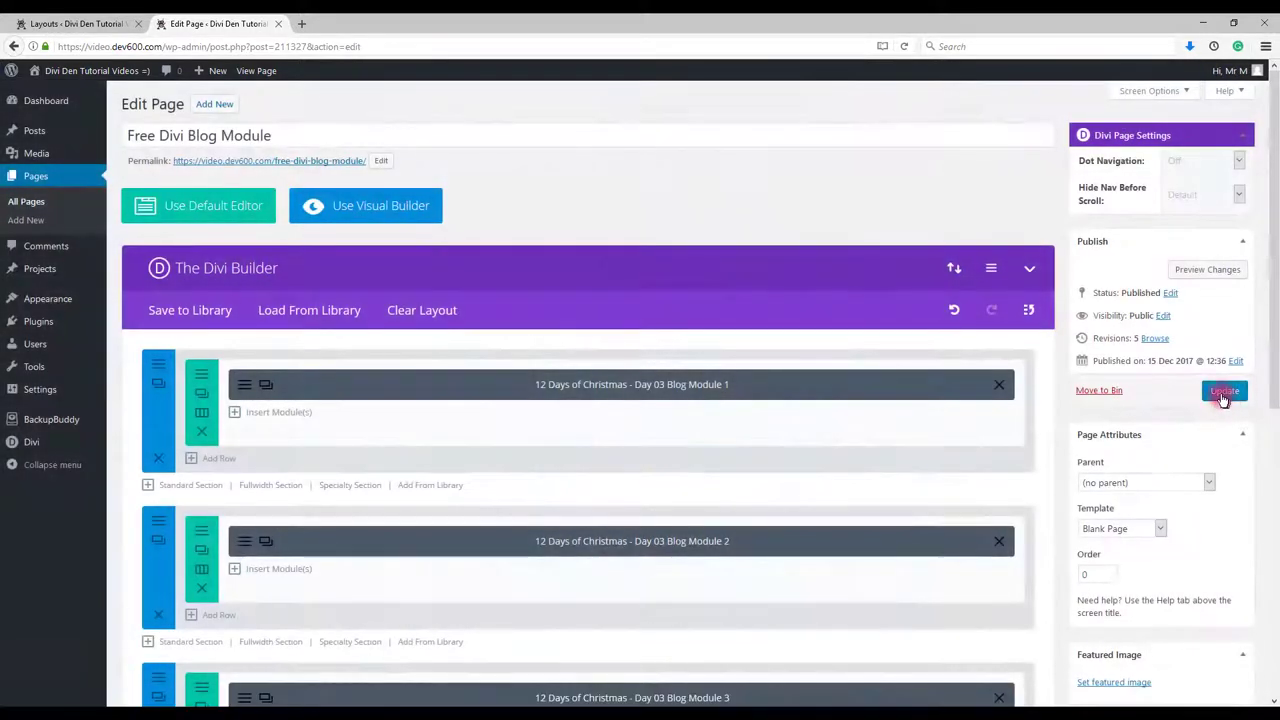
click(1224, 390)
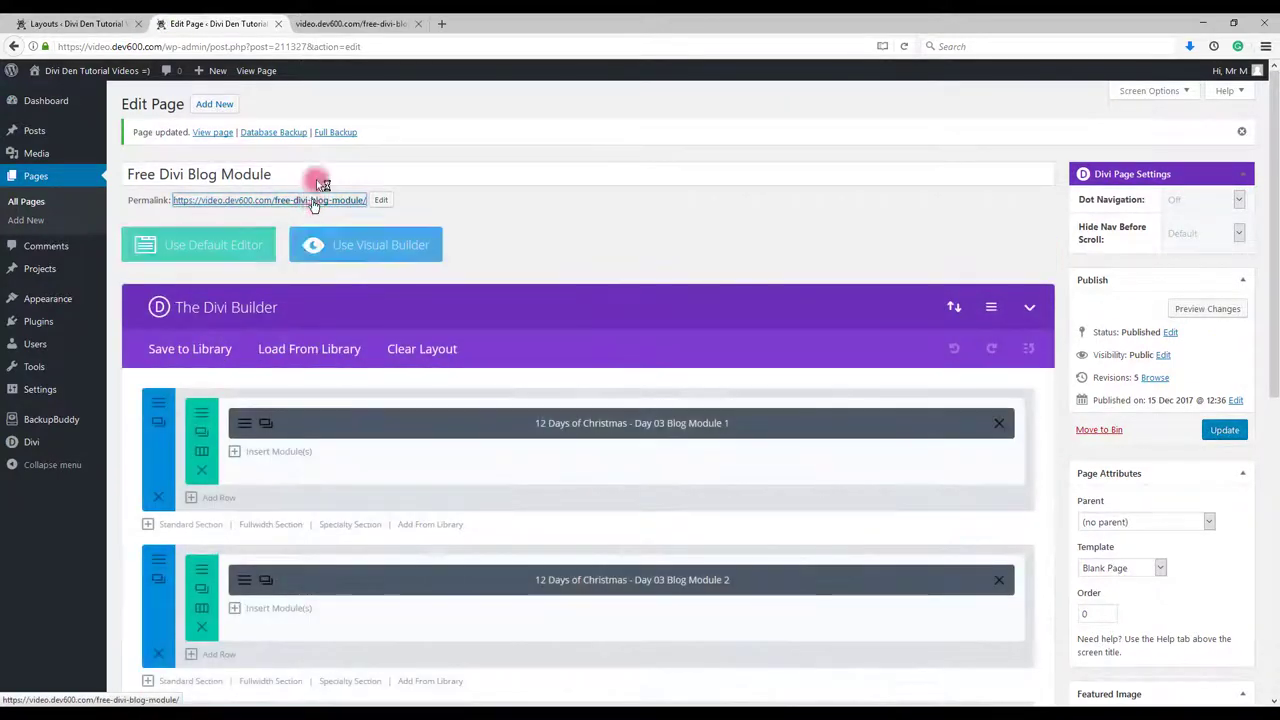
View the live Free Divi Blog Module page in a new tab, then return to the editor.
click(269, 200)
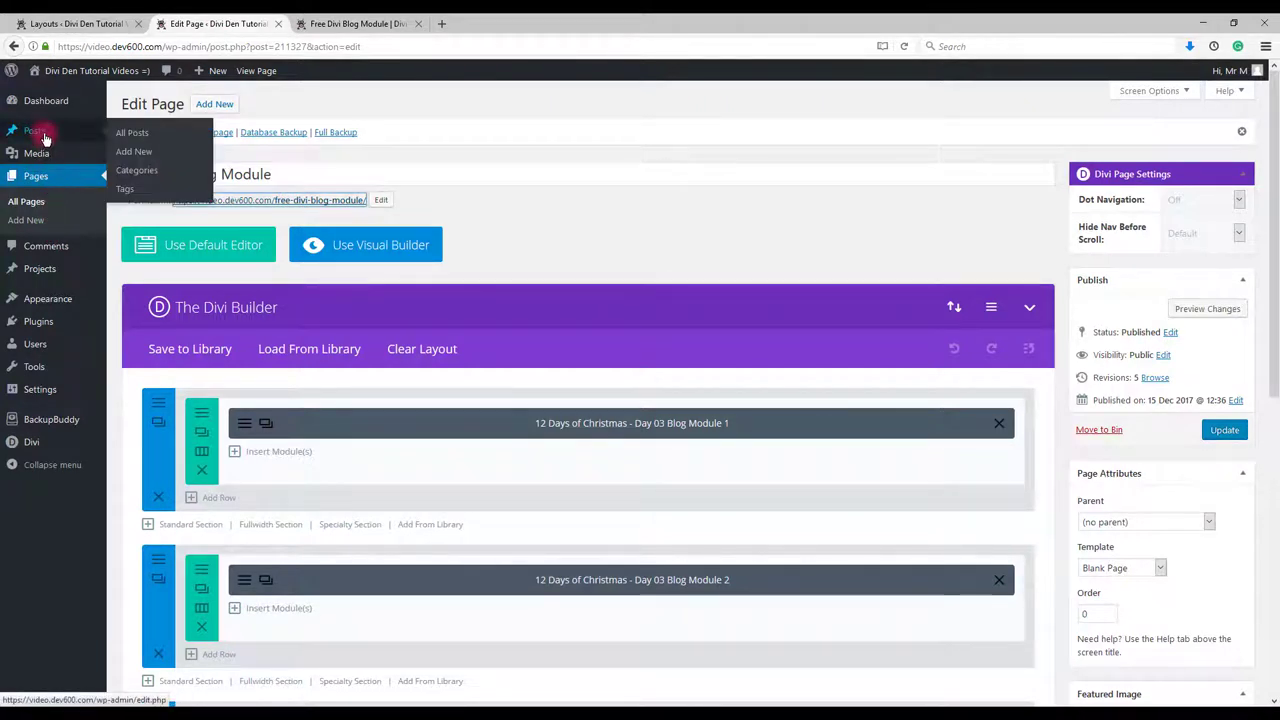
mouse_move(40, 153)
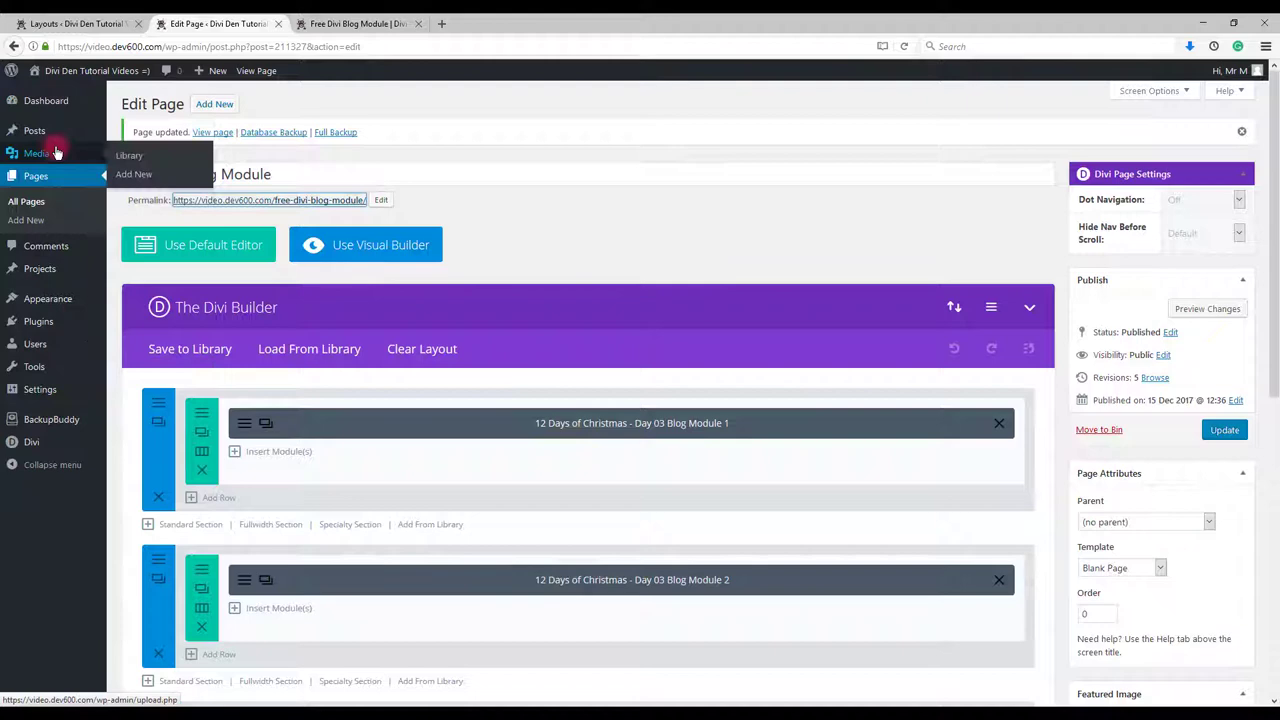
click(355, 13)
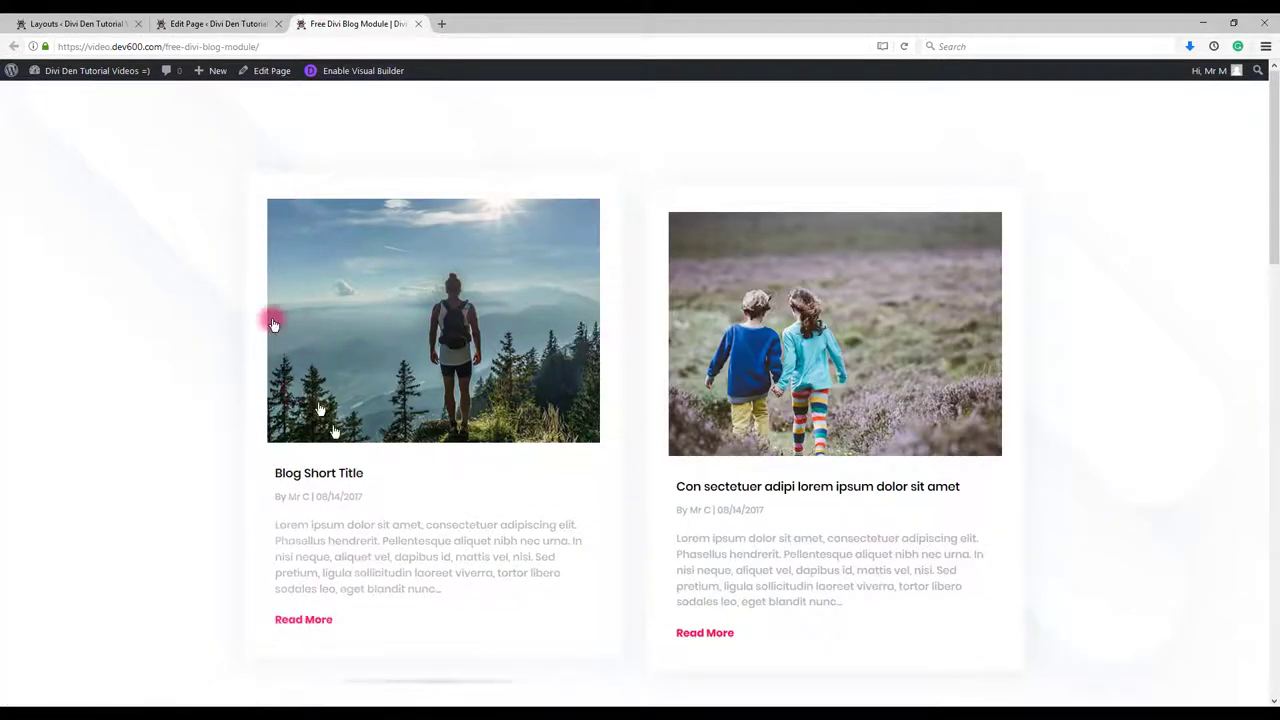
click(237, 23)
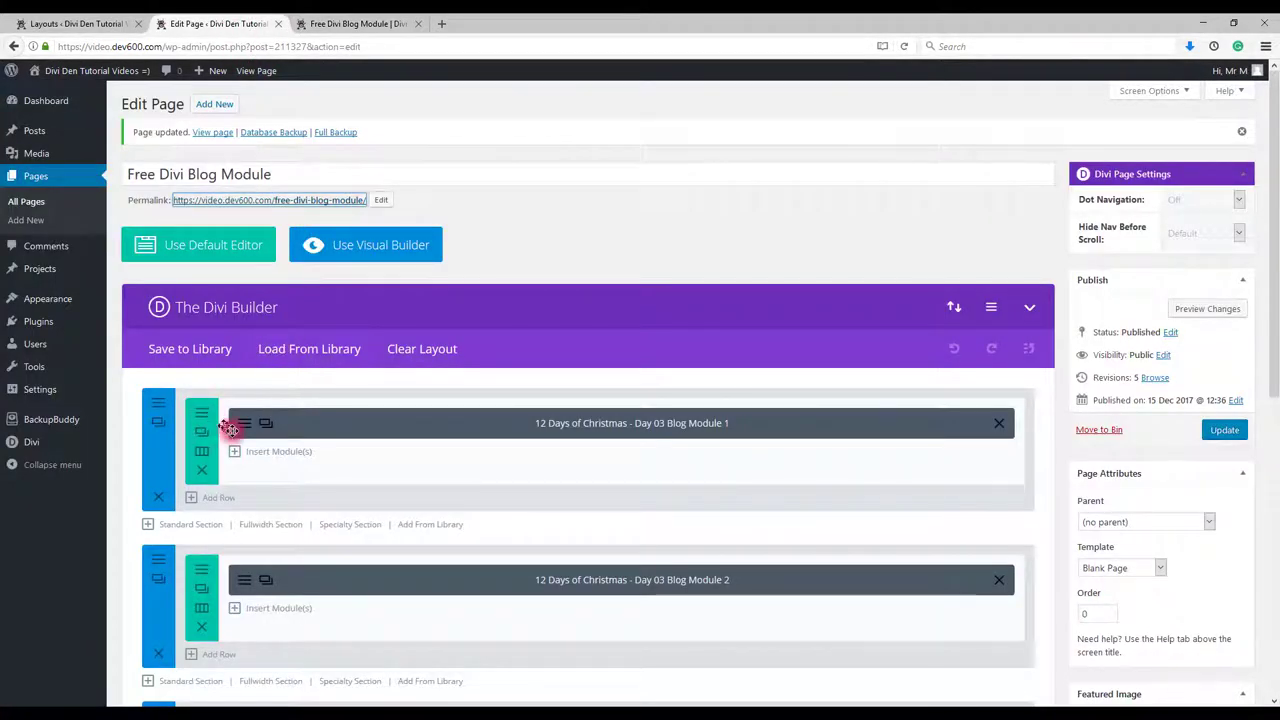
mouse_move(241, 424)
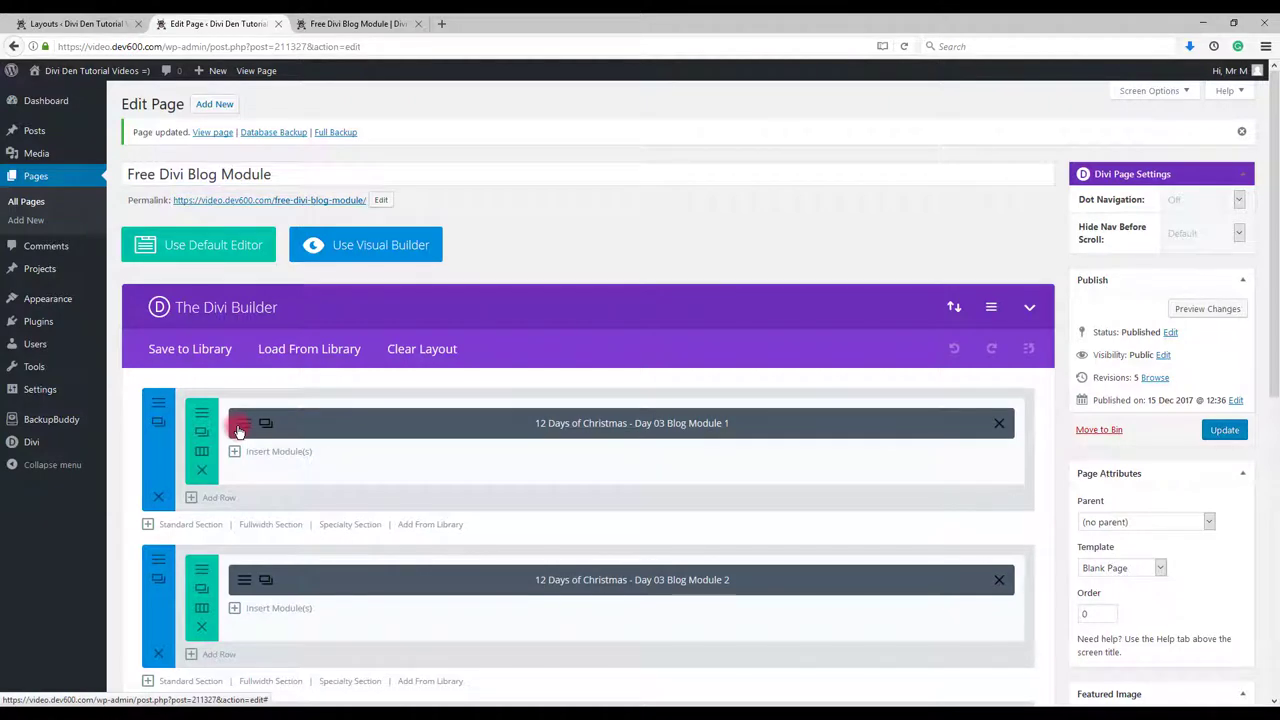
Inspect the Day 03 Blog Module 1 settings and close them.
click(240, 424)
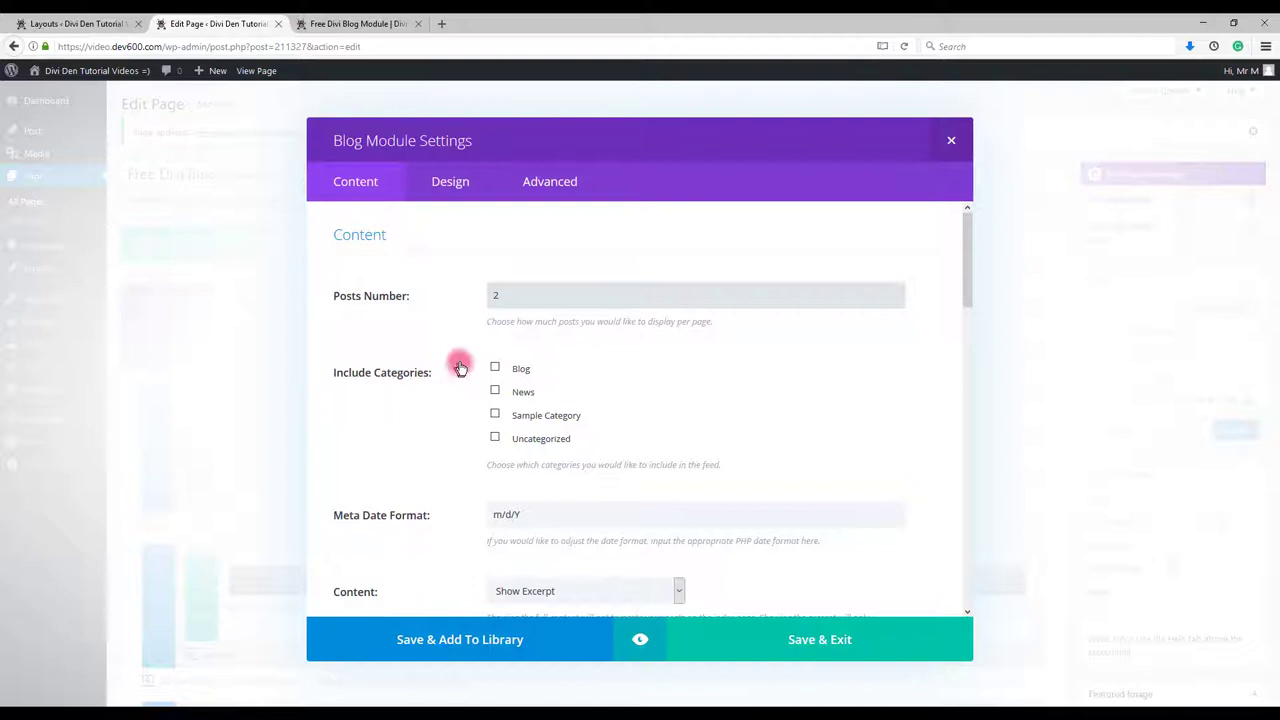
mouse_move(350, 352)
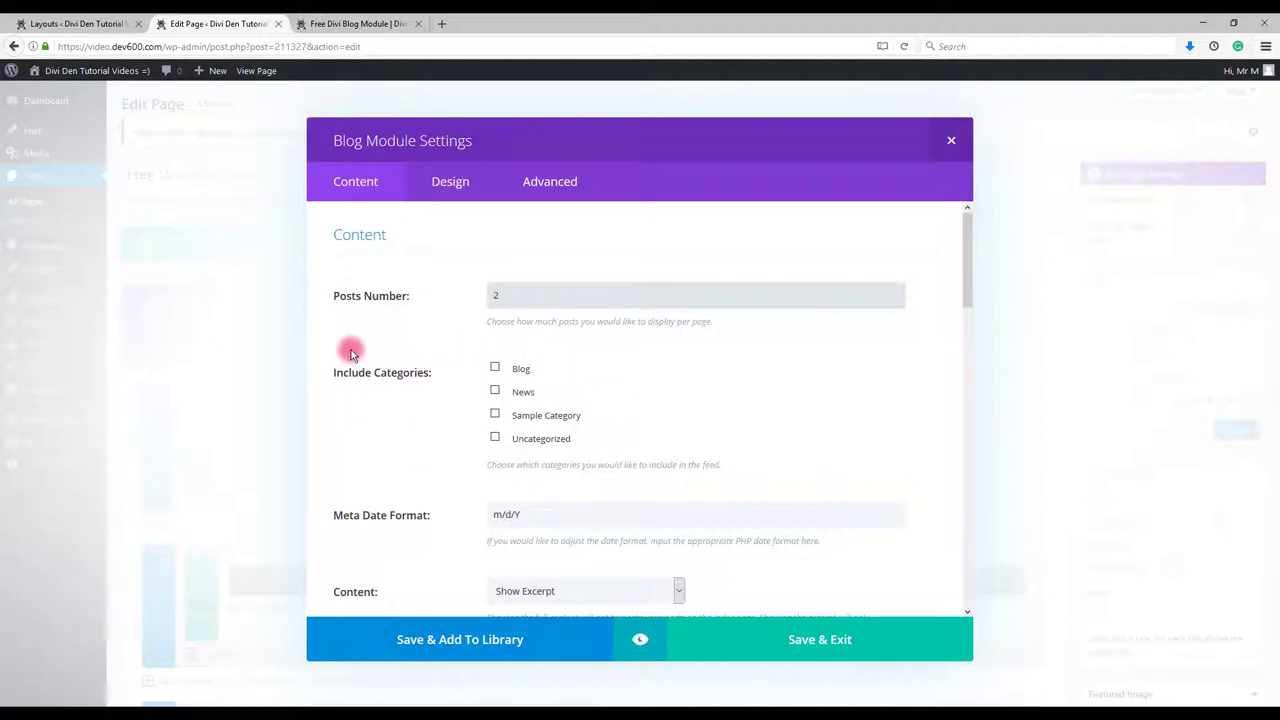
mouse_move(338, 378)
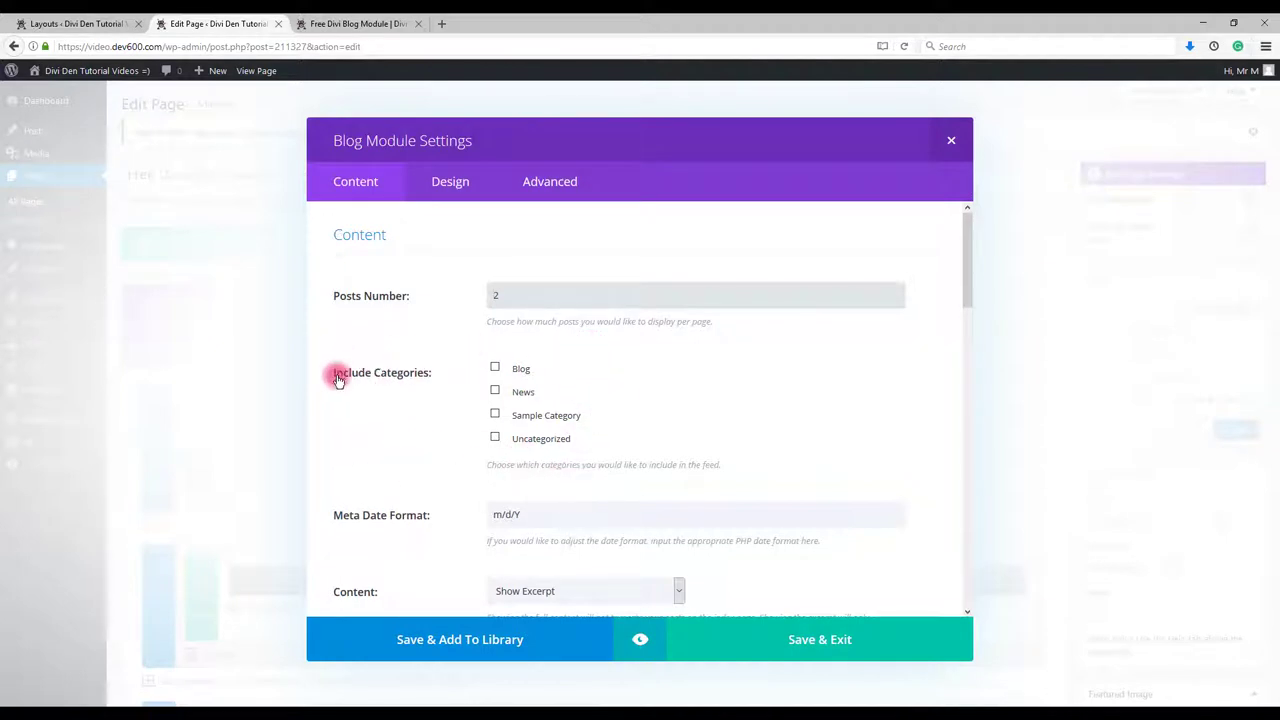
click(819, 639)
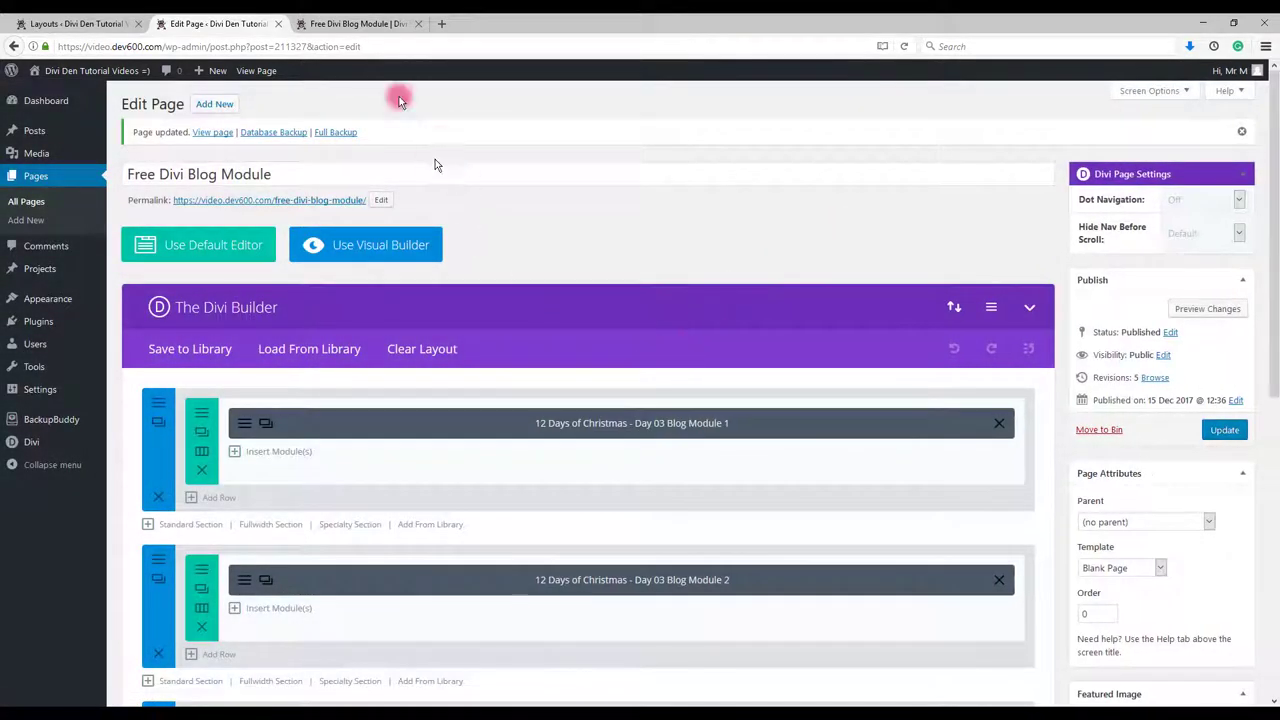
click(365, 13)
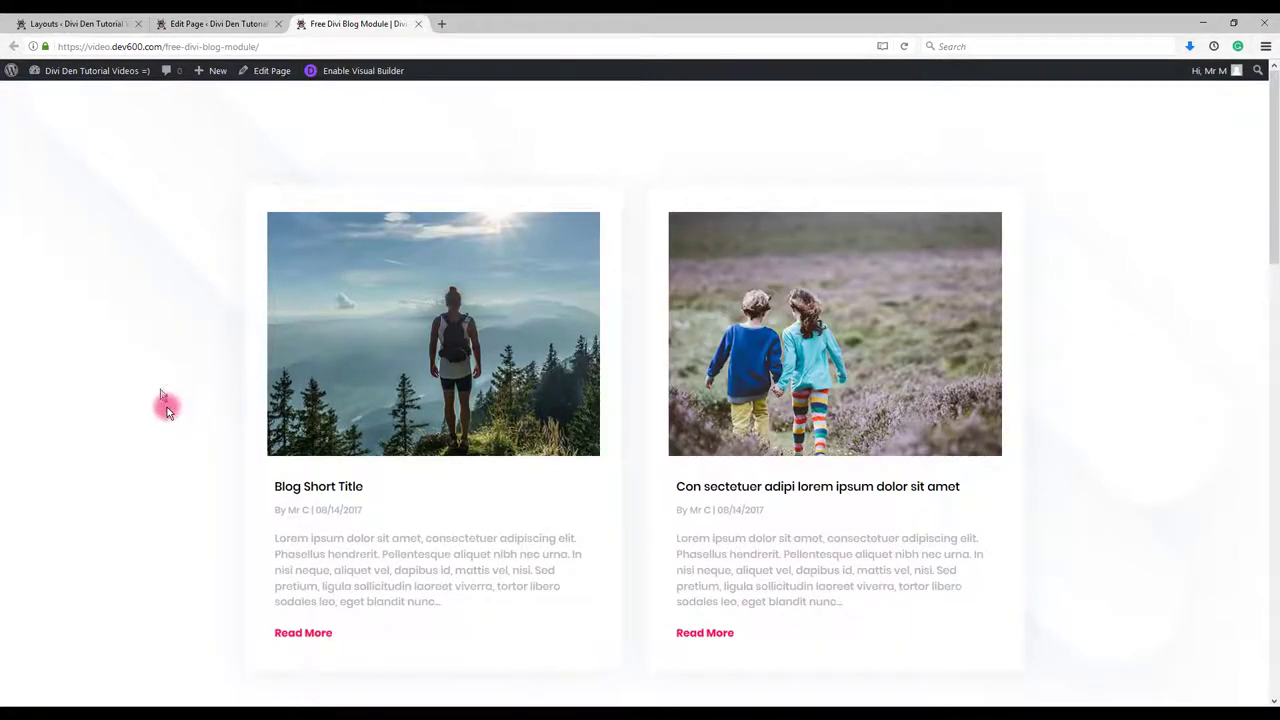
scroll(down, 3)
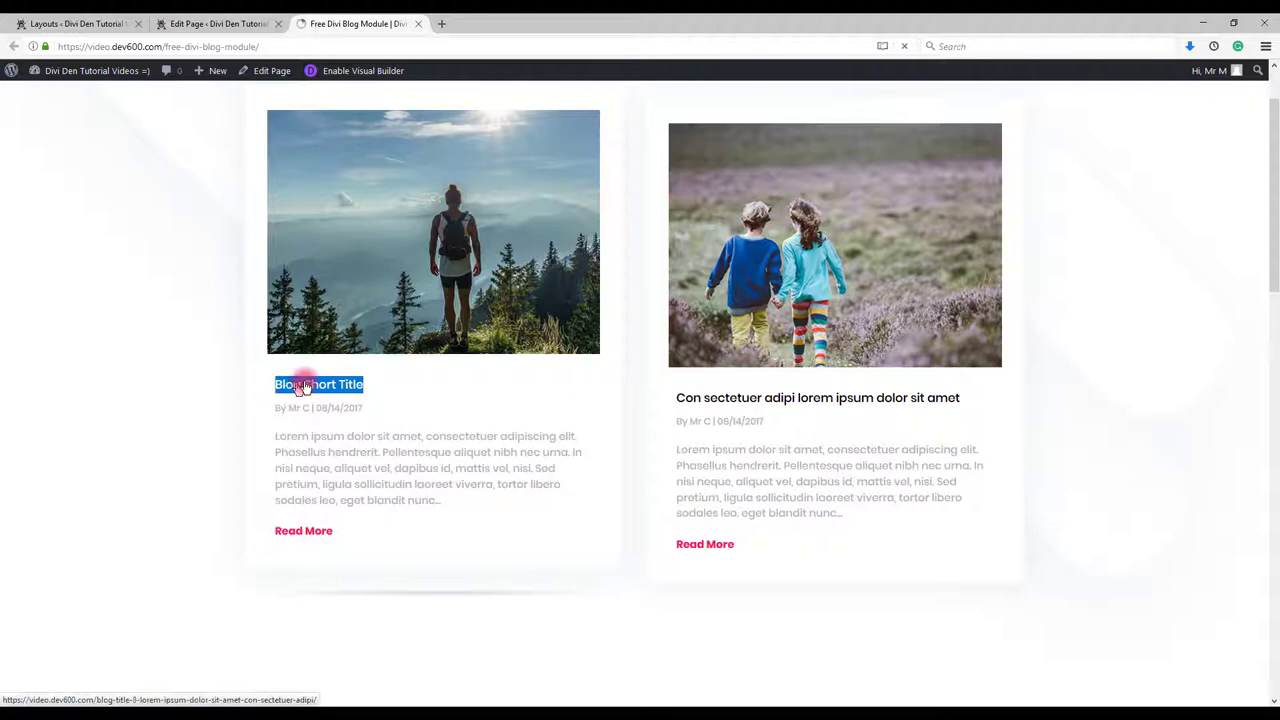
click(318, 384)
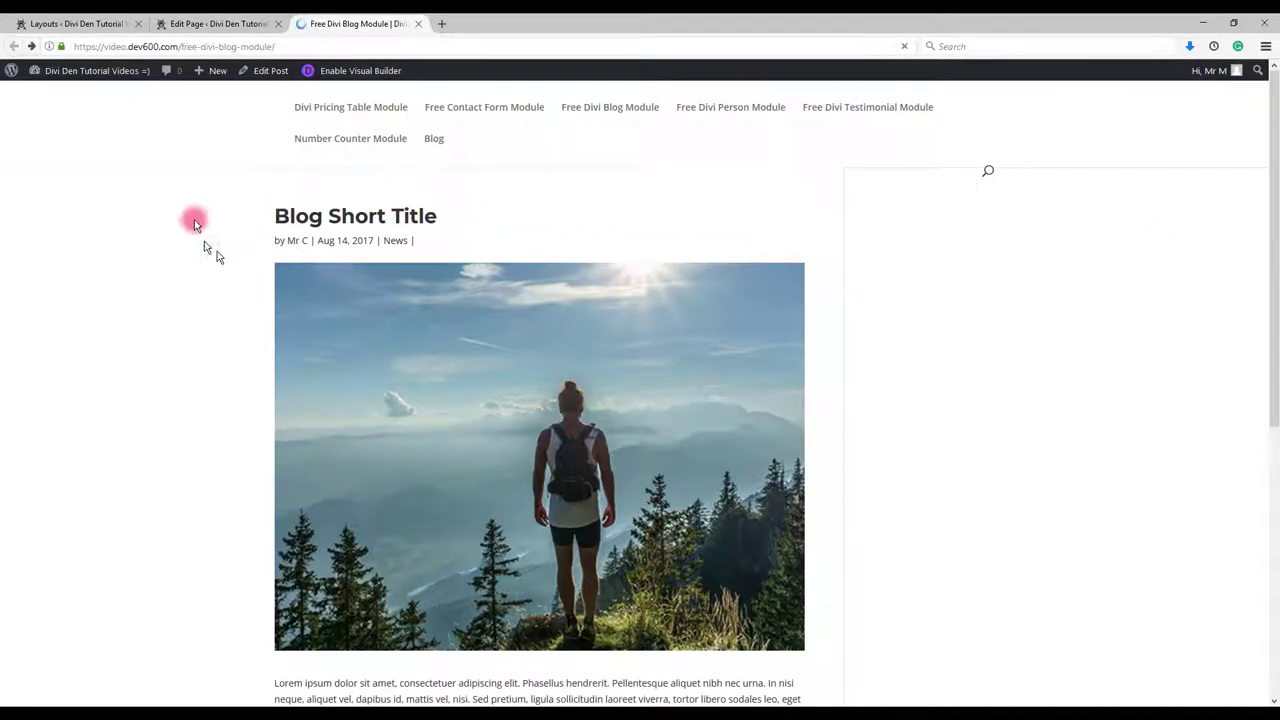
click(225, 22)
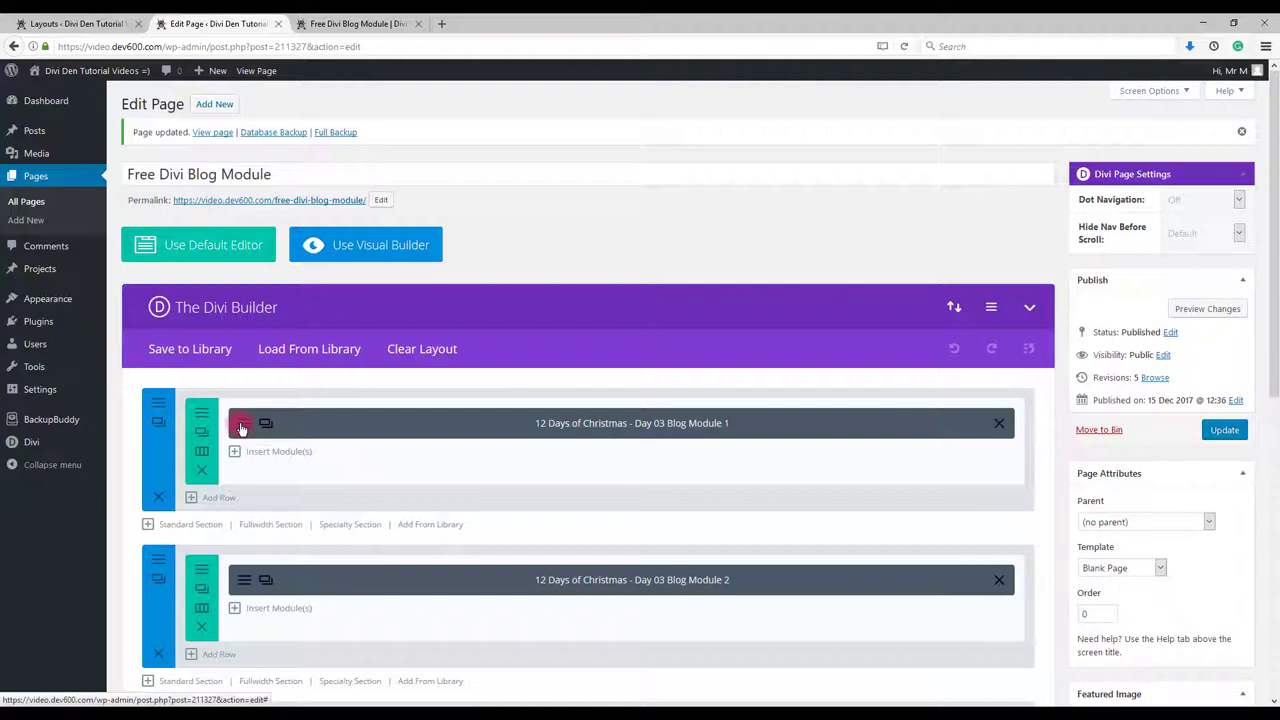
Set the first blog module's Title Text Color to blue in its Design options.
click(240, 424)
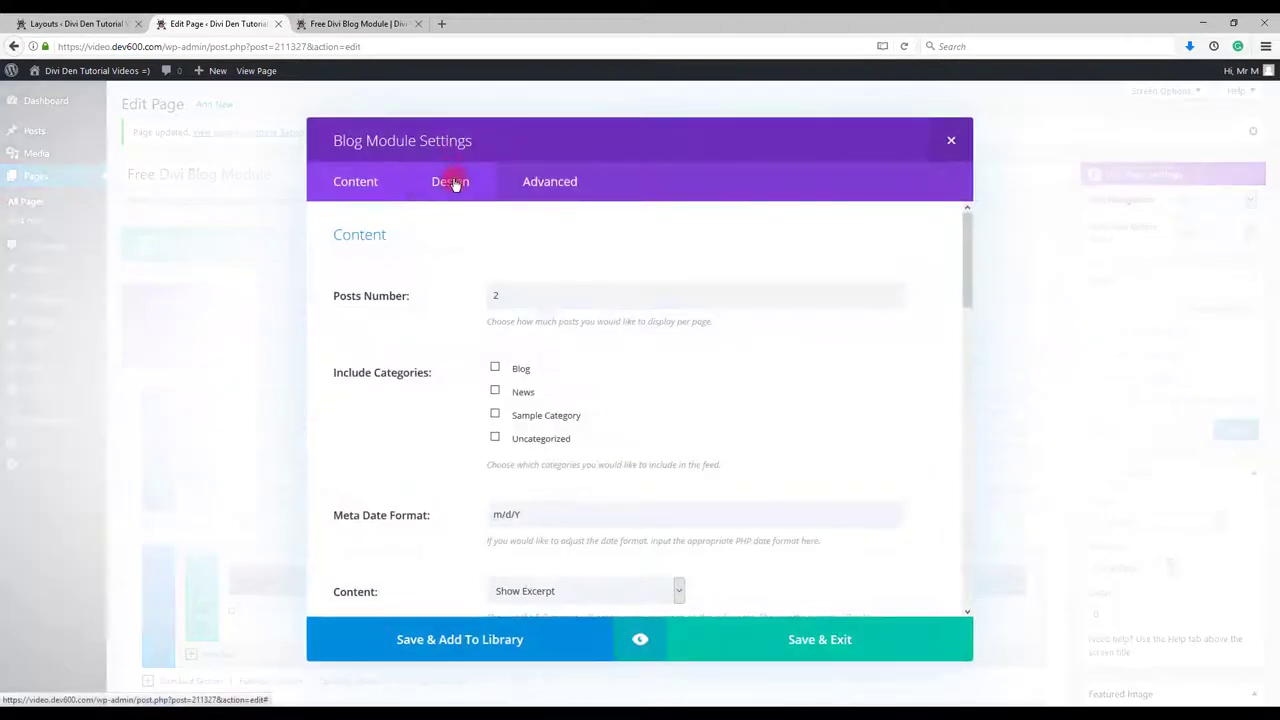
click(451, 181)
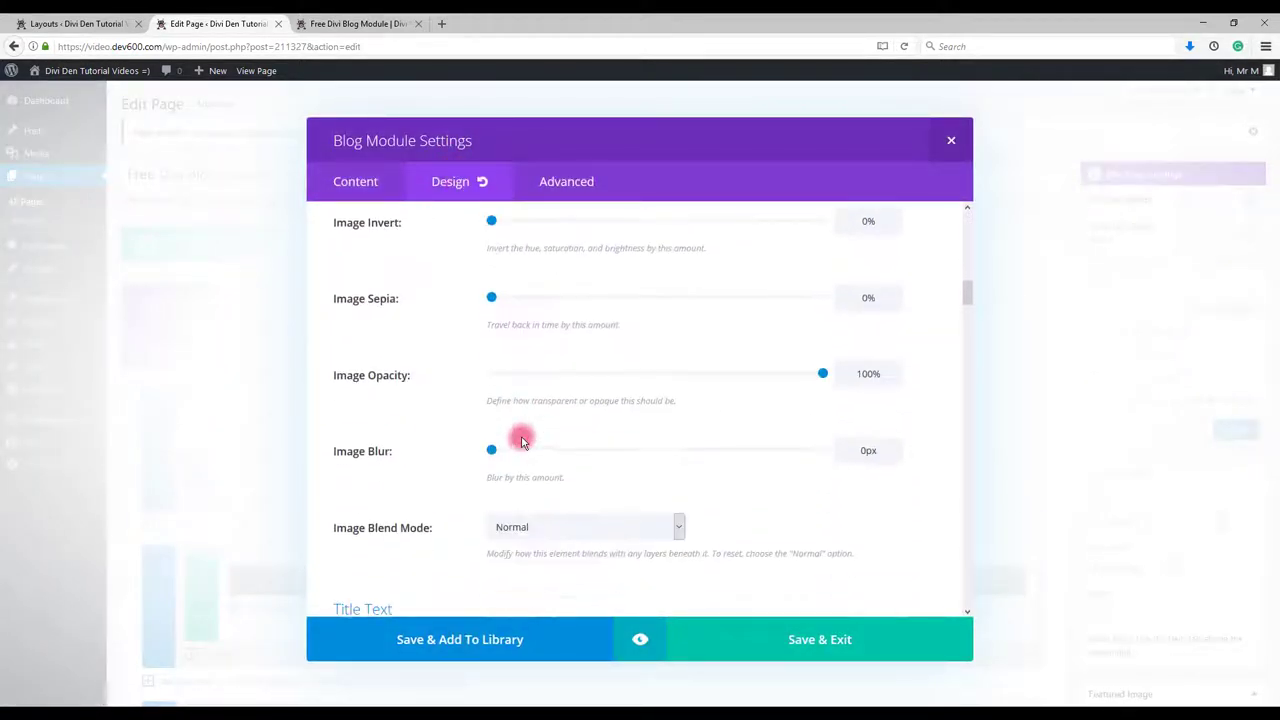
scroll(down, 3)
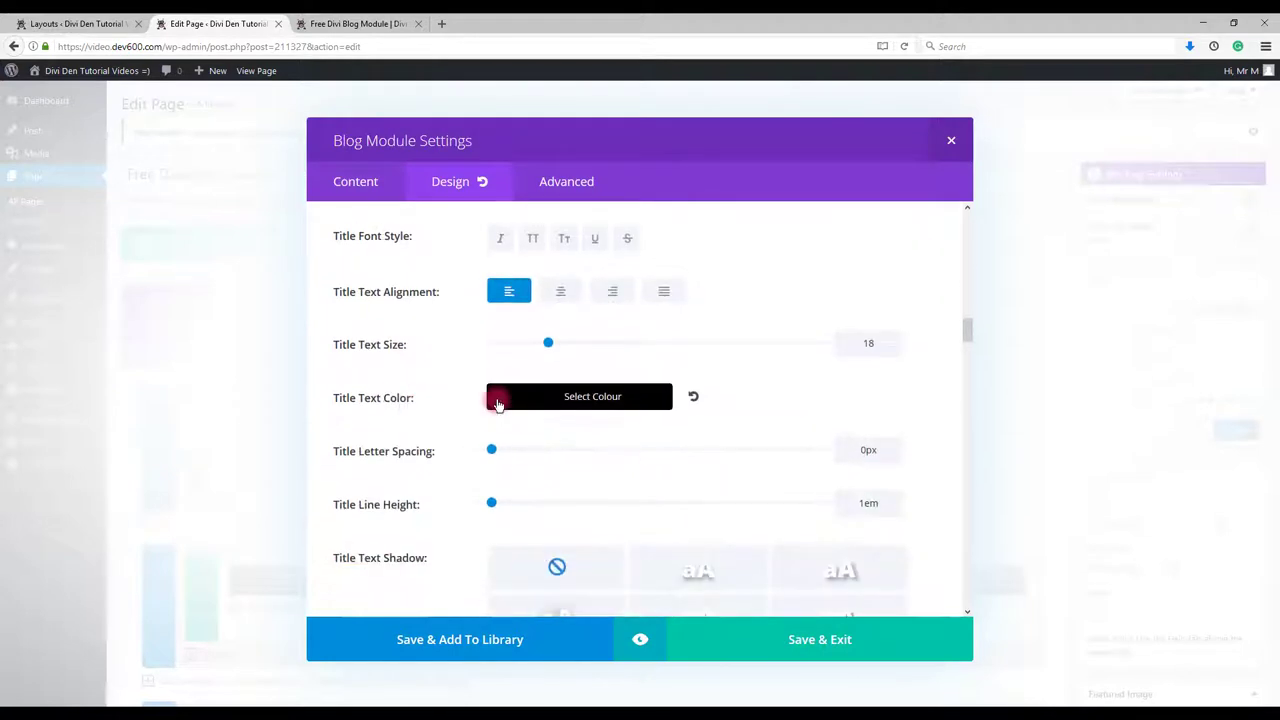
click(578, 396)
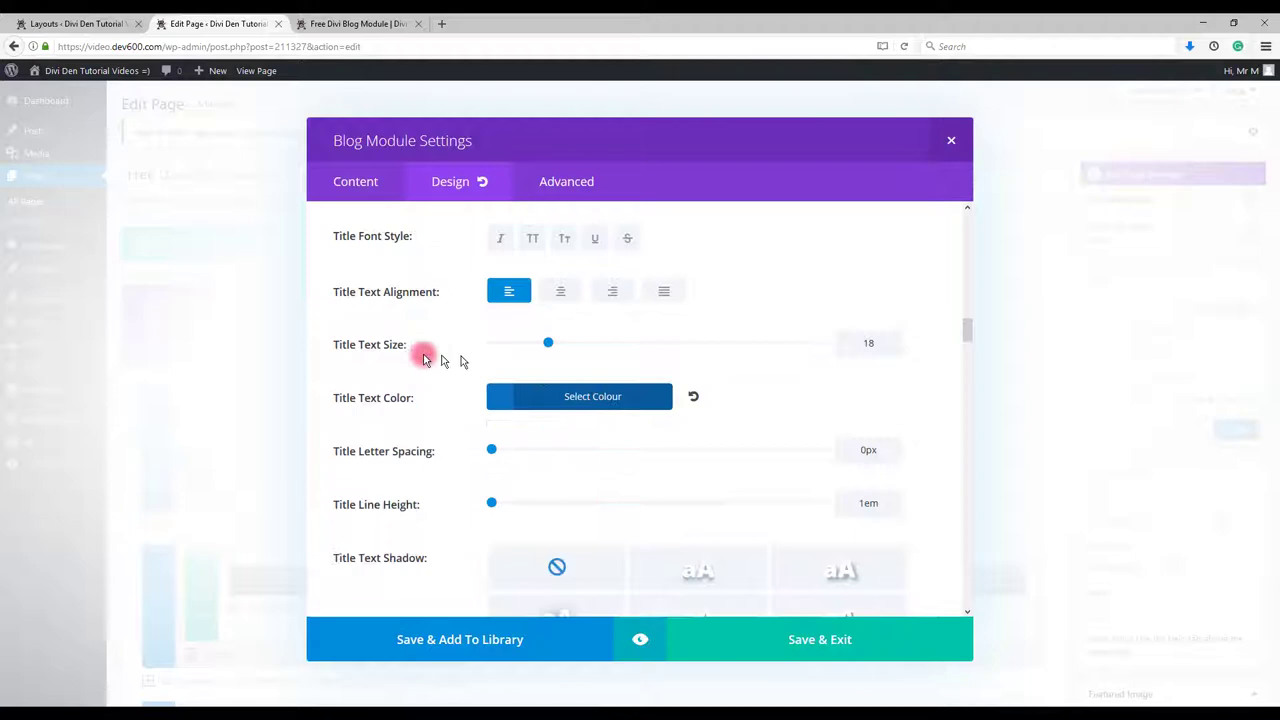
drag(548, 342, 555, 342)
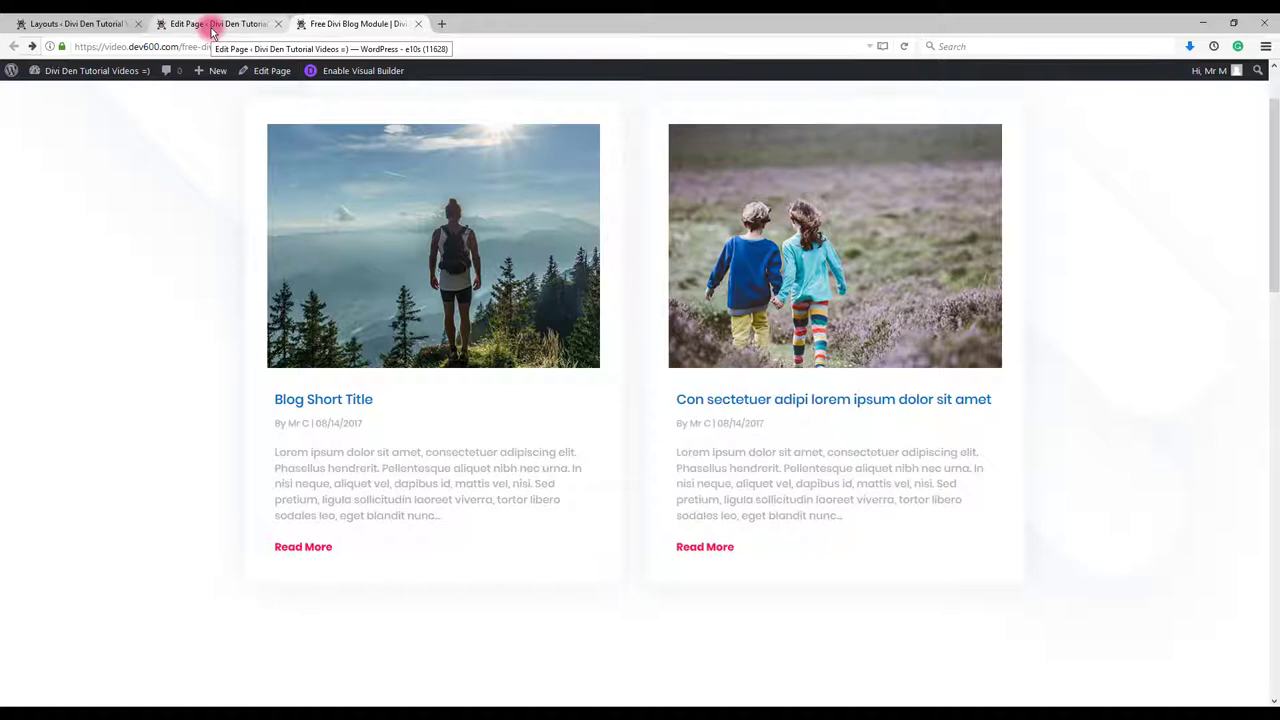
Switch back to the page editor tab.
click(360, 23)
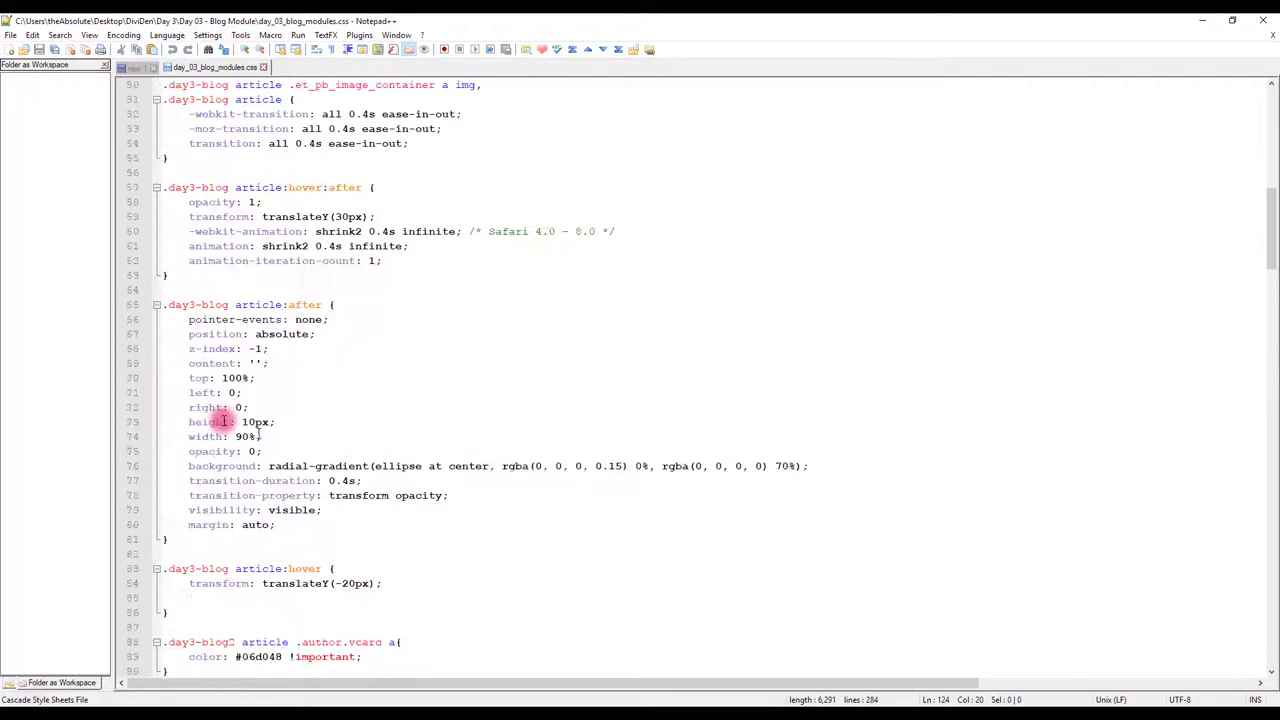
Change the Blog 1 more-link colour from ff0f53 to 0198E1 in the stylesheet.
scroll(down, 3)
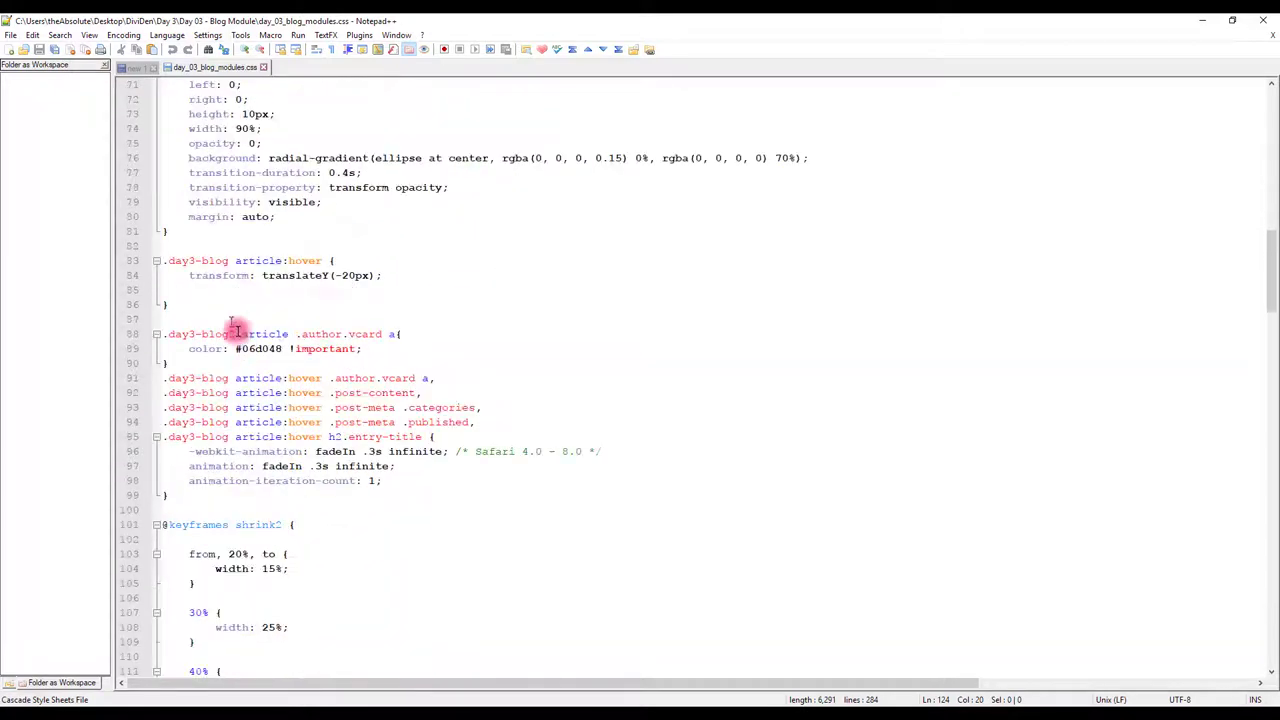
scroll(down, 3)
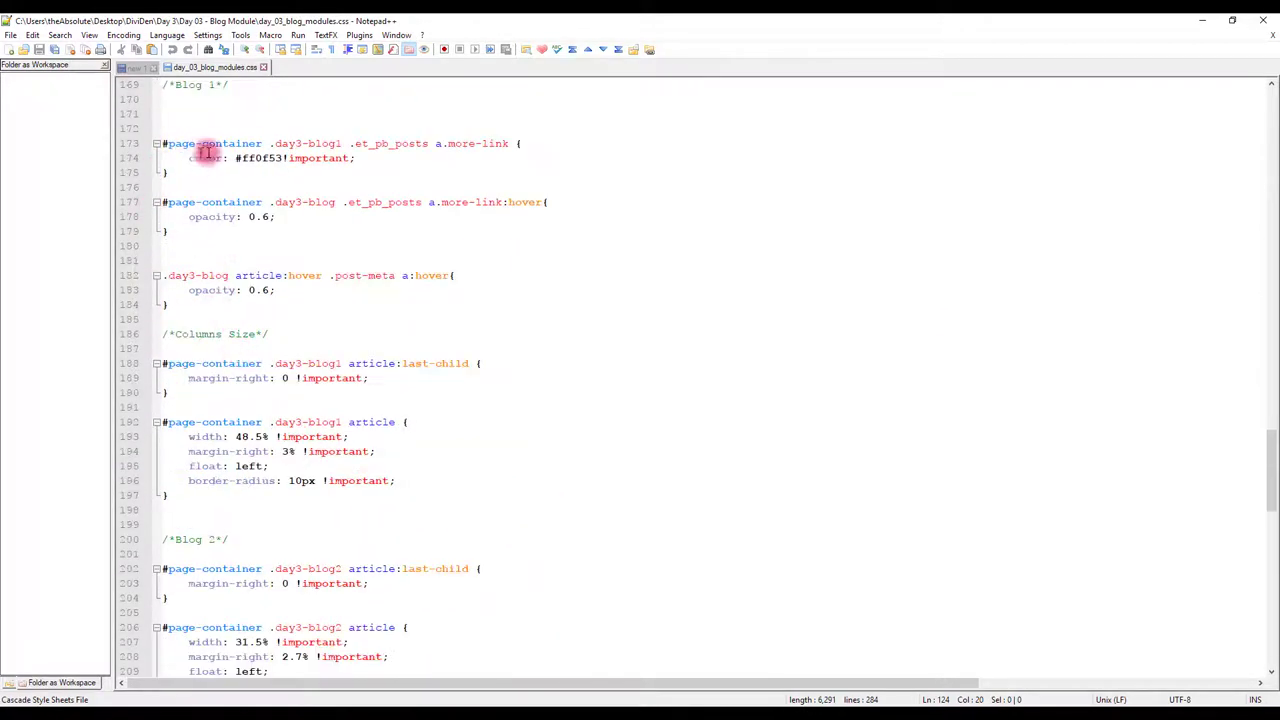
double_click(262, 159)
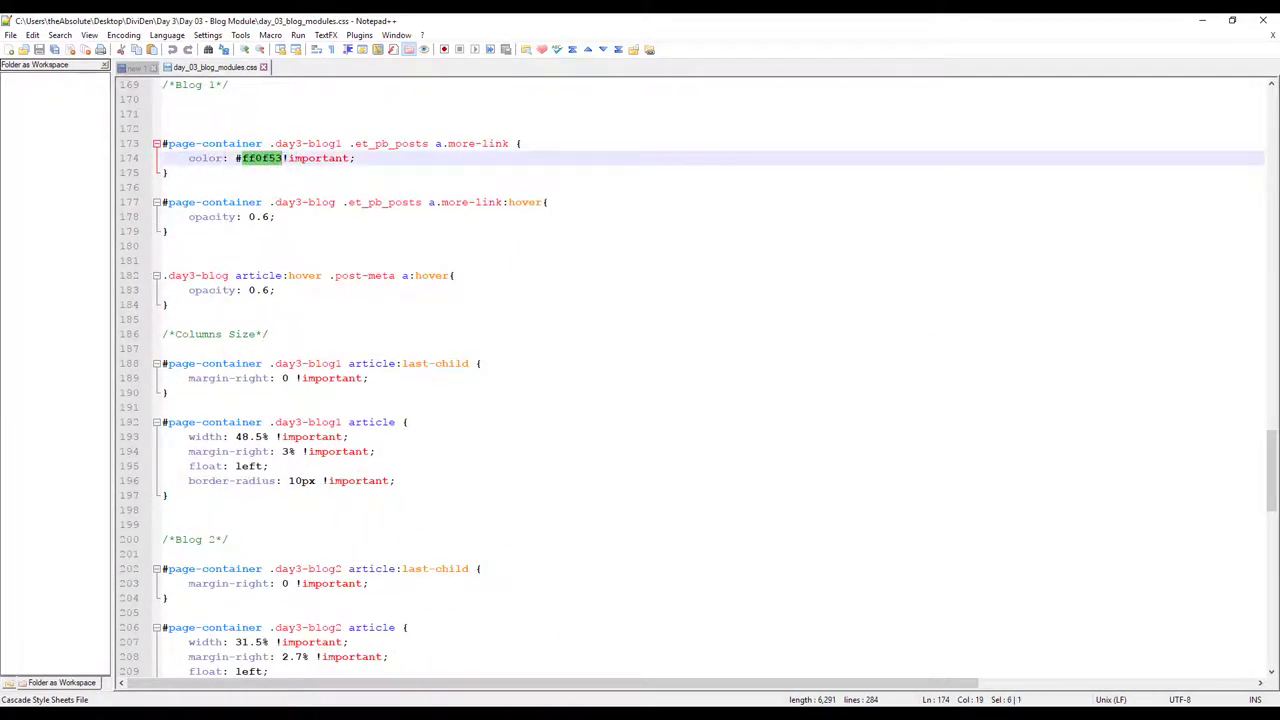
text(0198E1)
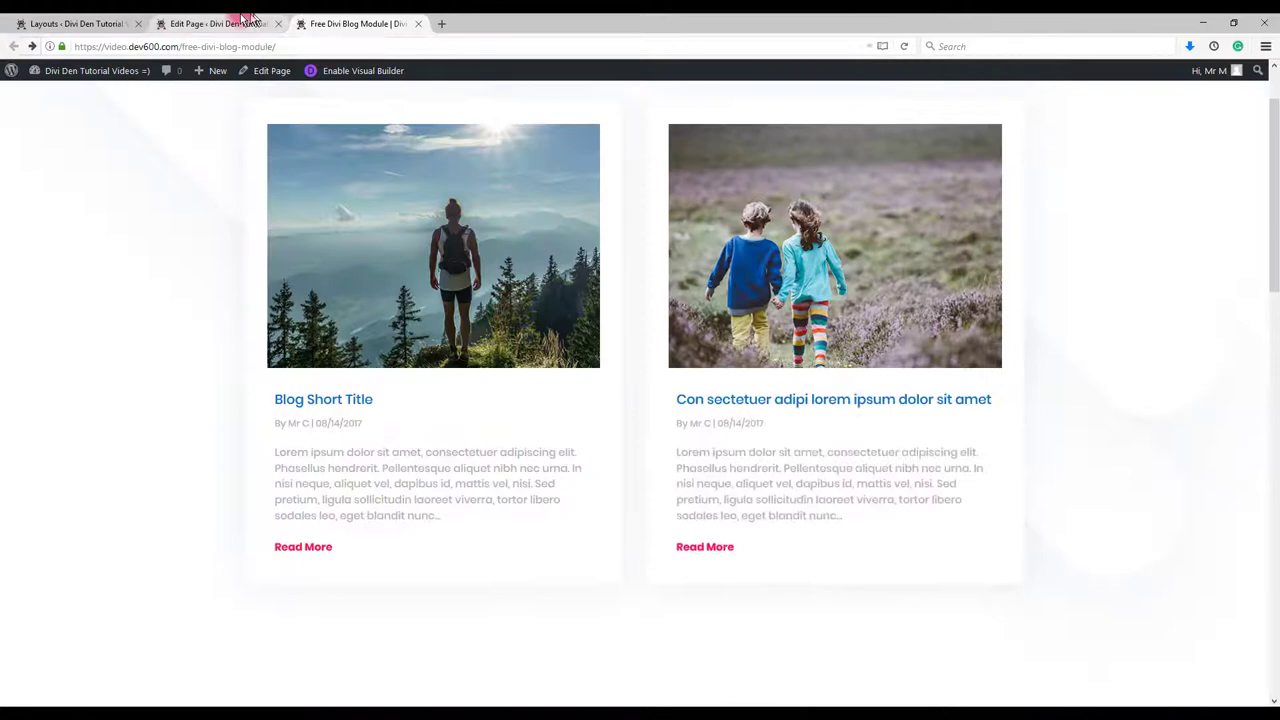
Save the updated custom CSS in the builder settings and view the live page again.
click(220, 24)
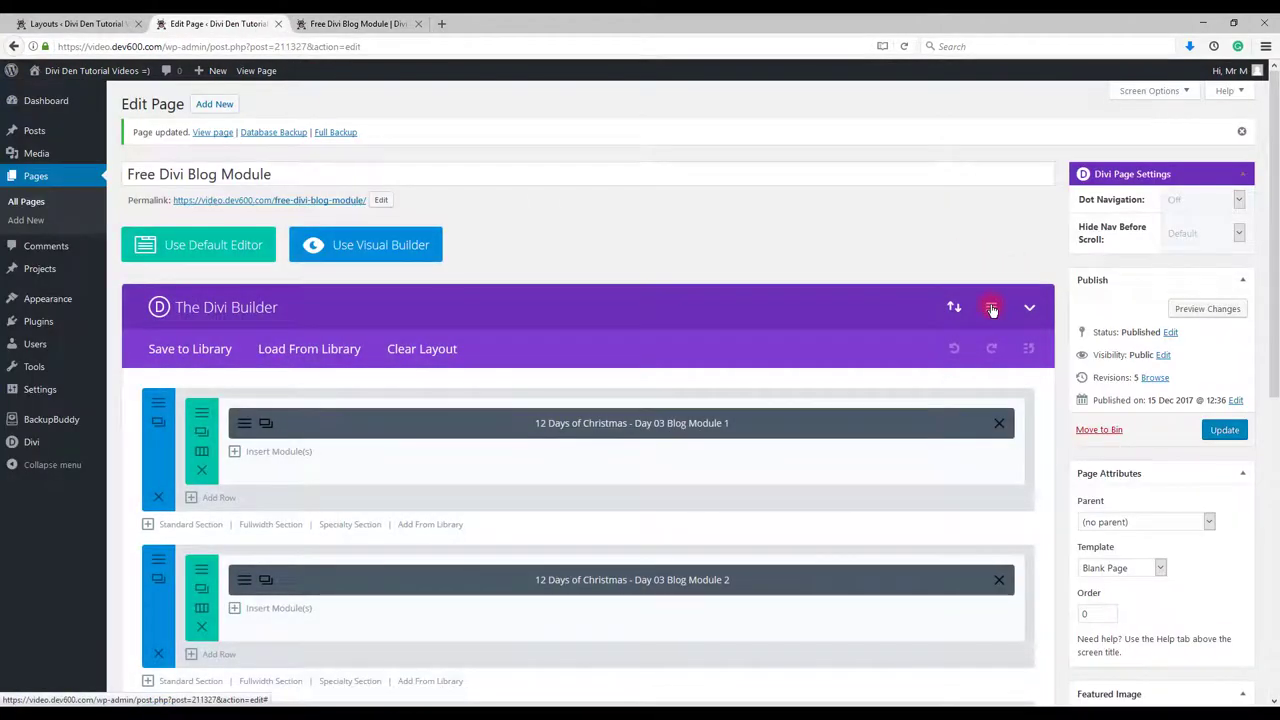
click(991, 307)
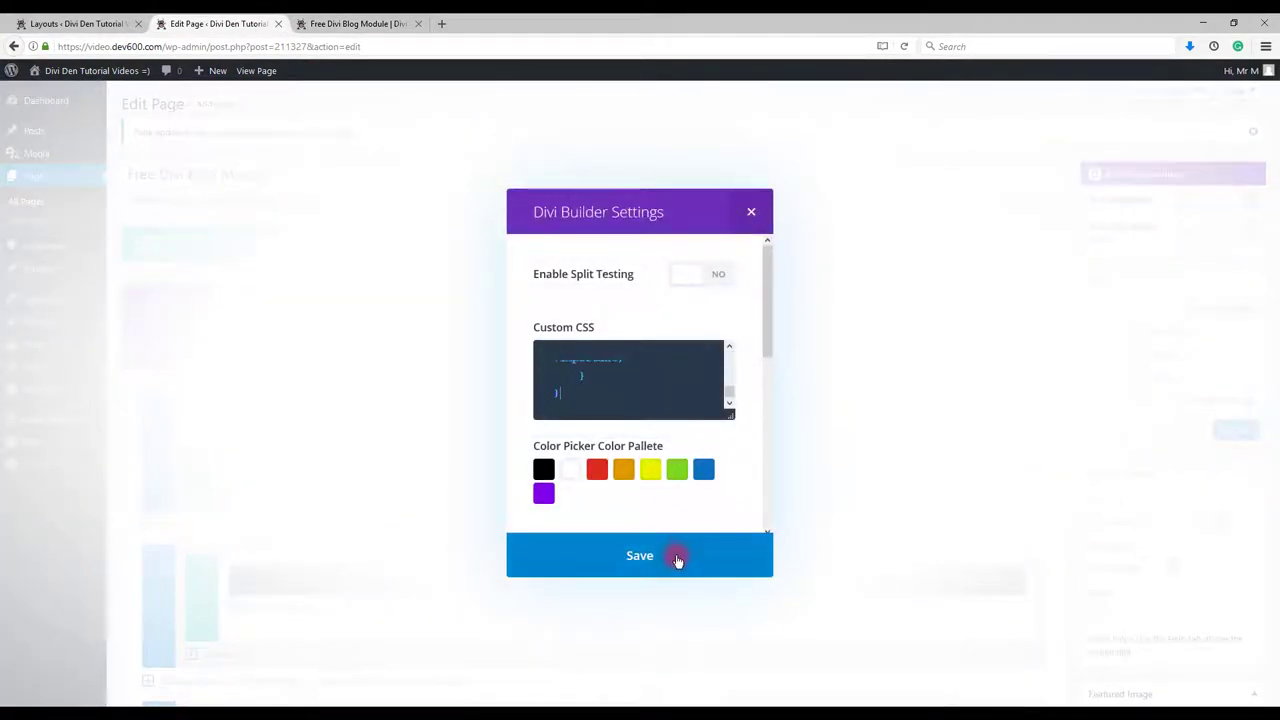
click(639, 555)
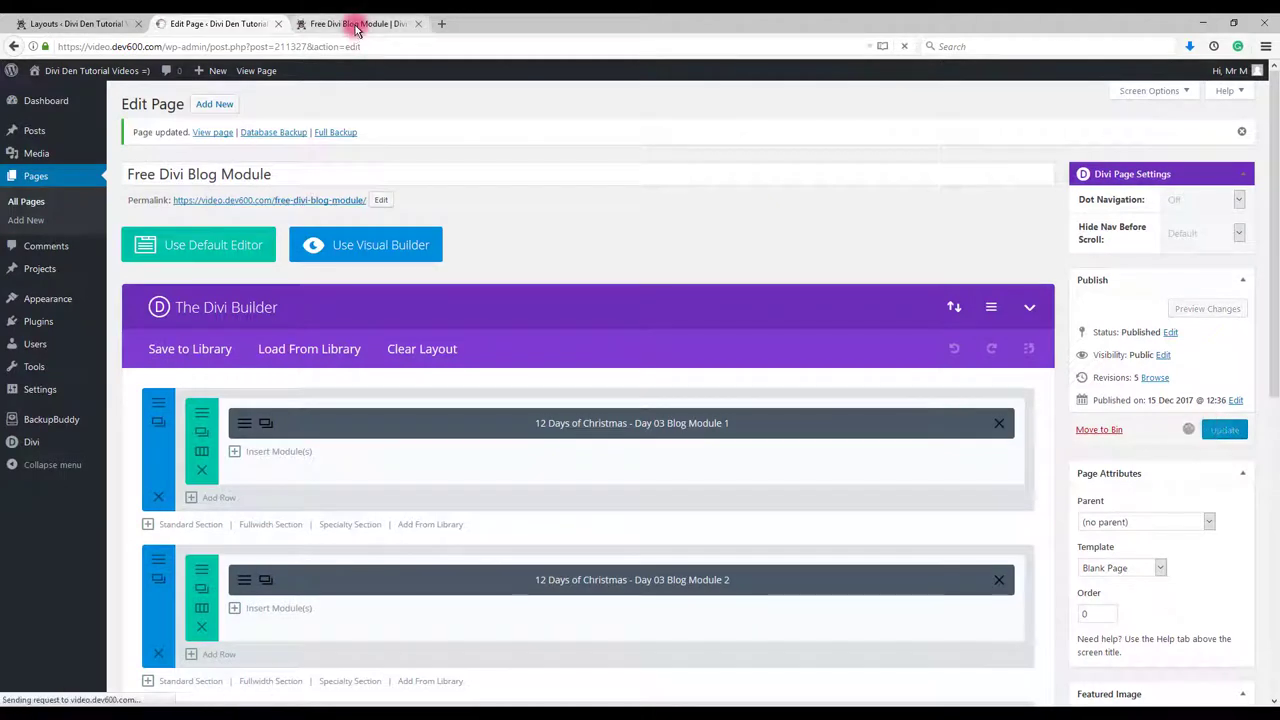
click(355, 13)
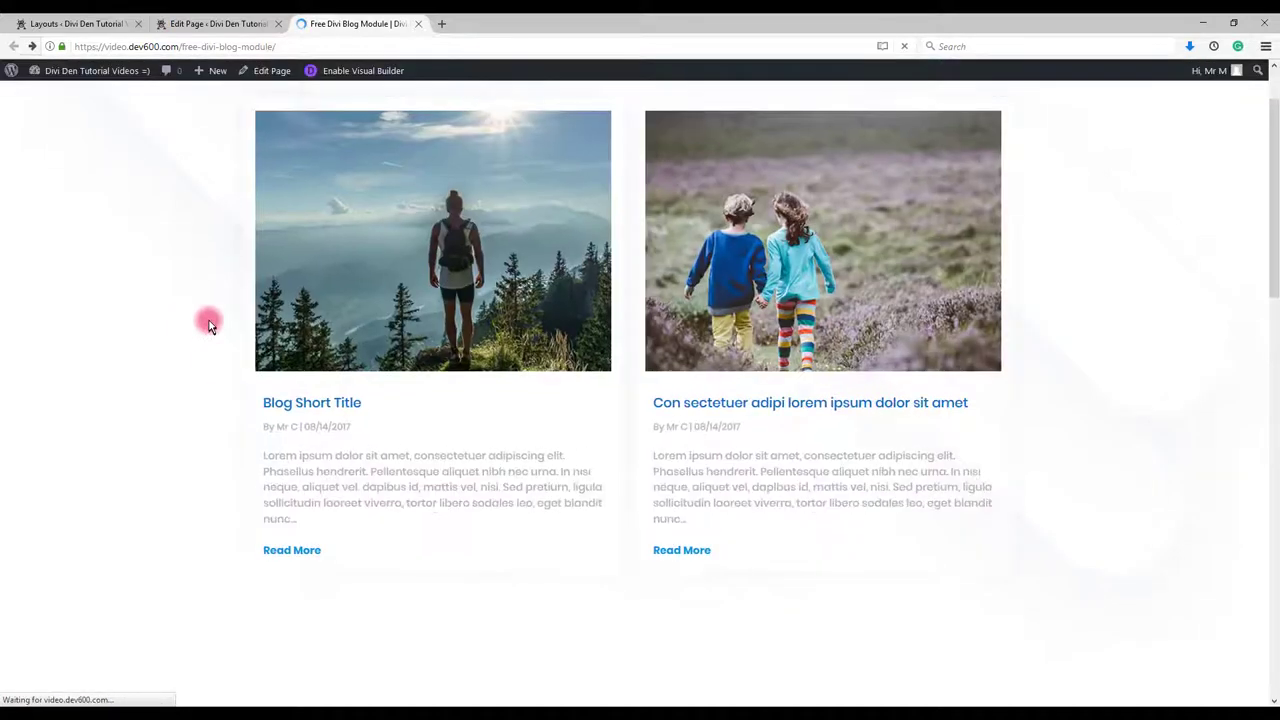
Scroll down the page editor to reach the listed blog modules.
scroll(down, 3)
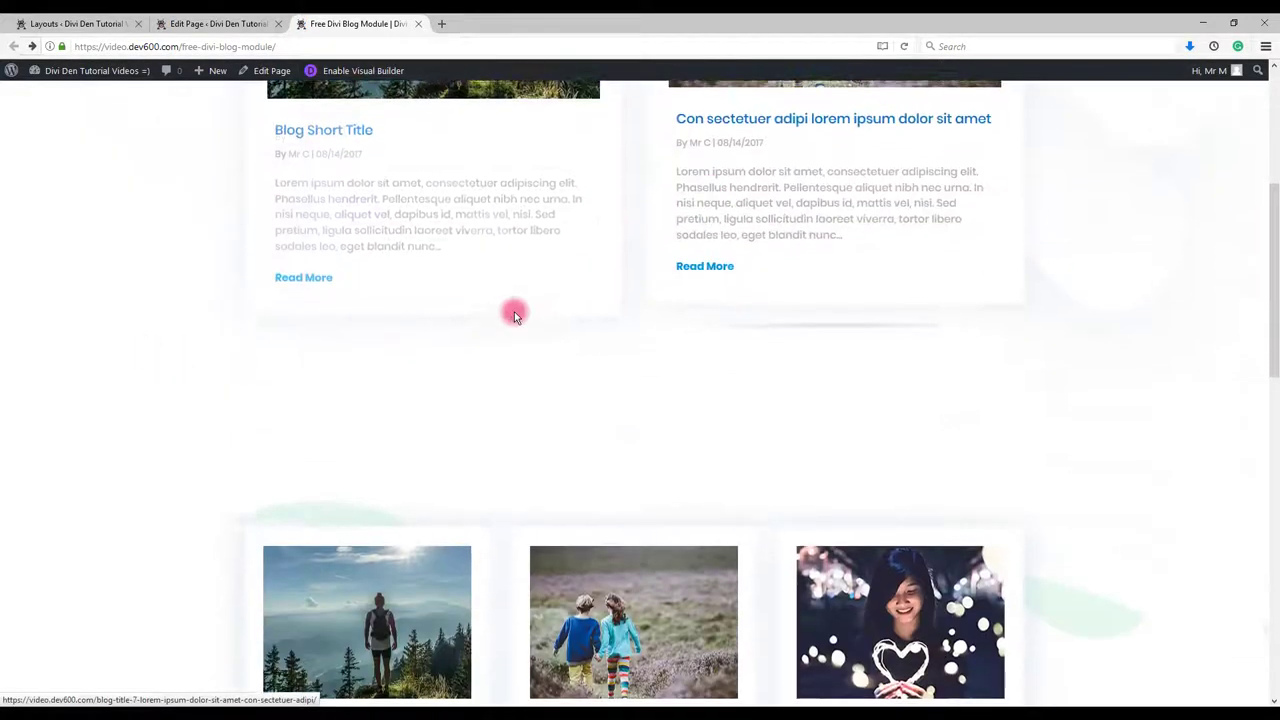
scroll(down, 3)
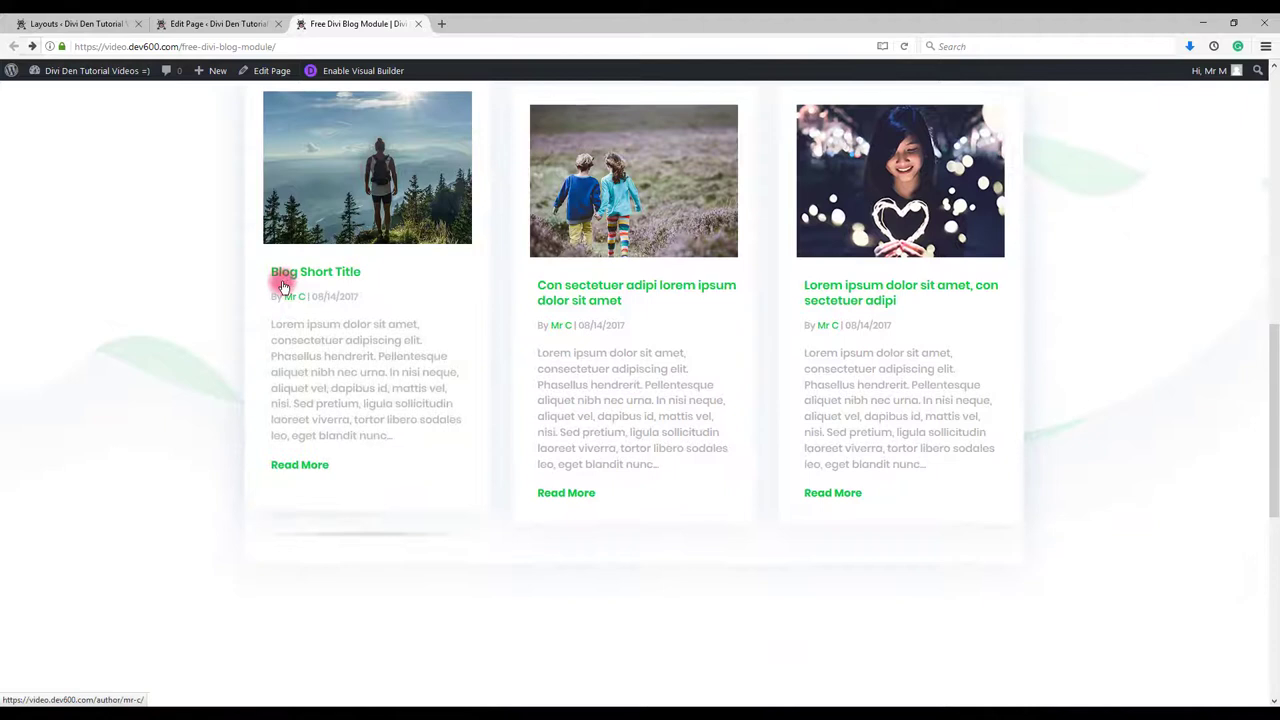
mouse_move(376, 275)
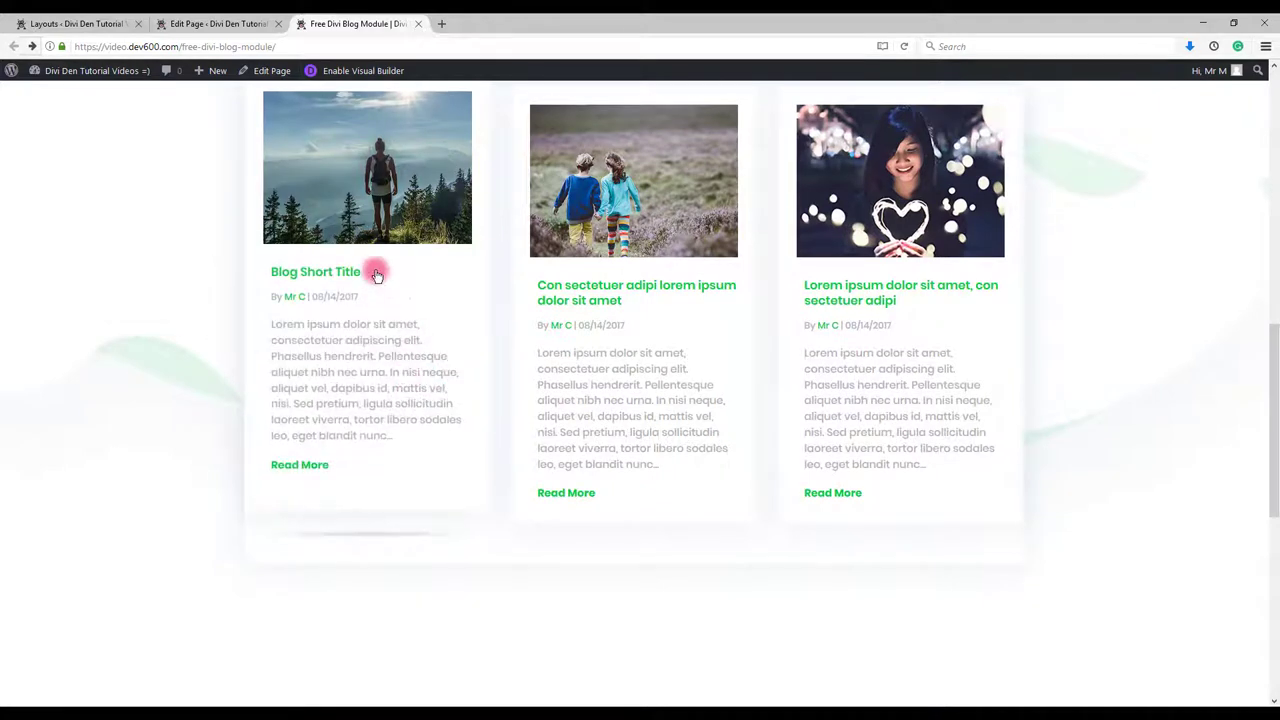
mouse_move(299, 303)
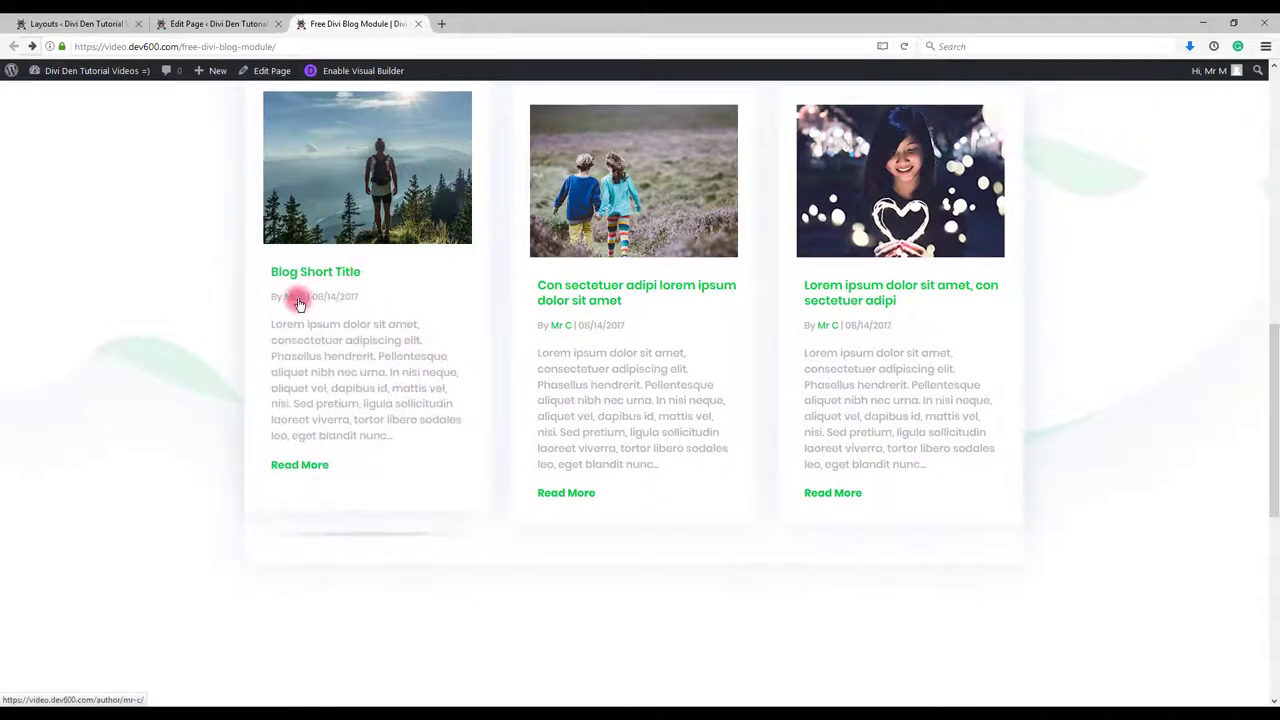
mouse_move(315, 470)
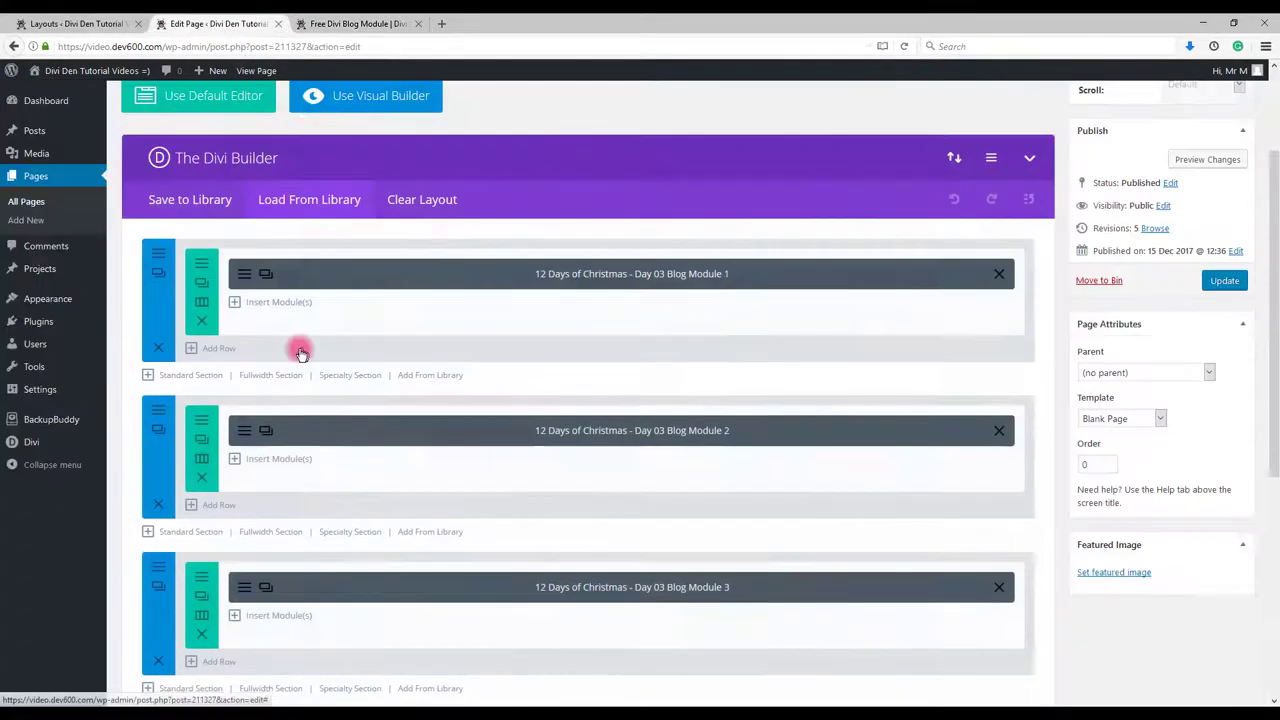
Set Blog Module 2's title text colour to blue #0c71c3 in Design and save the module.
scroll(down, 3)
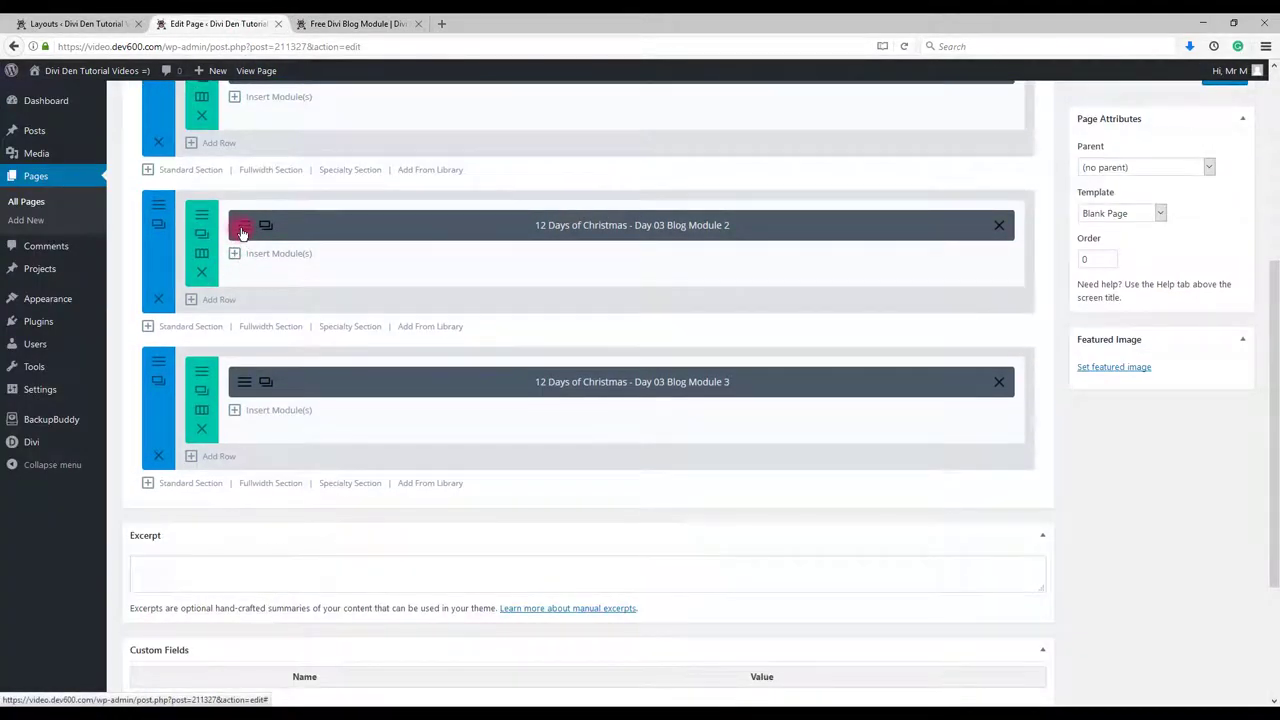
click(242, 225)
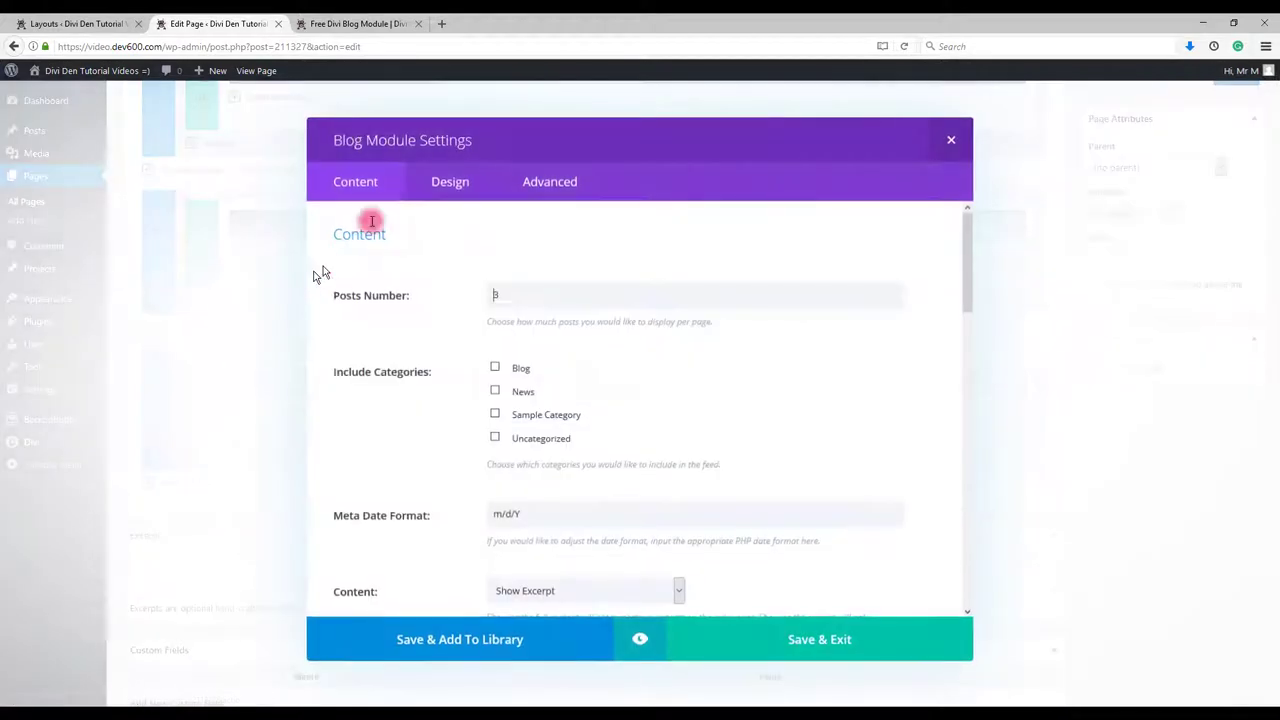
click(450, 181)
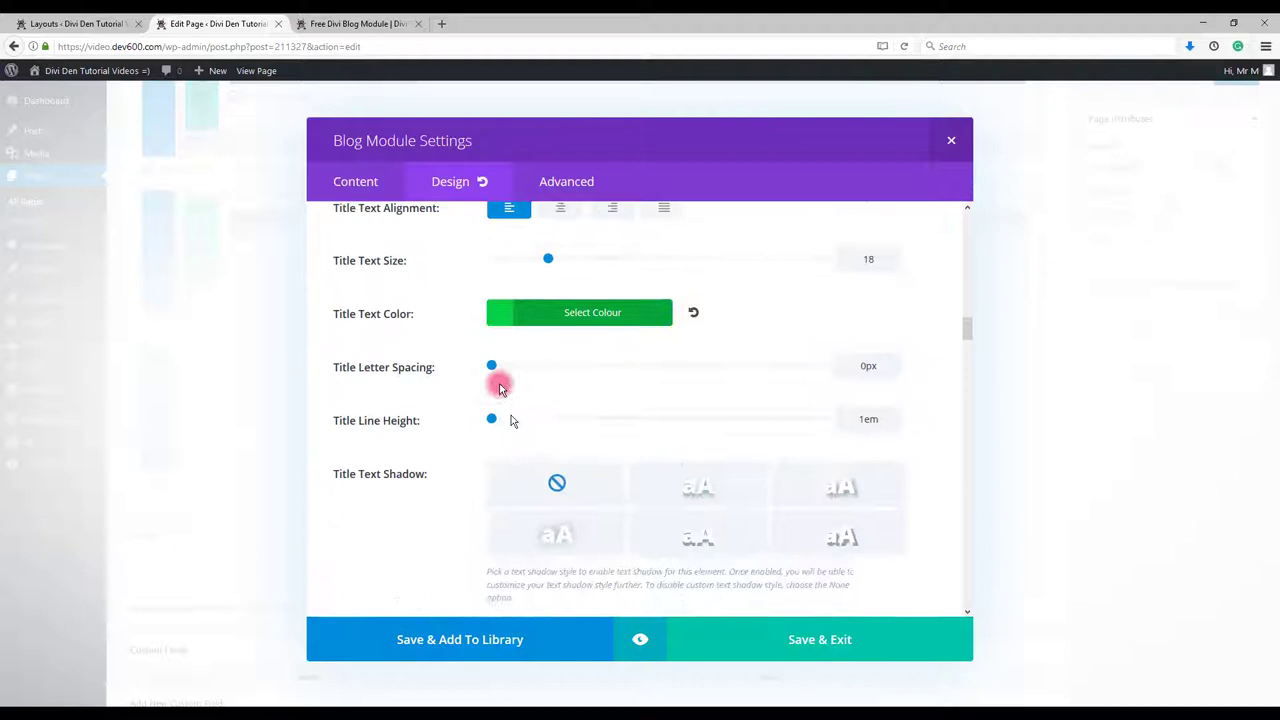
click(579, 312)
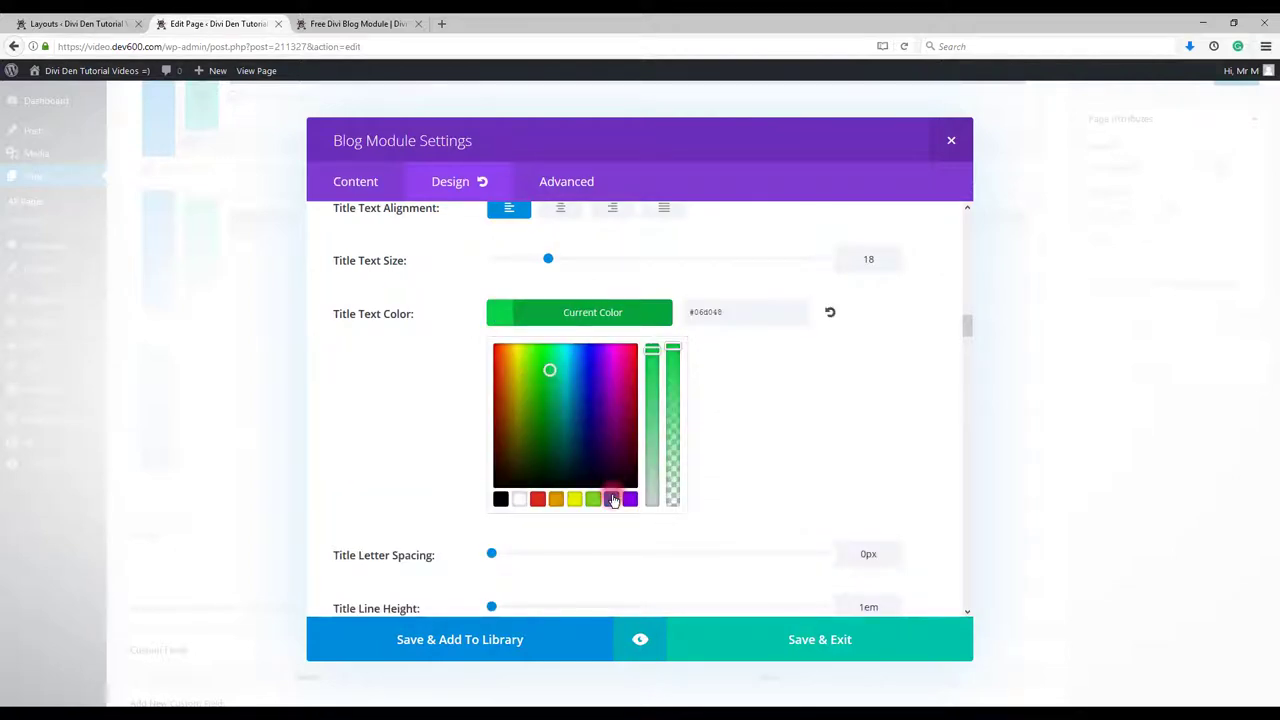
click(611, 499)
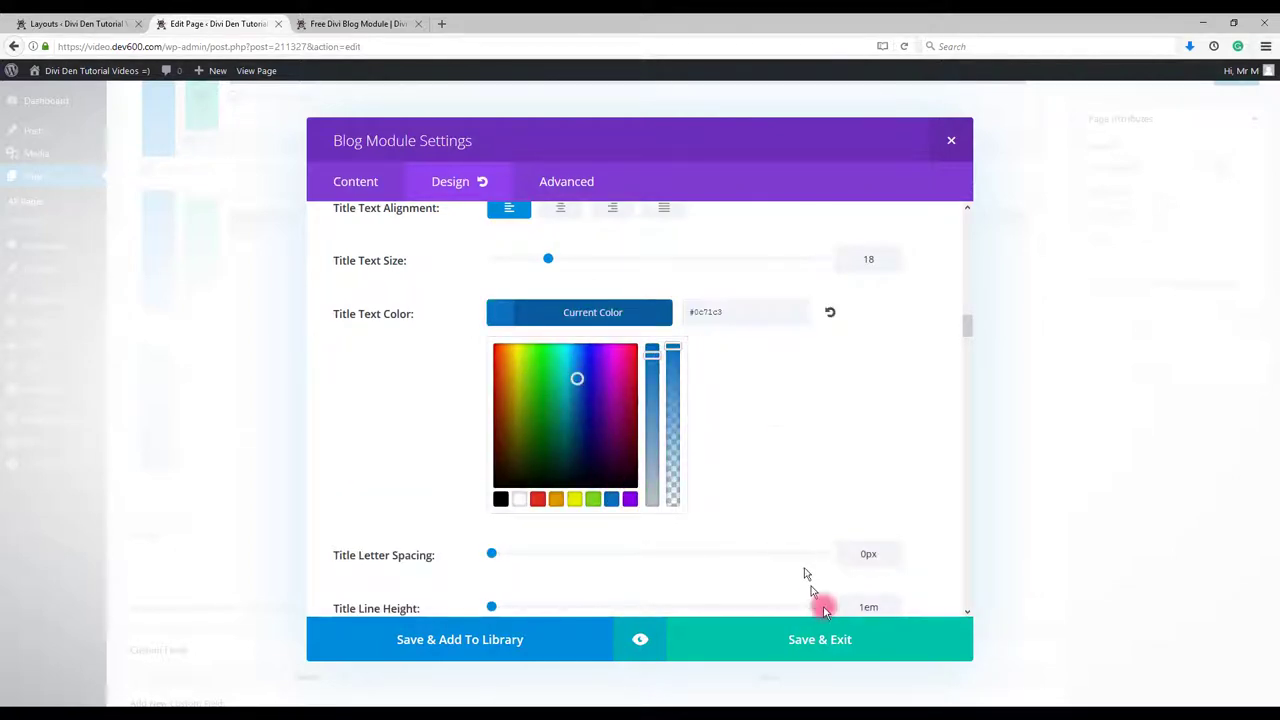
click(819, 639)
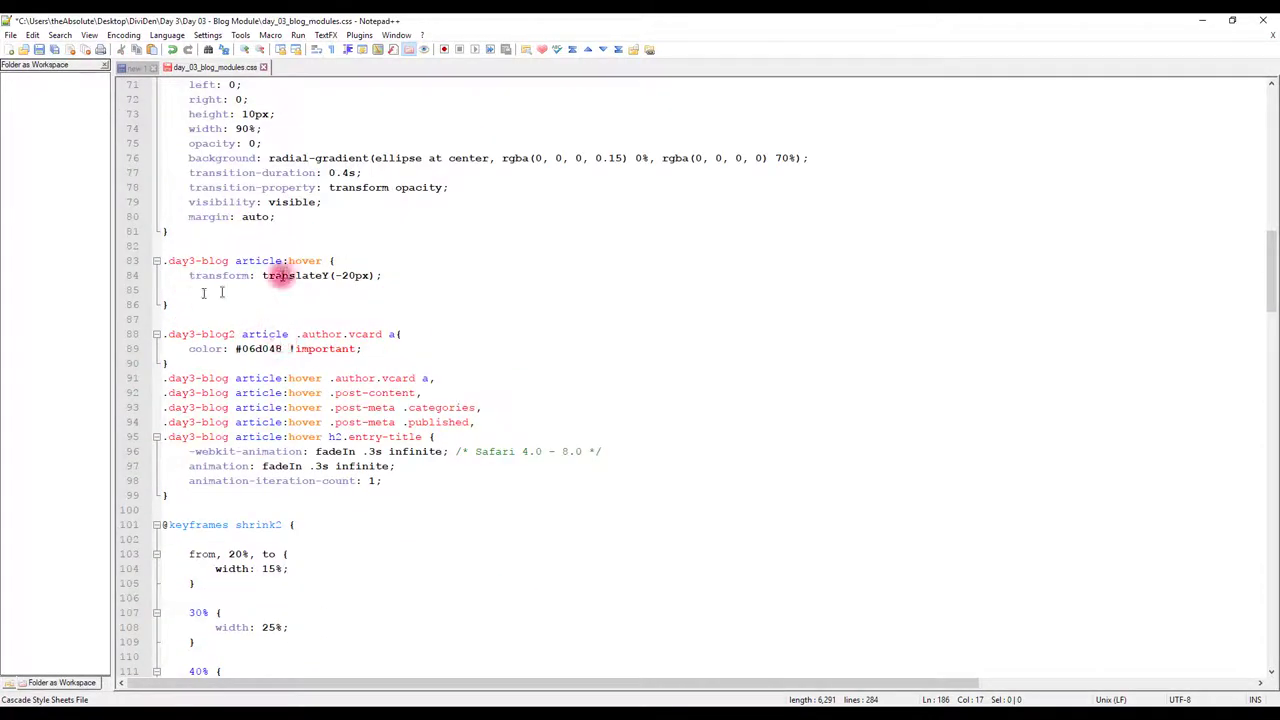
Change the blog2 author-link and more-link colours from #06d048 to #0c71c3, then return to WordPress.
click(255, 348)
text(c71c3)
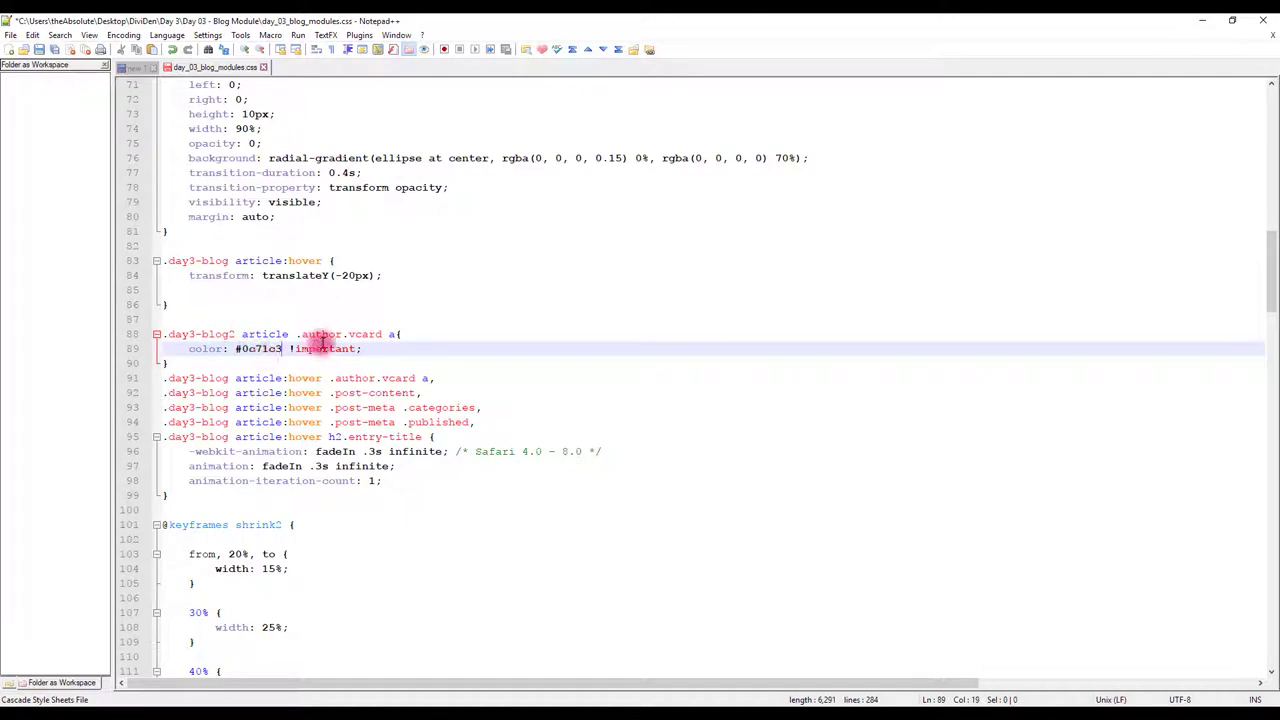
scroll(down, 3)
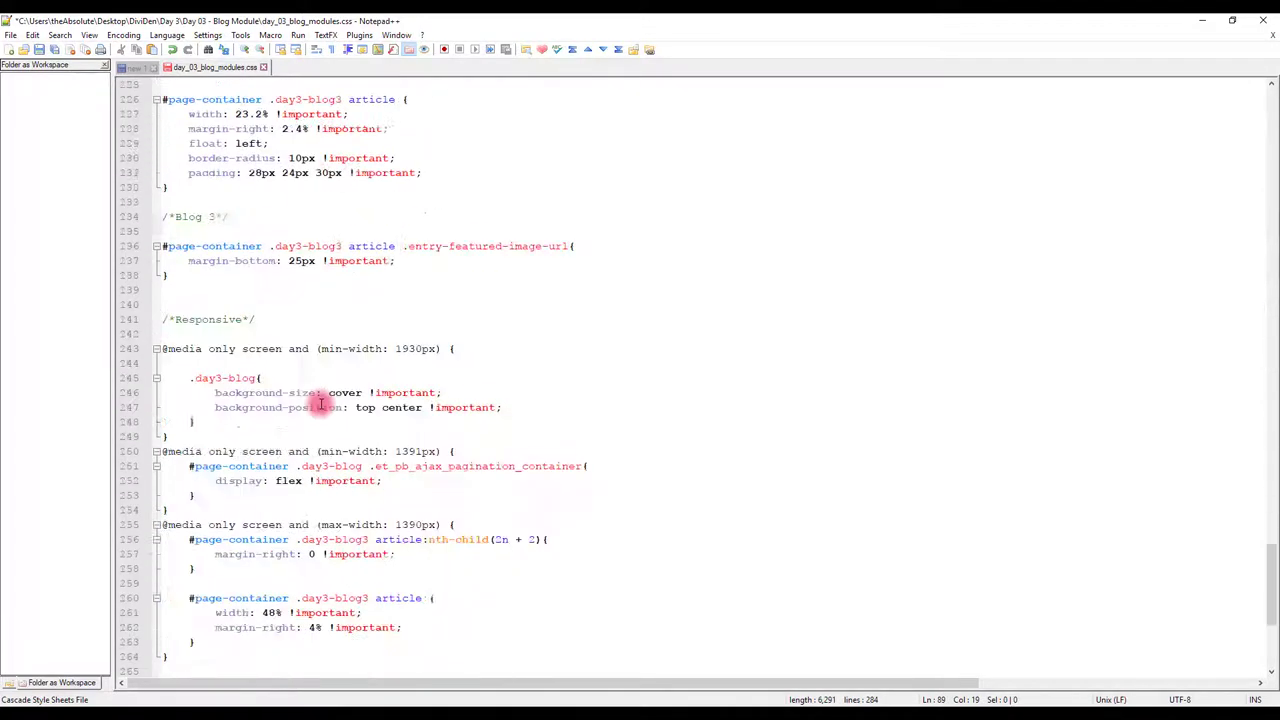
scroll(up, 3)
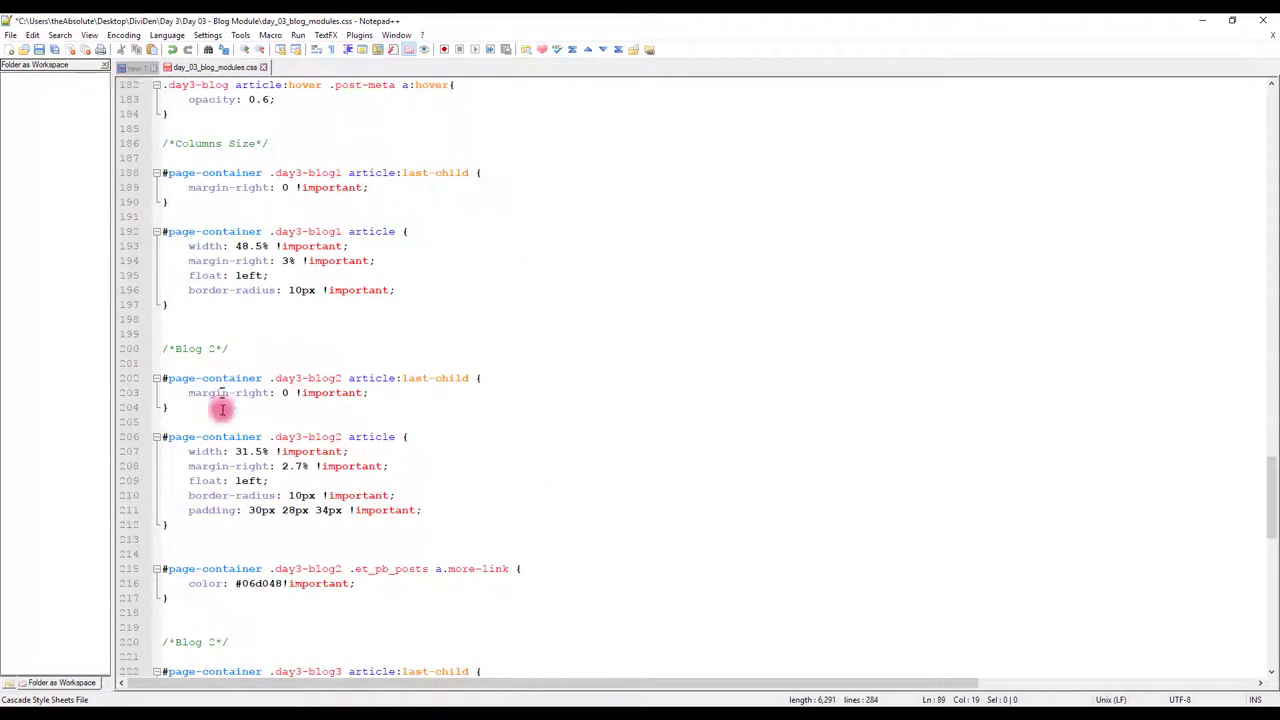
scroll(down, 3)
text(c71c3)
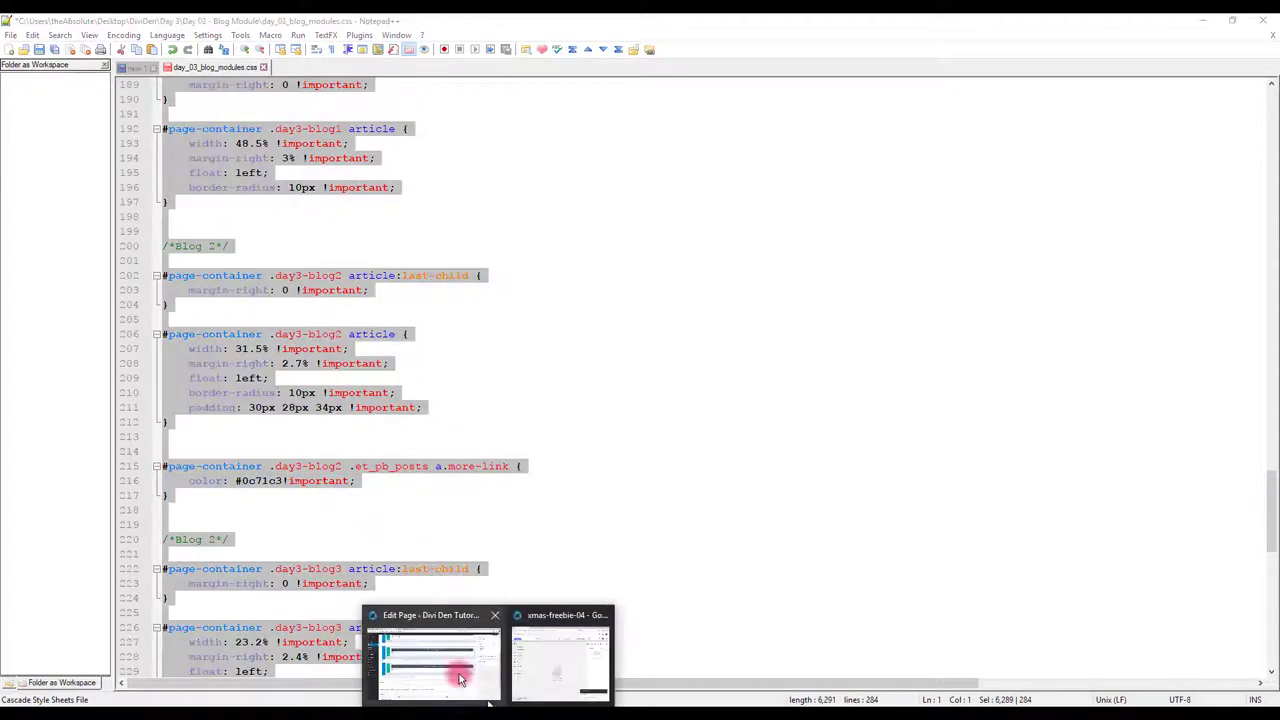
click(432, 655)
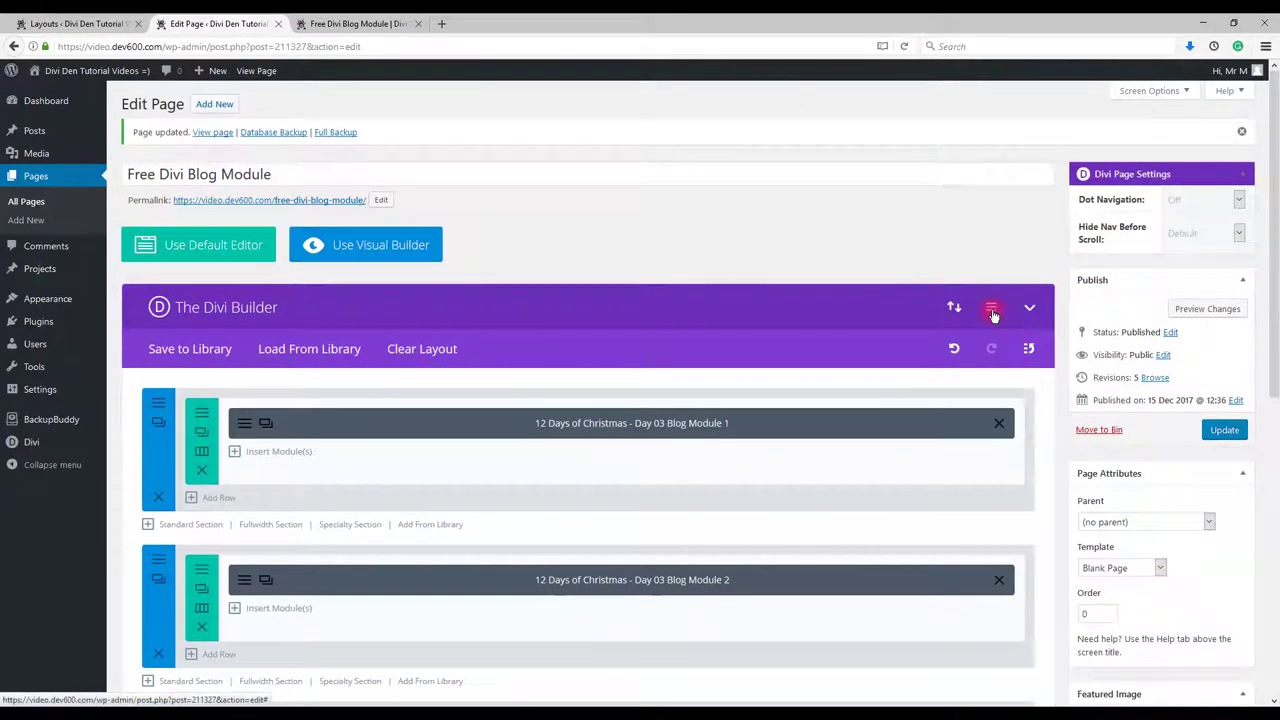
Update the page, check the blog cards on the live page, and return to the editor.
click(991, 308)
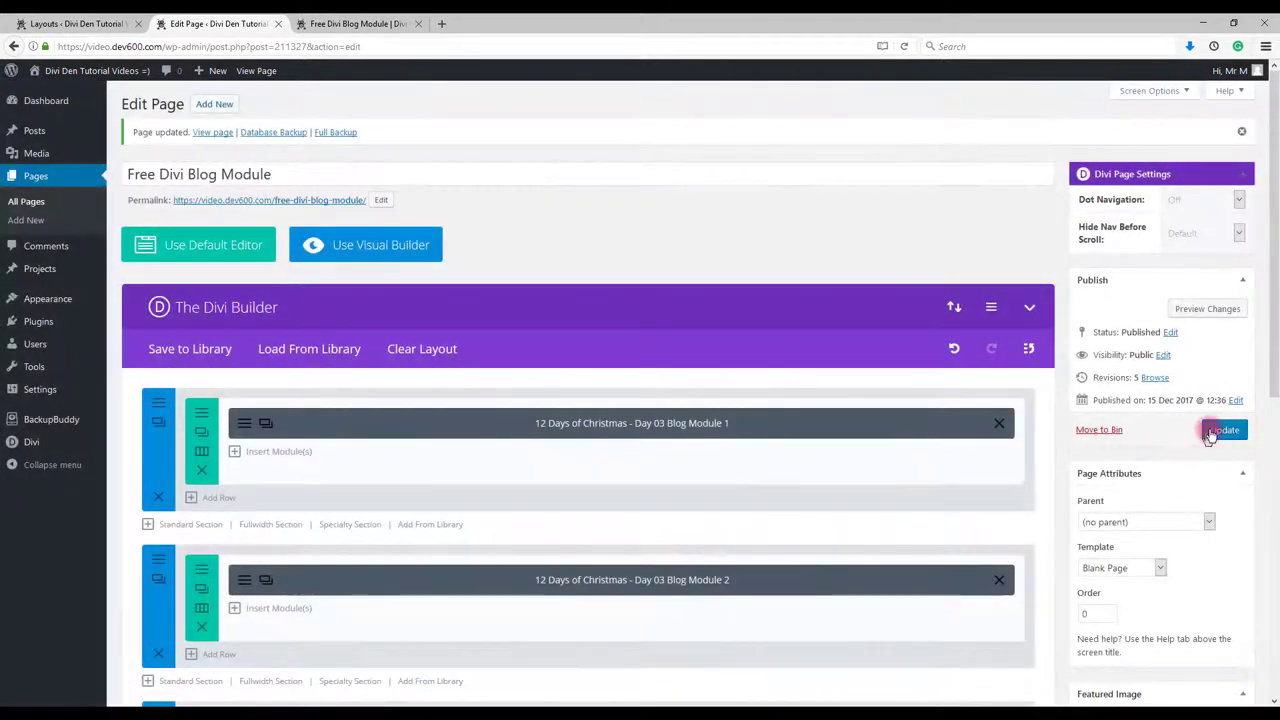
click(1224, 429)
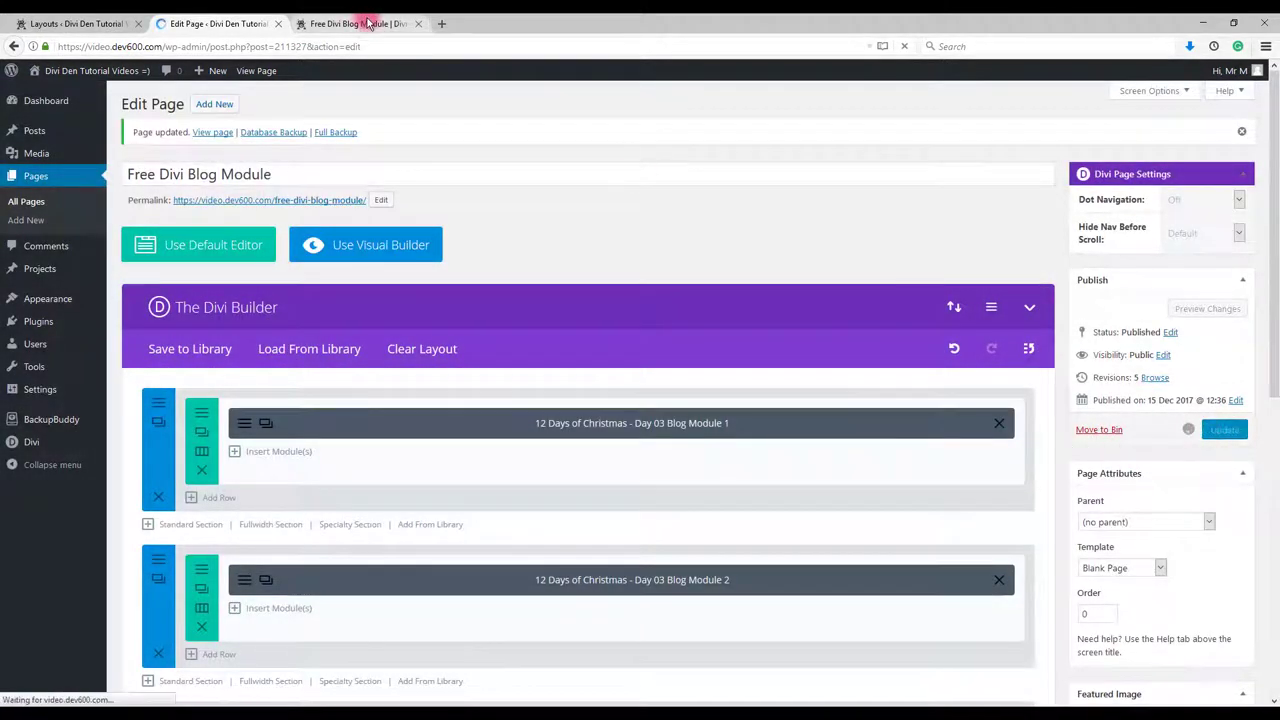
click(355, 23)
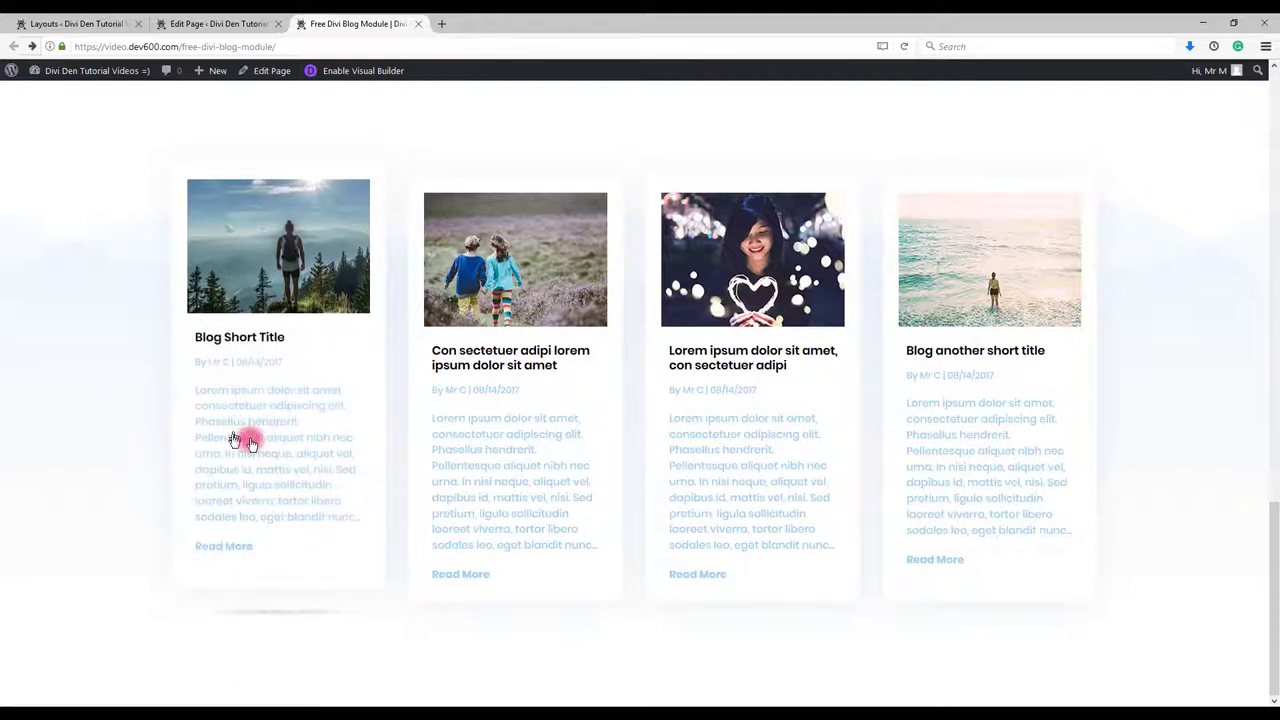
mouse_move(221, 375)
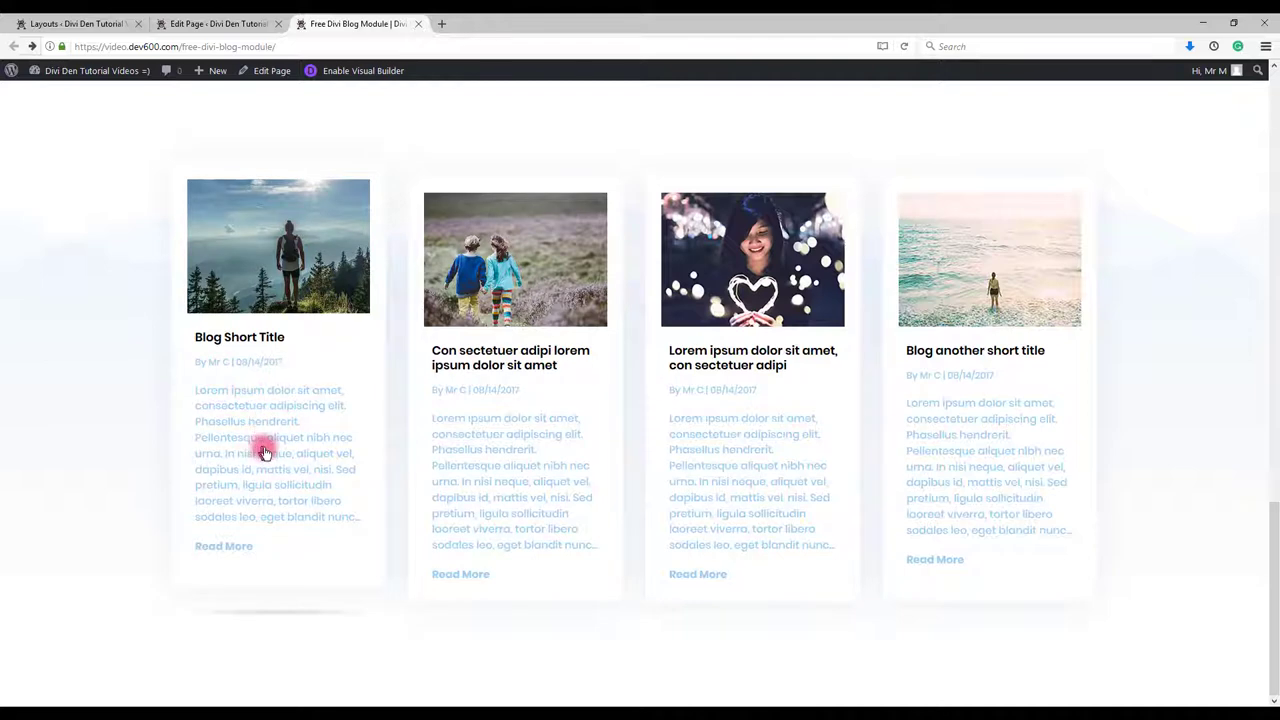
click(225, 23)
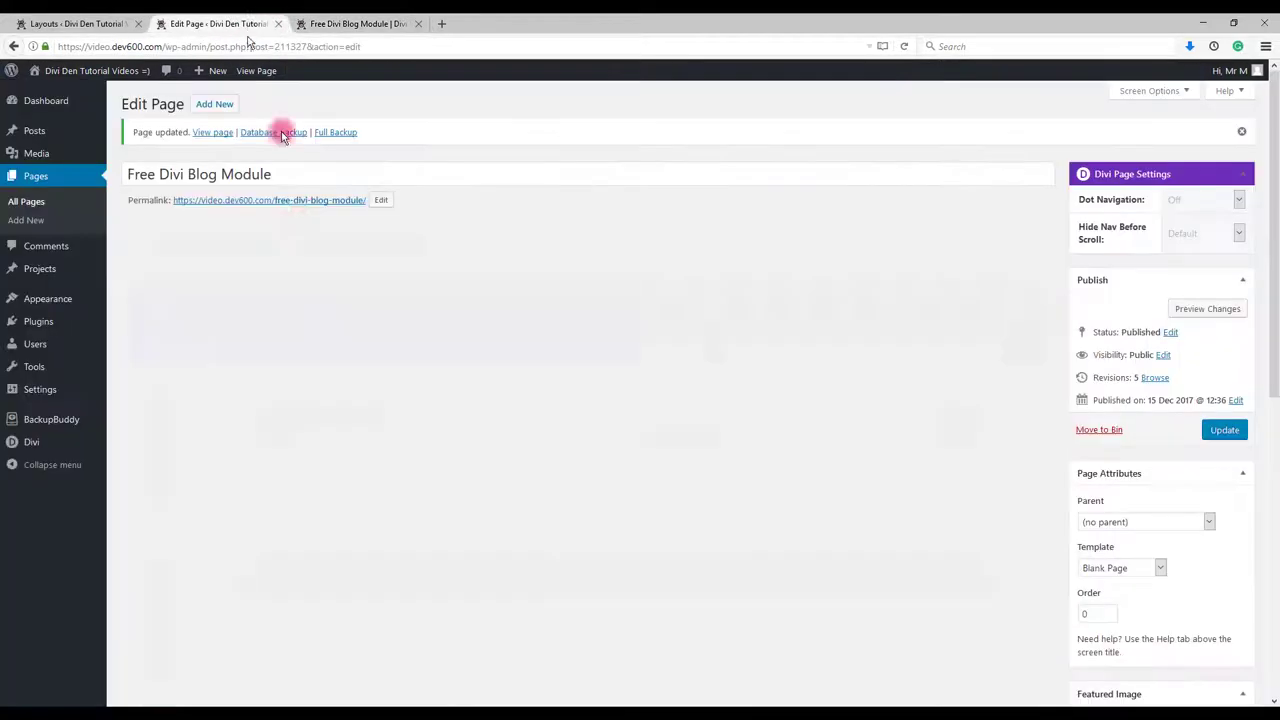
Set Blog Module 3's meta text colour to blue in Design and save the module.
scroll(down, 3)
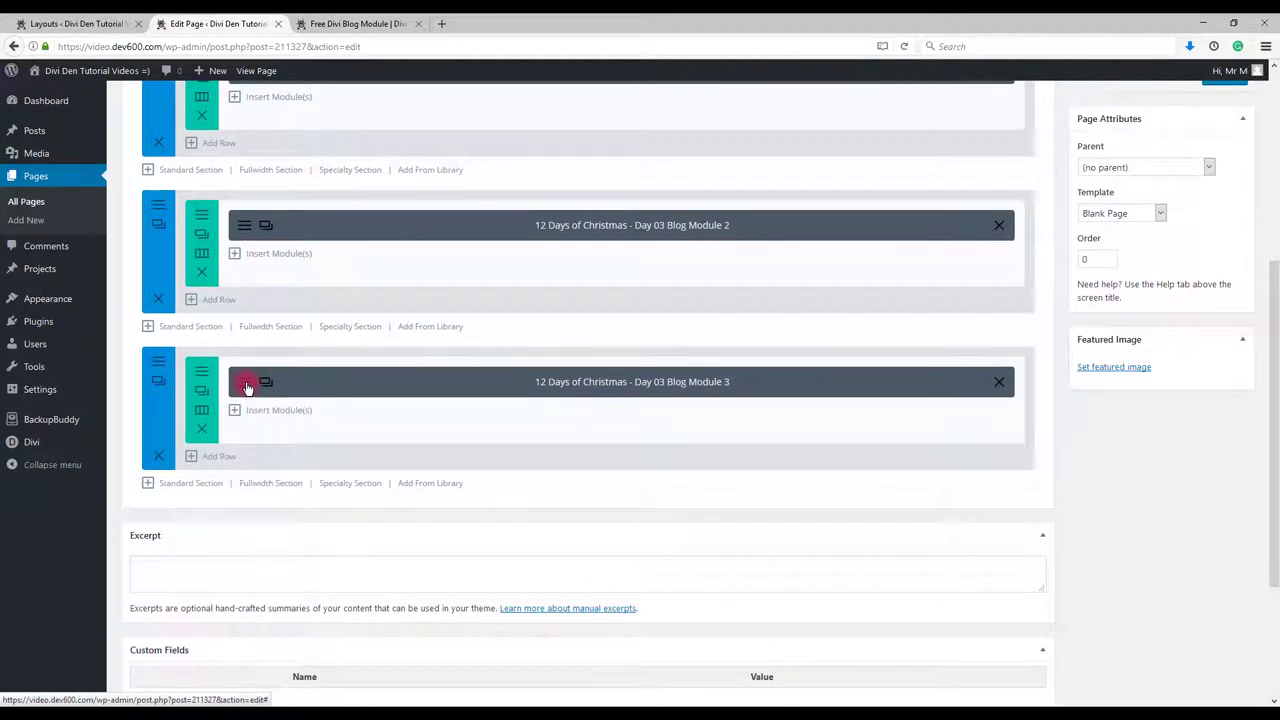
click(247, 385)
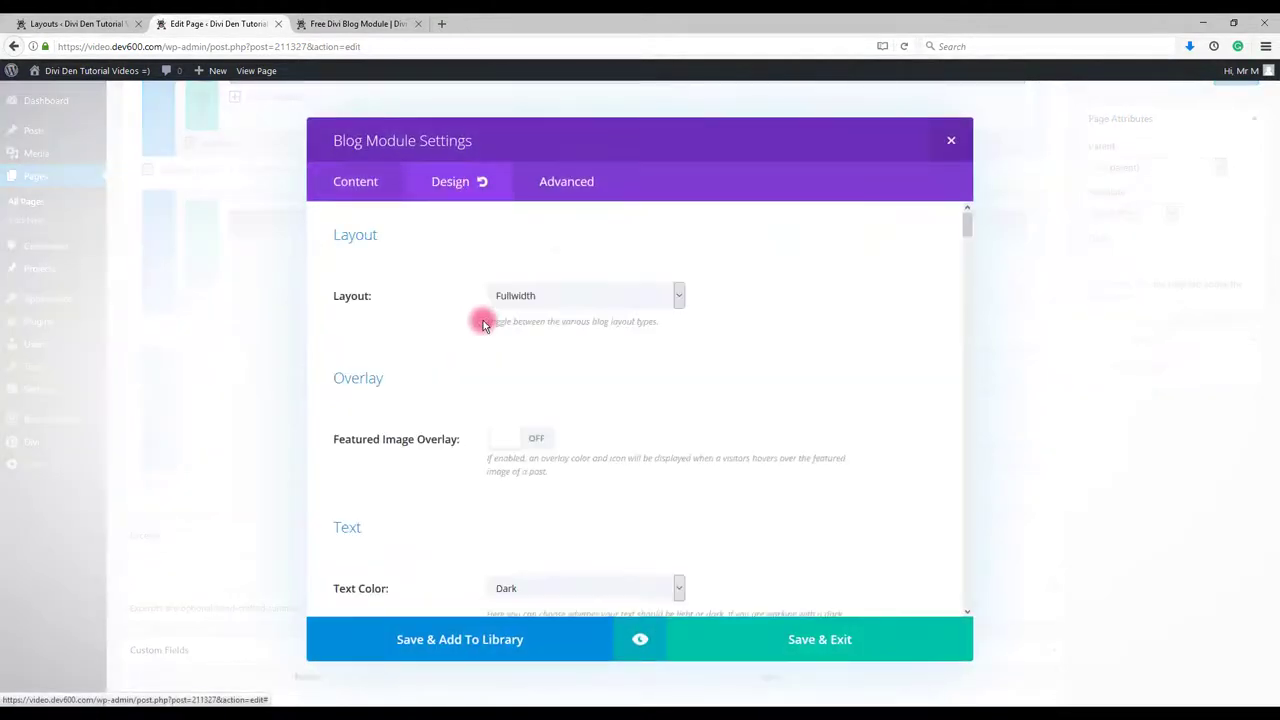
scroll(down, 3)
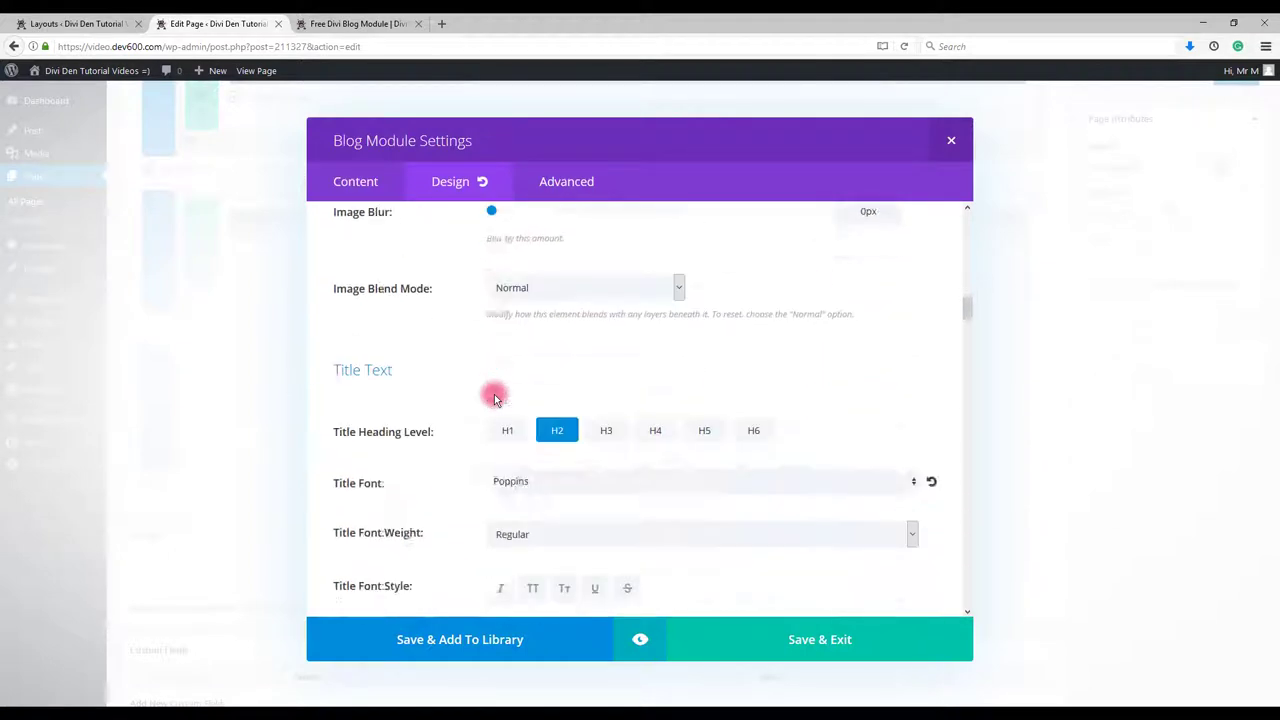
scroll(down, 3)
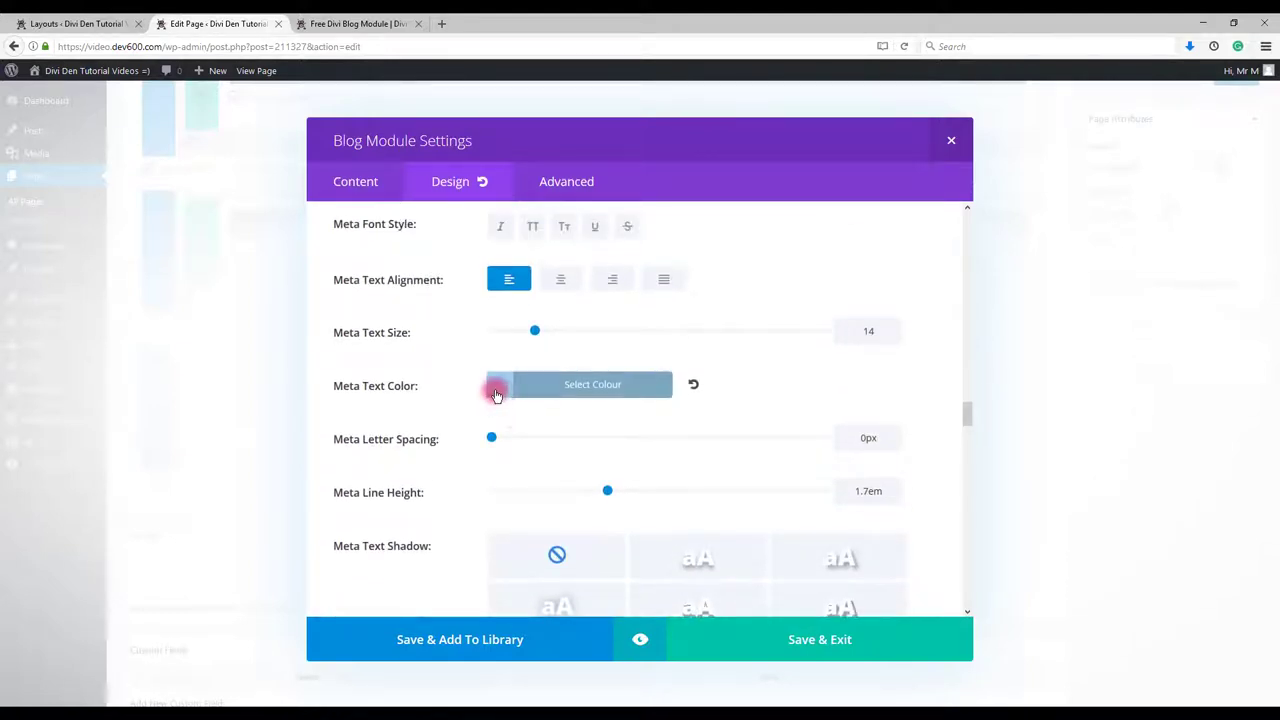
click(497, 392)
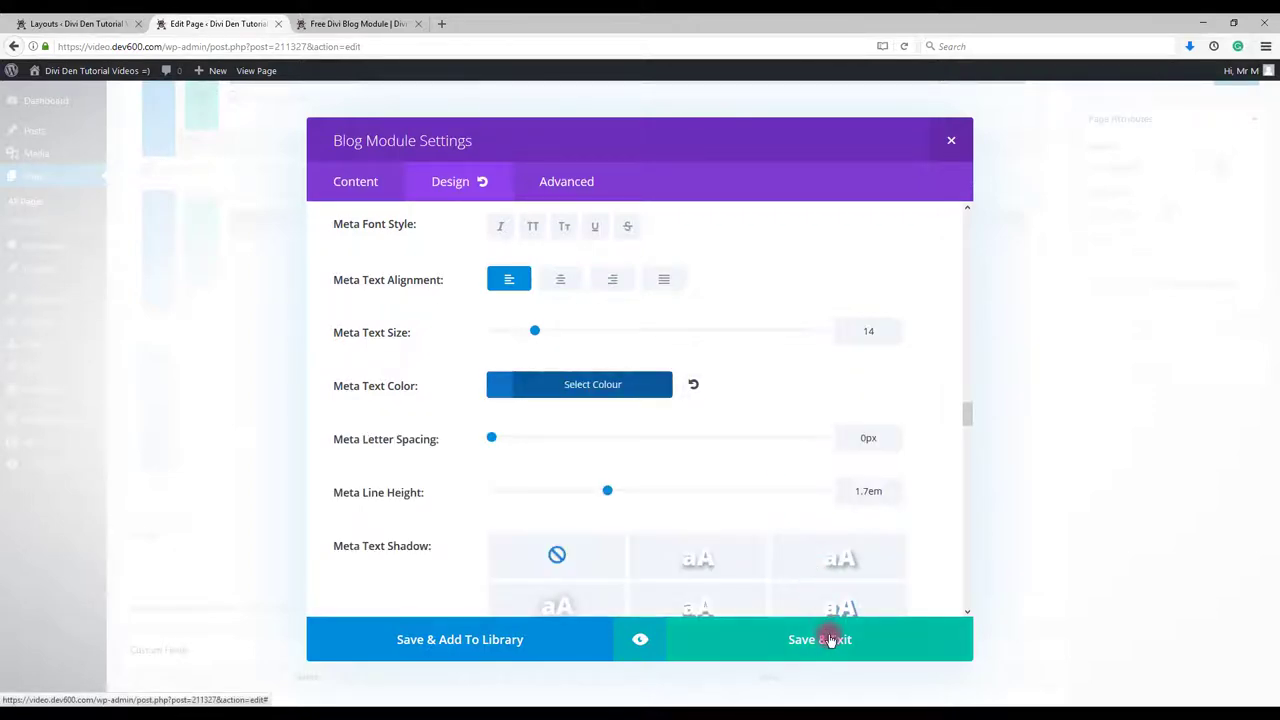
click(820, 639)
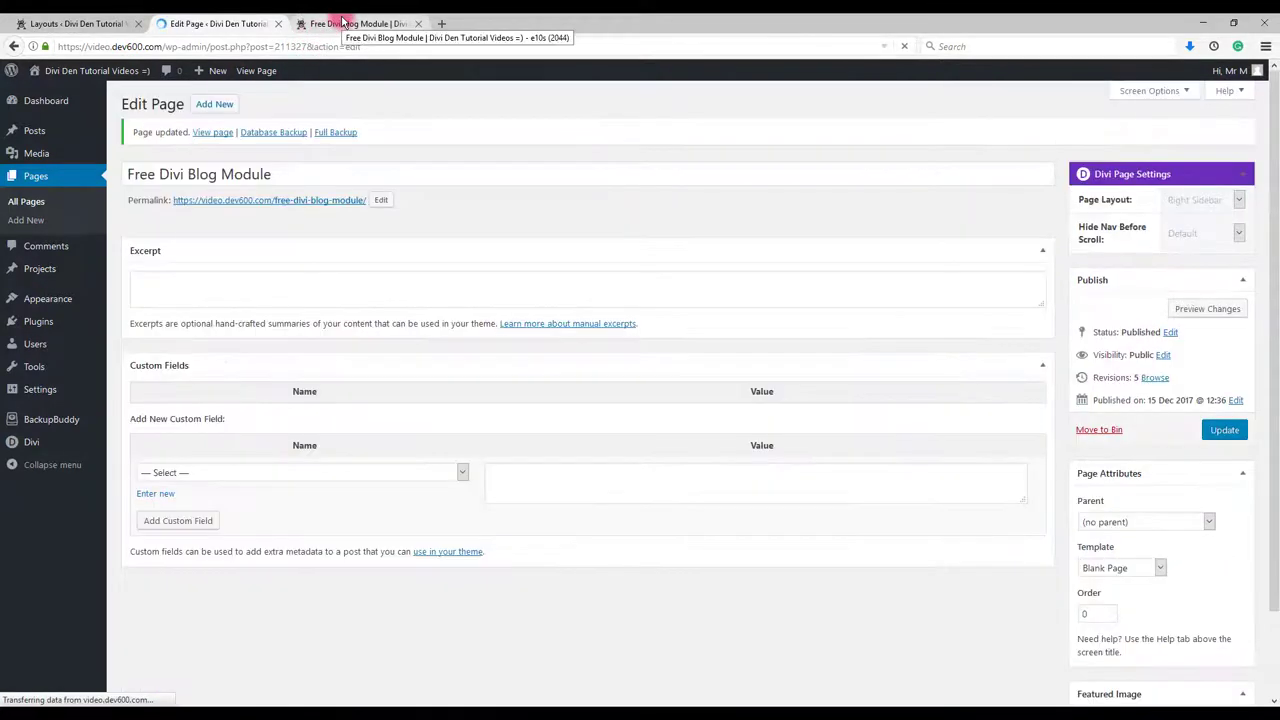
View the live page to confirm Blog Module 3's blue meta text and excerpts.
click(360, 13)
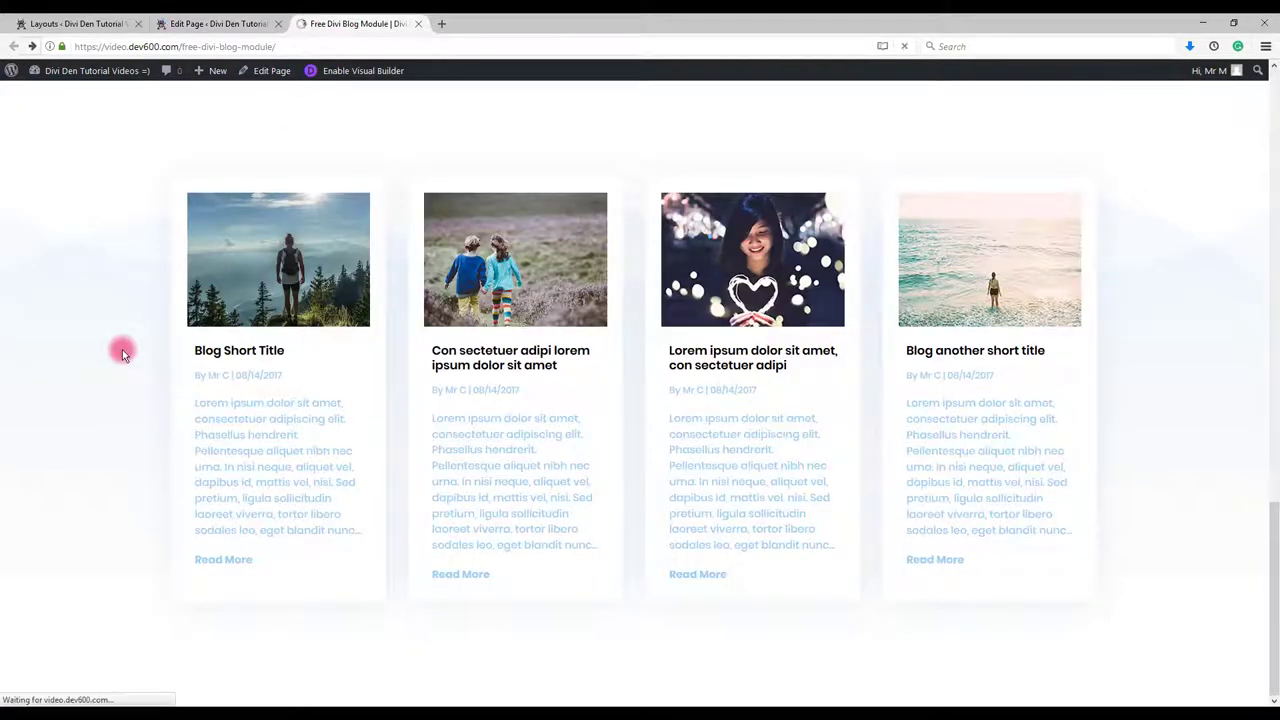
mouse_move(125, 430)
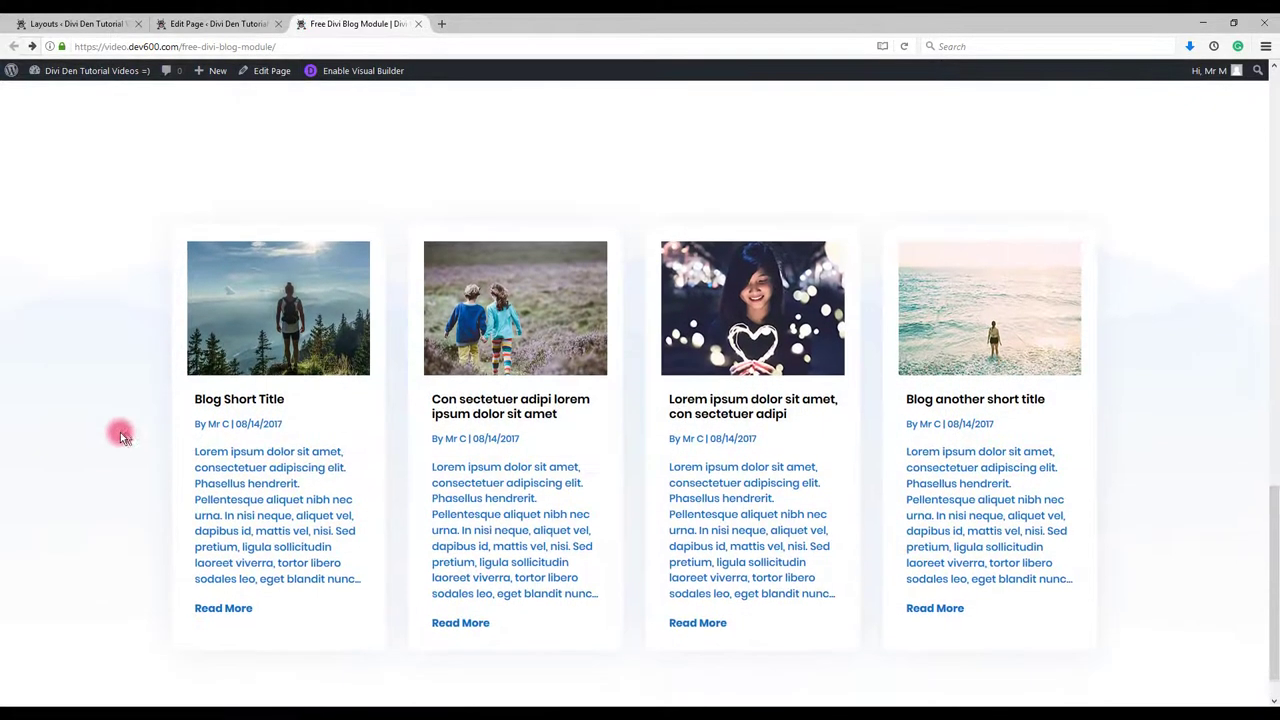
scroll(down, 3)
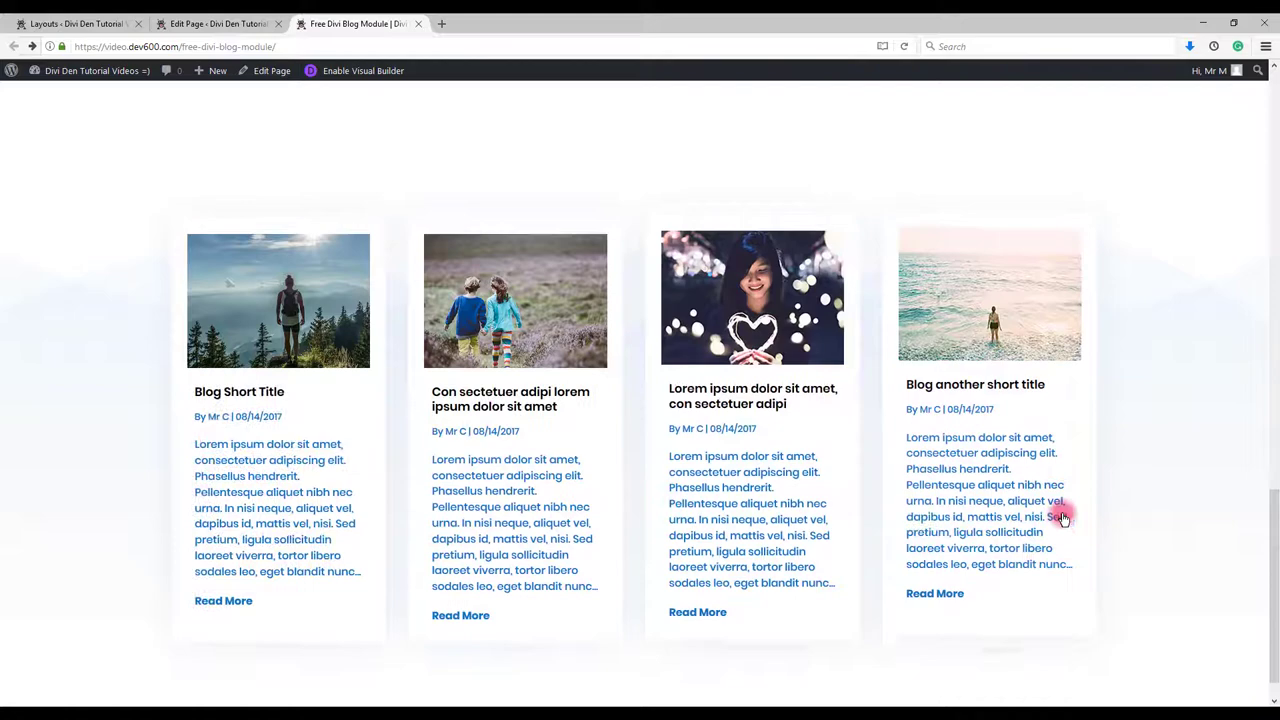